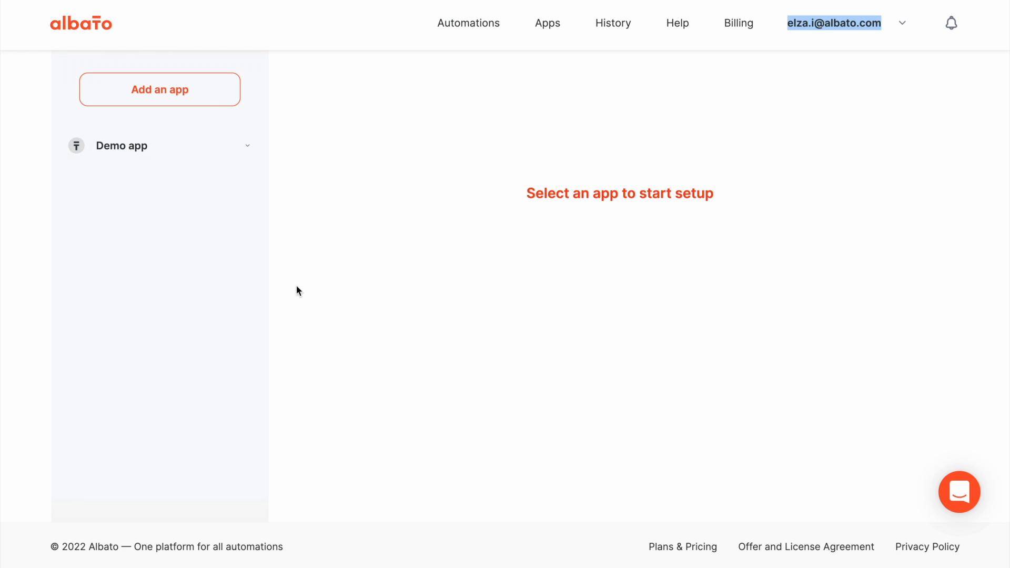
pyautogui.moveTo(208, 102)
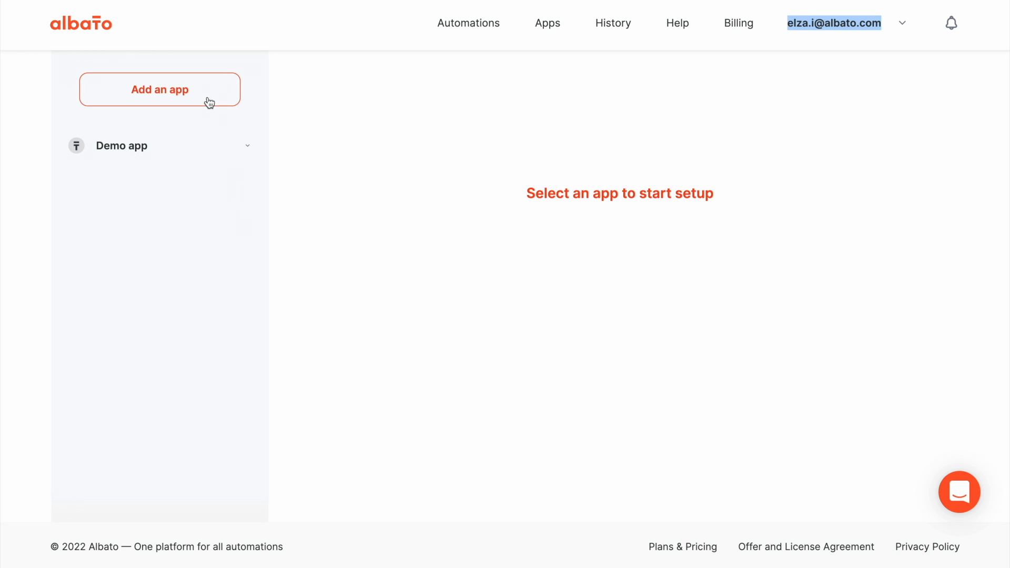
# Add a new app named Moosend and save it
pyautogui.click(159, 88)
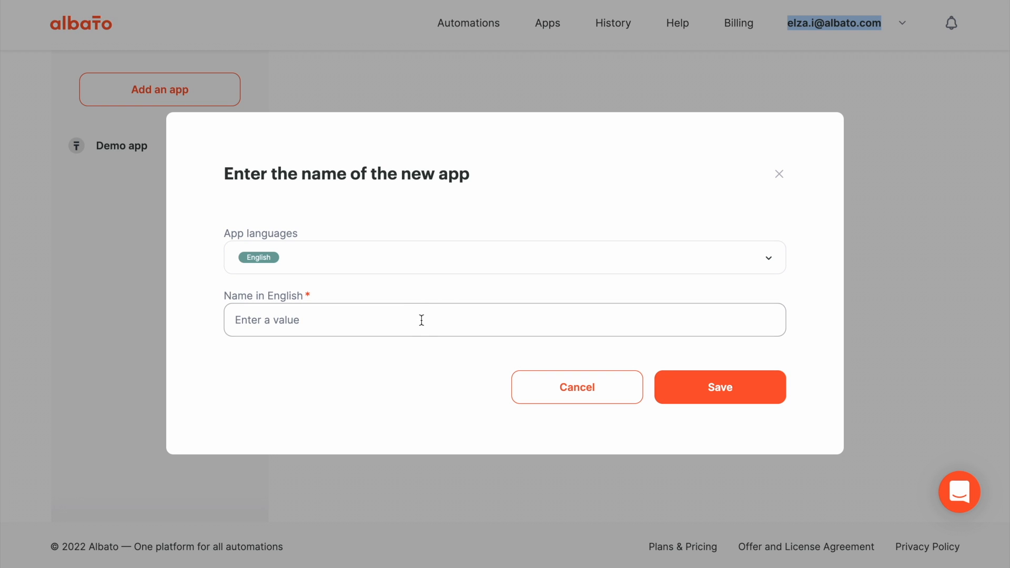
pyautogui.write('M')
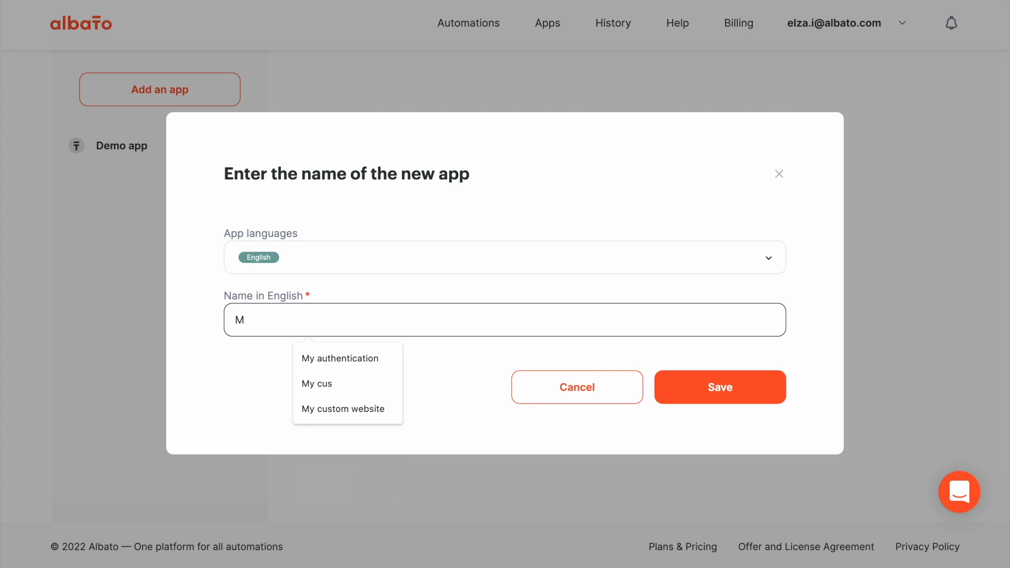
pyautogui.write('oosend')
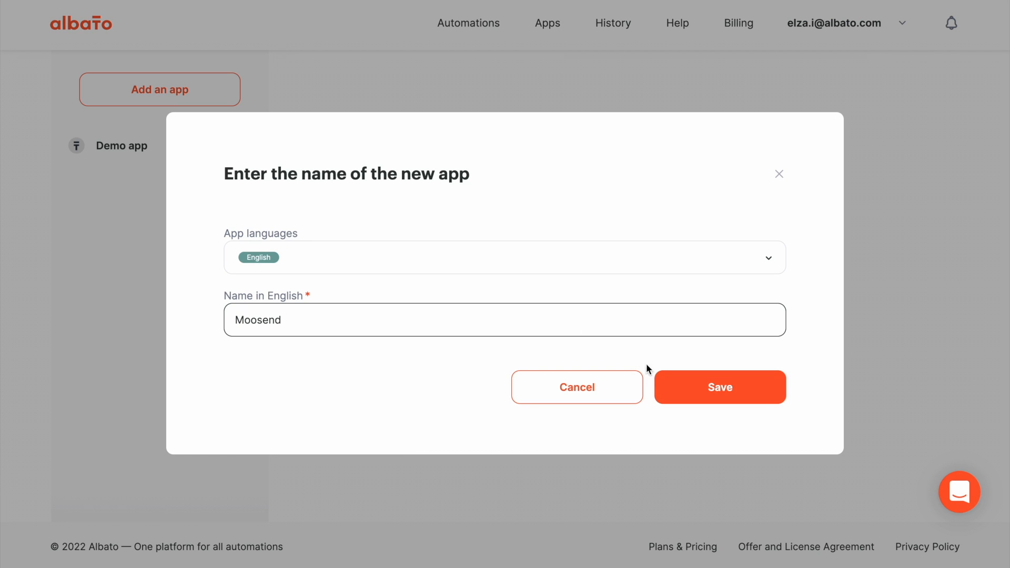
pyautogui.click(720, 387)
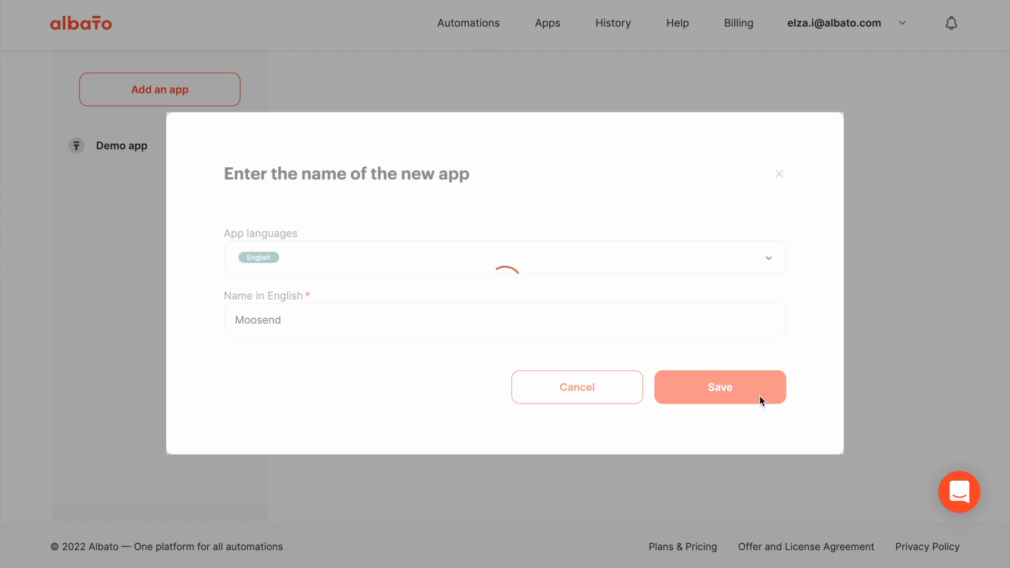
pyautogui.click(719, 387)
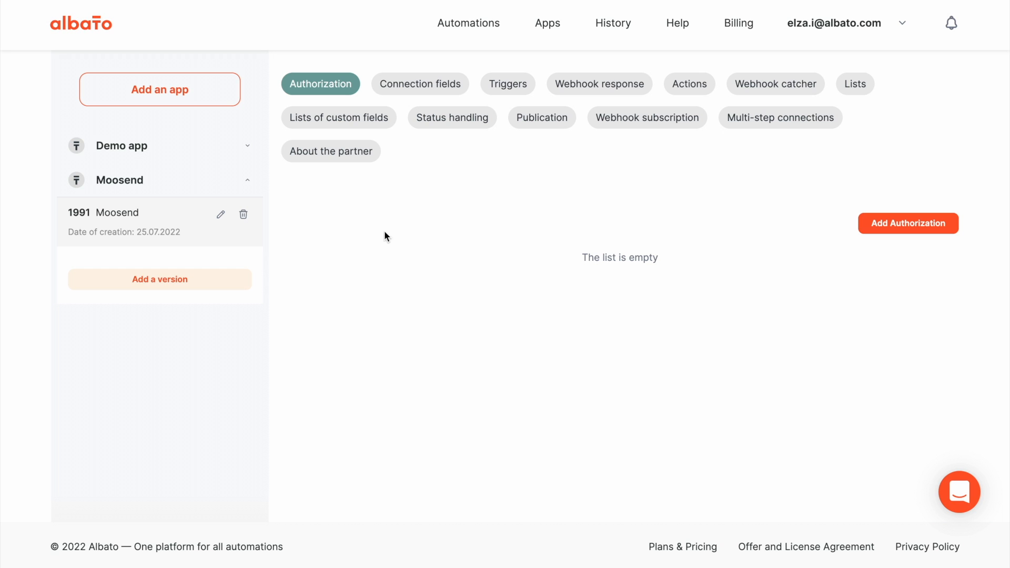
pyautogui.moveTo(346, 195)
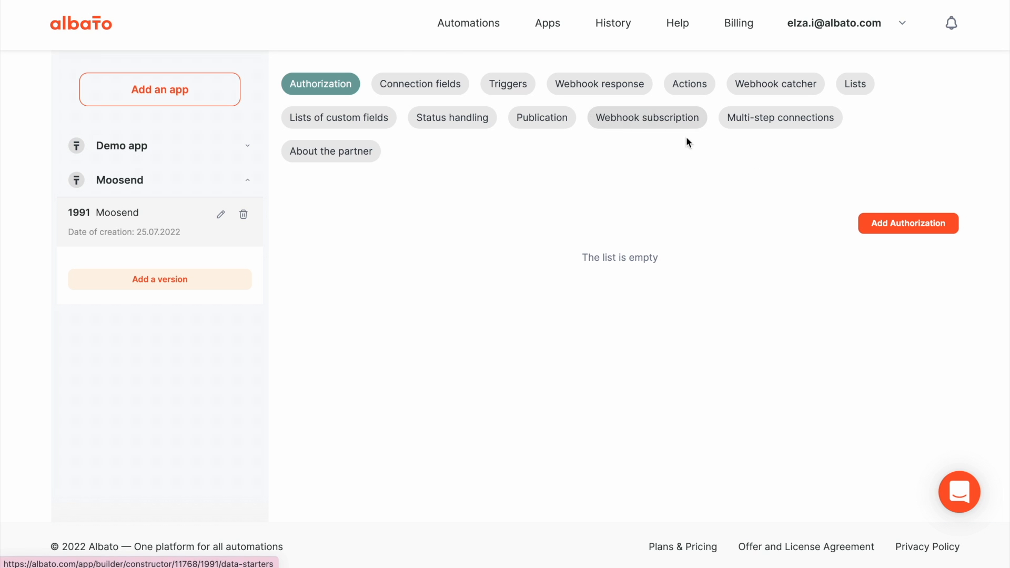
# Add a manual, token-based authorization named Moosend auth, save it and continue to the next setup step
pyautogui.click(908, 223)
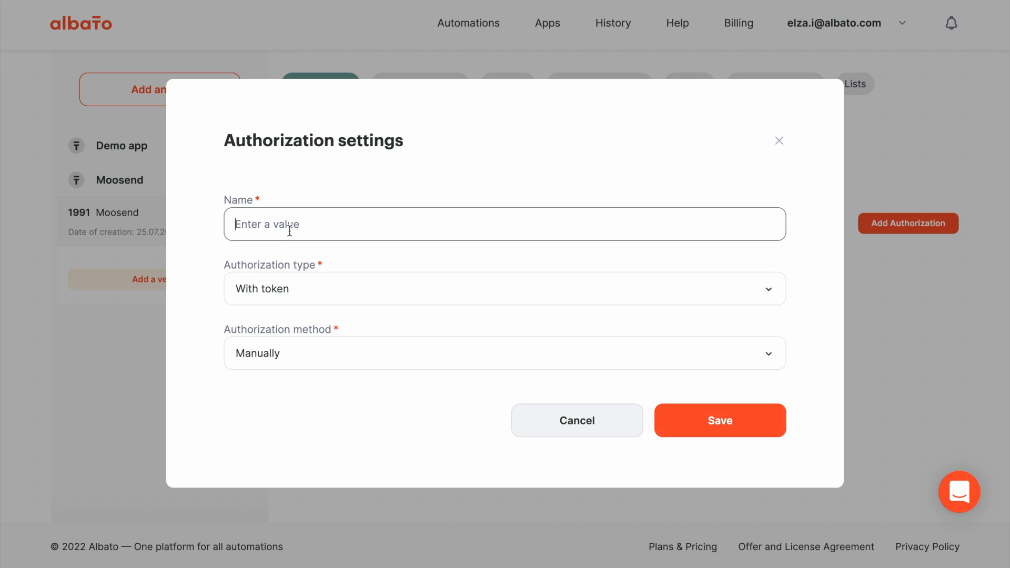
pyautogui.write('Moosend auth')
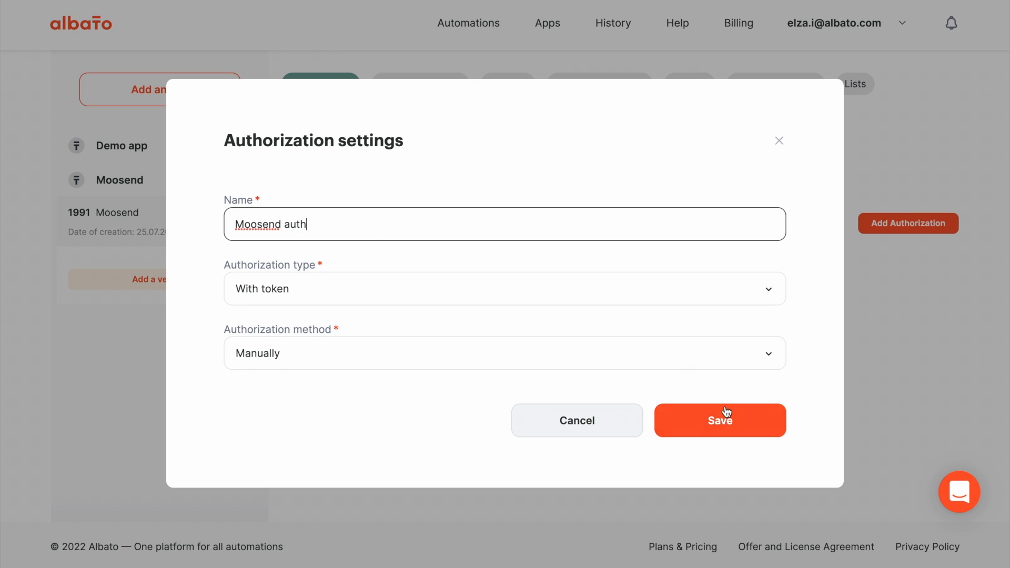
pyautogui.click(720, 419)
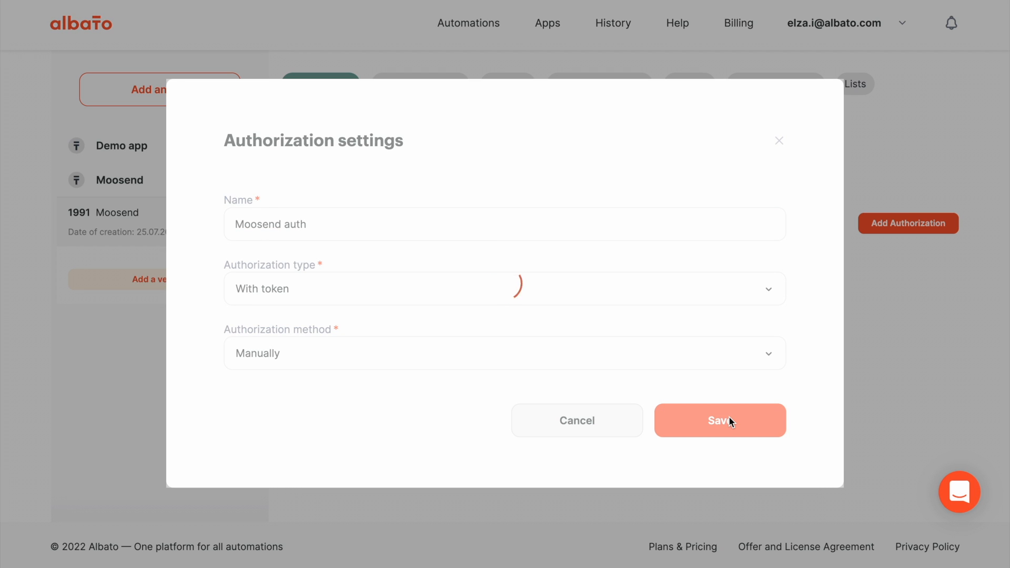
pyautogui.click(719, 419)
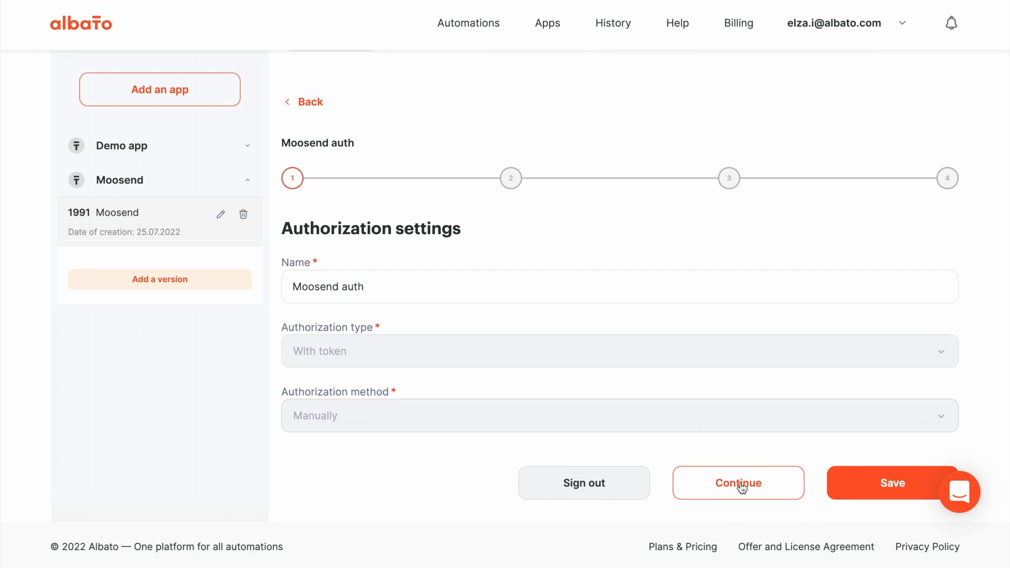
pyautogui.click(738, 483)
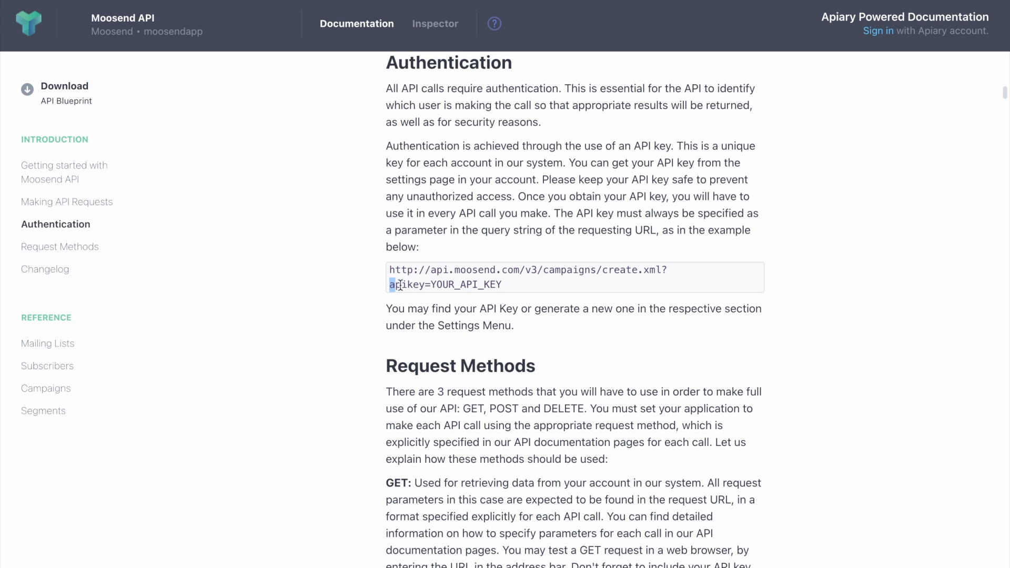
# Set the GET parameter to apikey= followed by the Access token field, and save the authorization
pyautogui.moveTo(389, 285); pyautogui.dragTo(431, 285)
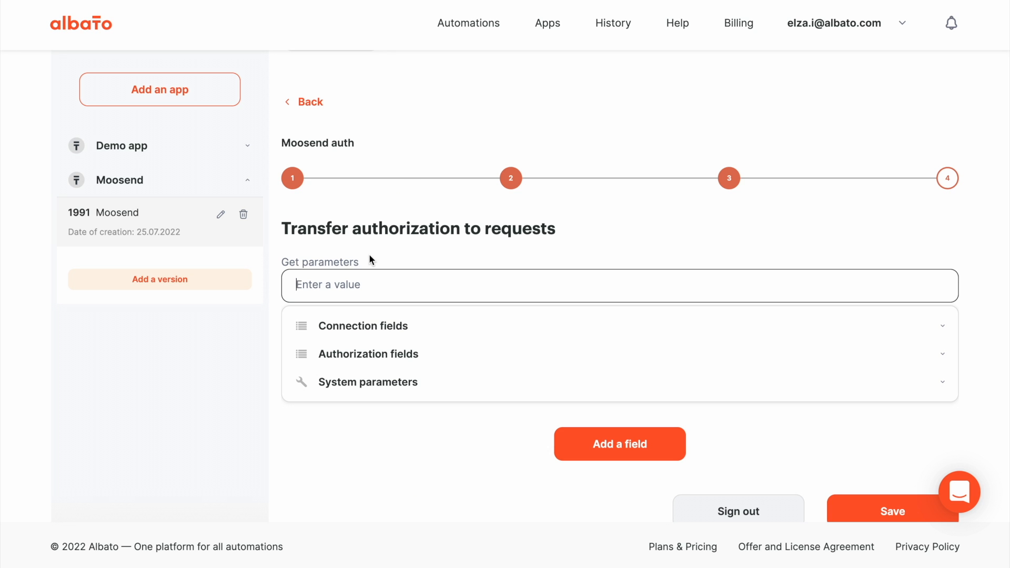
pyautogui.write('apikey=')
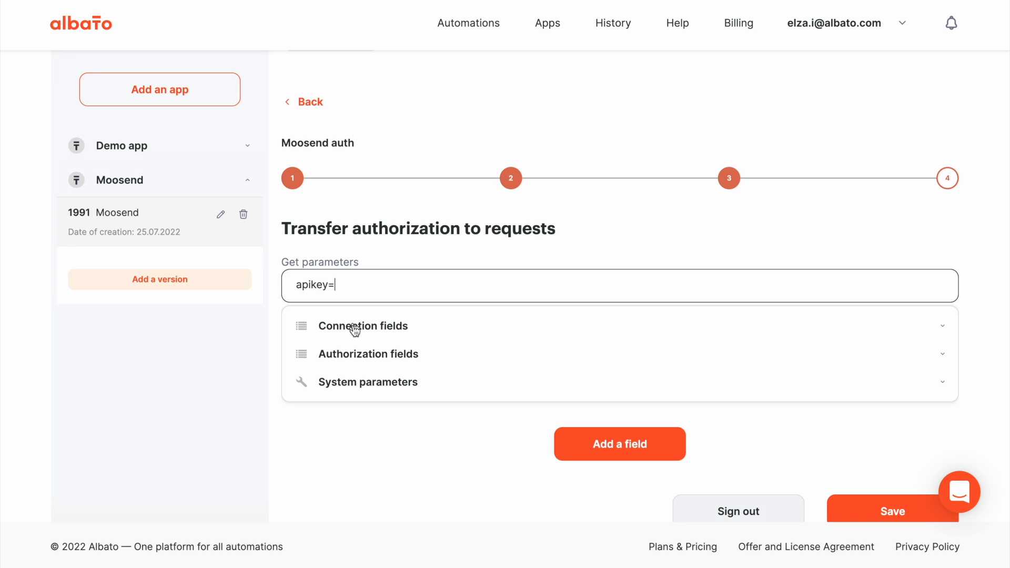
pyautogui.click(367, 353)
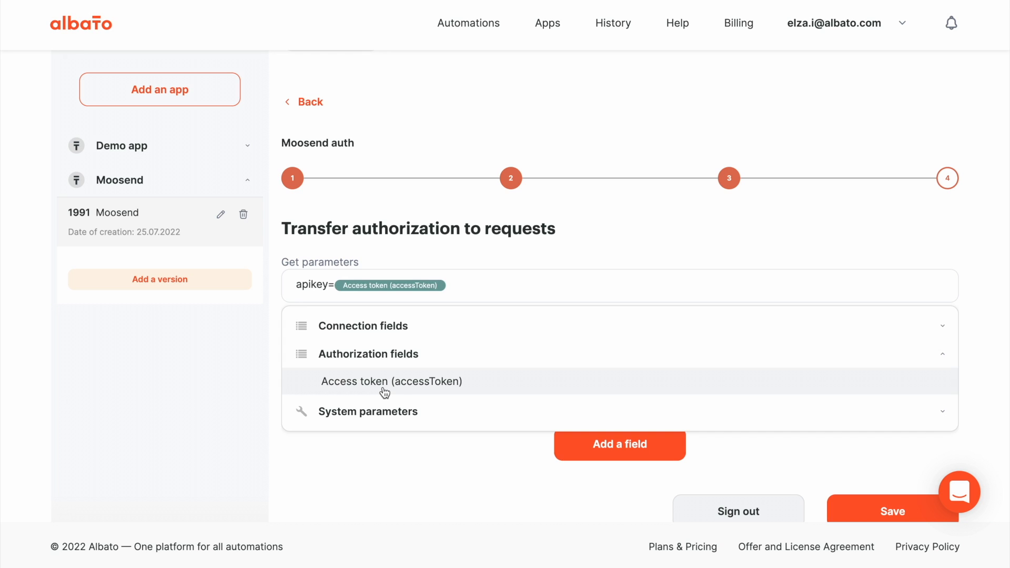
pyautogui.click(619, 444)
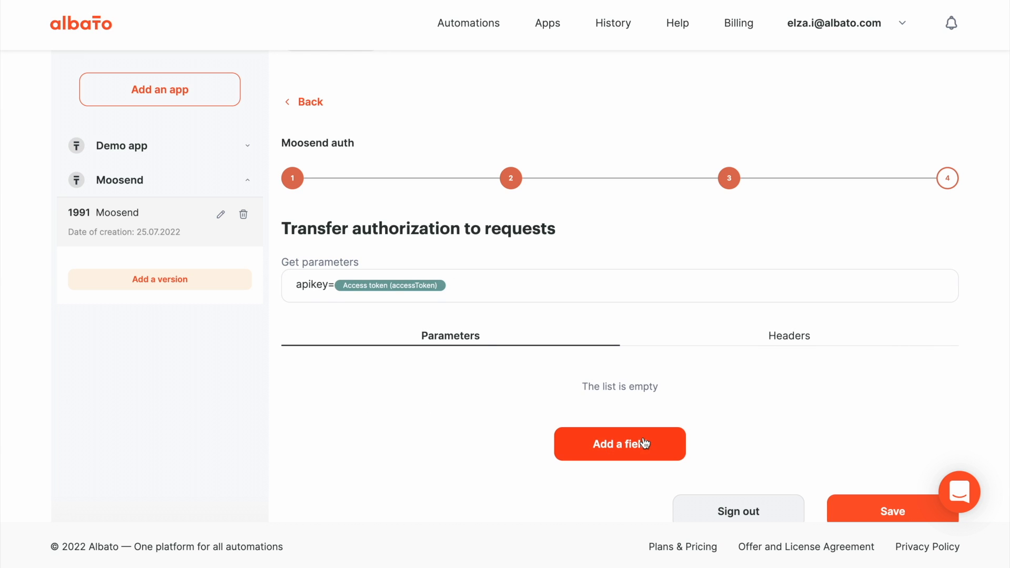
pyautogui.scroll(3)
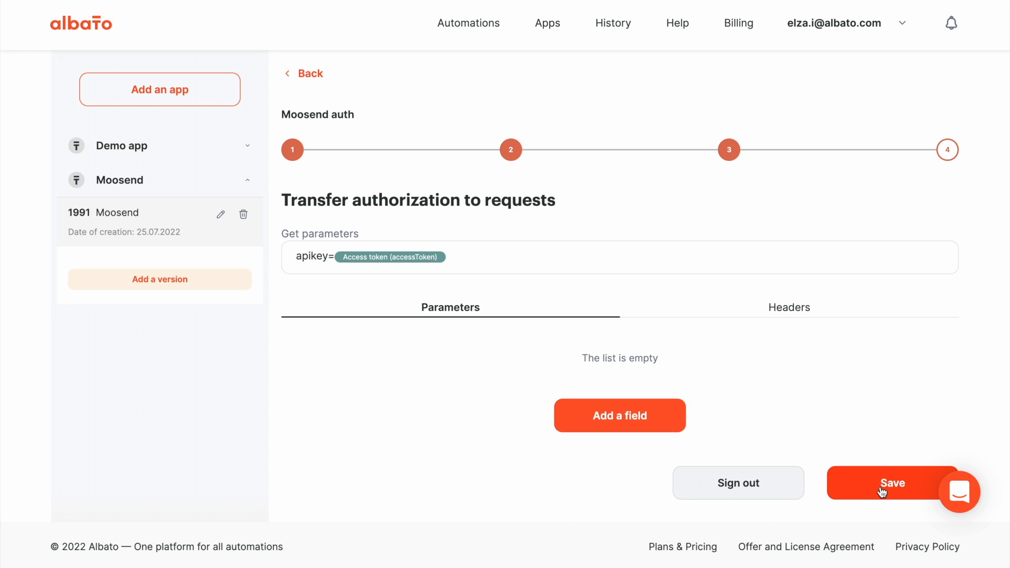
pyautogui.click(891, 483)
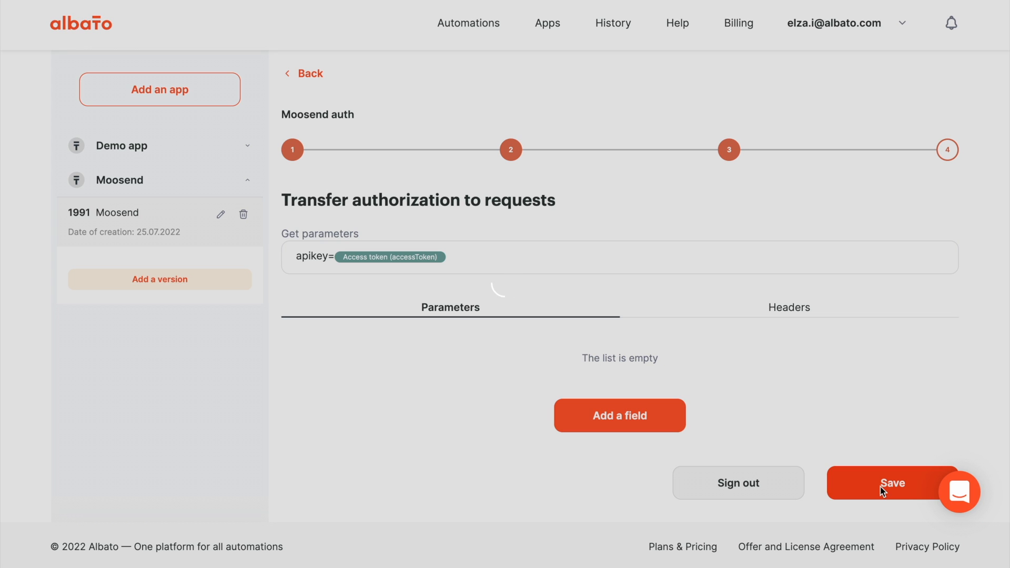
pyautogui.click(890, 483)
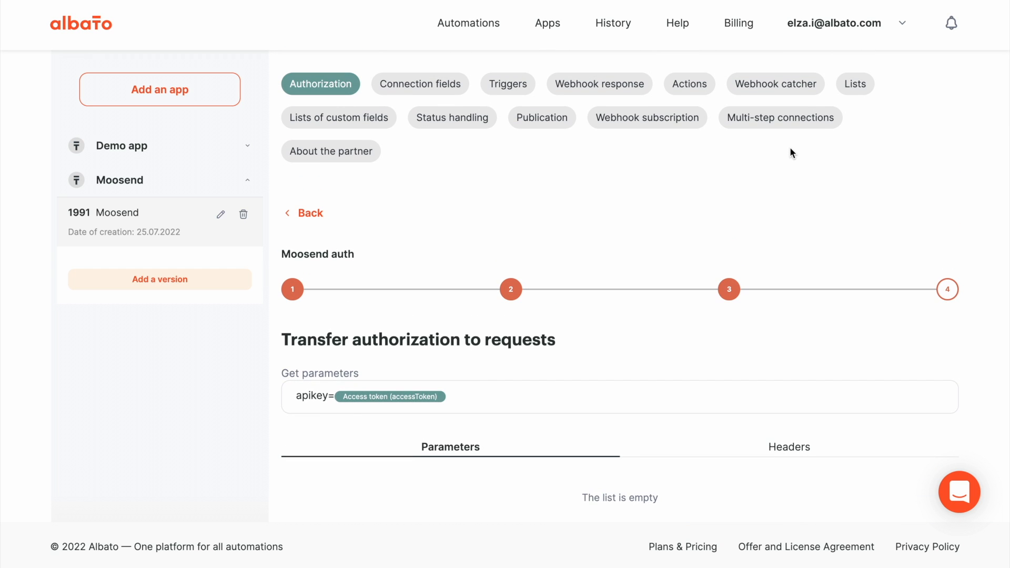
# Consult Subscribers > Add or update subscribers in the Apiary docs, then return to the app's Actions section
pyautogui.click(687, 84)
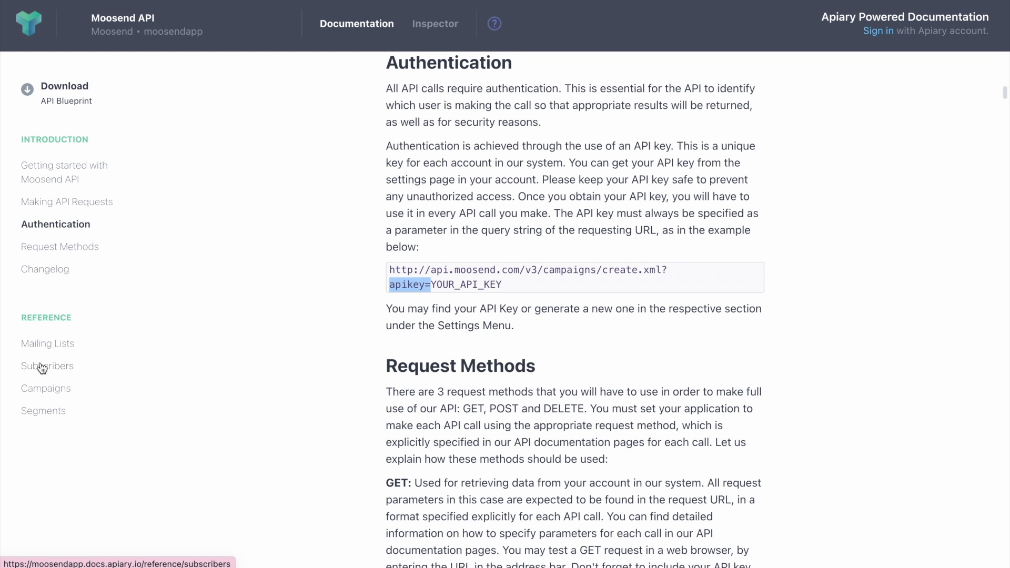
pyautogui.click(47, 366)
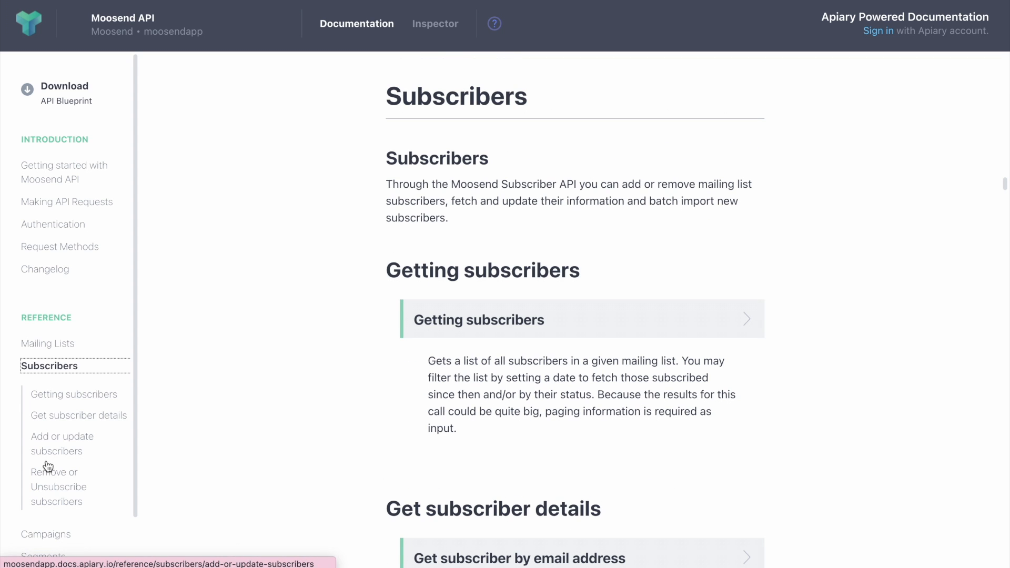
pyautogui.click(62, 443)
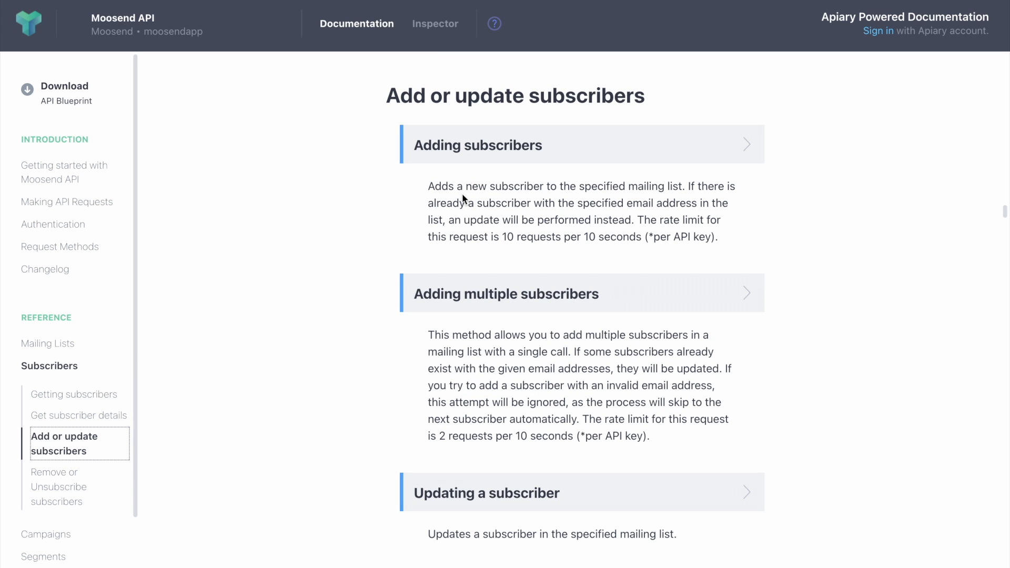
pyautogui.click(478, 144)
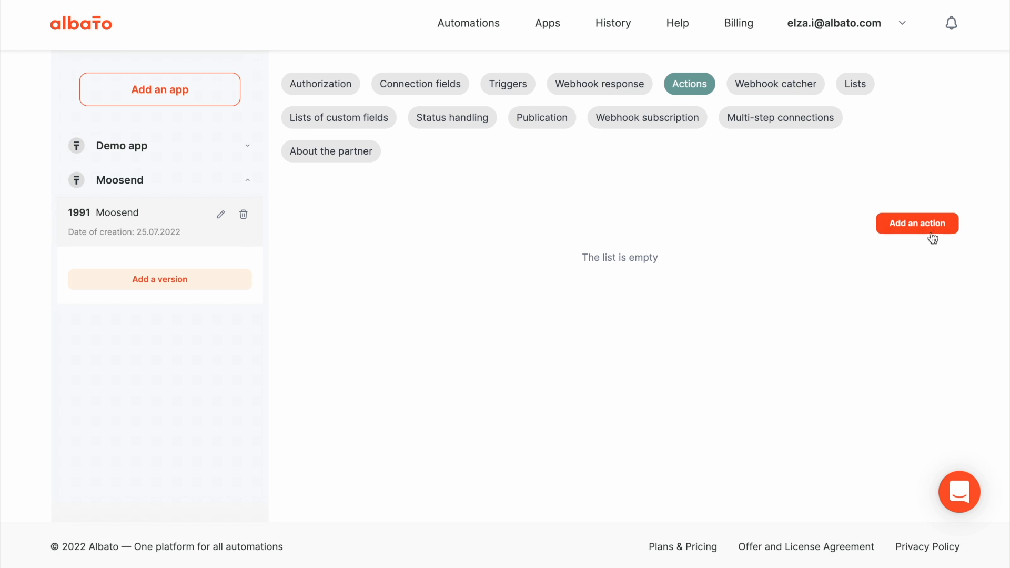
# Add an action named New subscriber with custom fields hidden from users, and save it
pyautogui.click(916, 223)
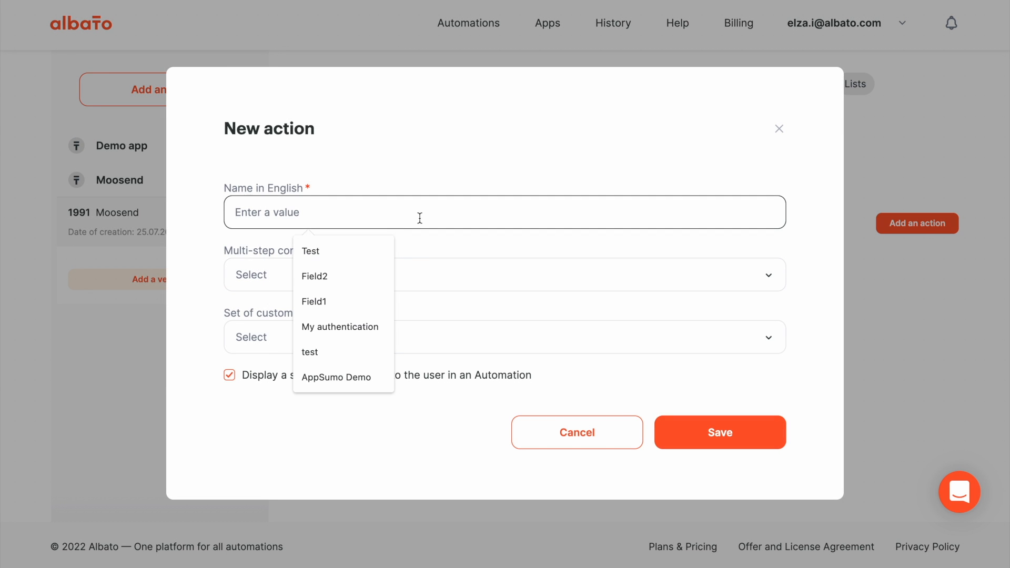
pyautogui.write('New subs')
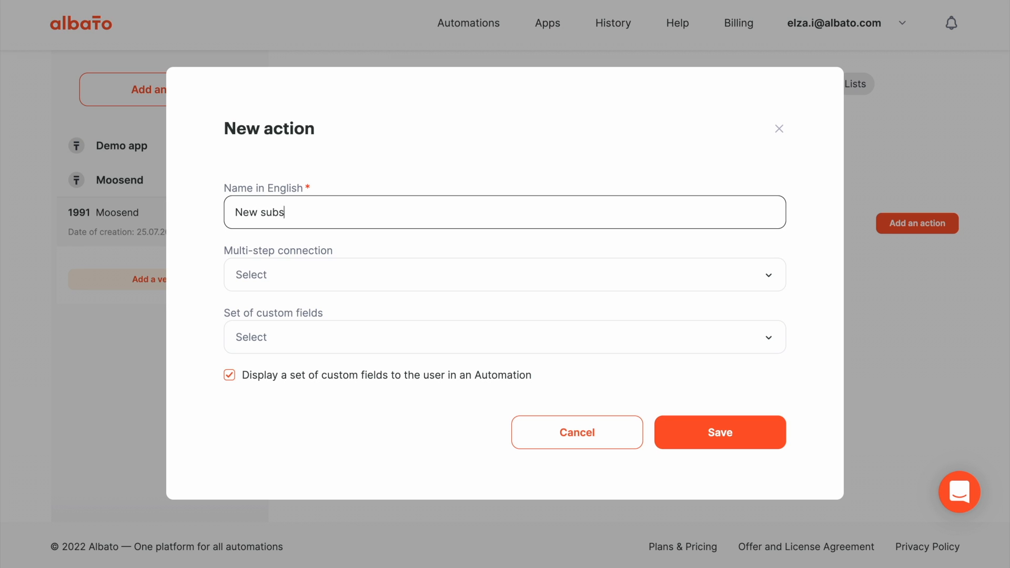
pyautogui.write('crib')
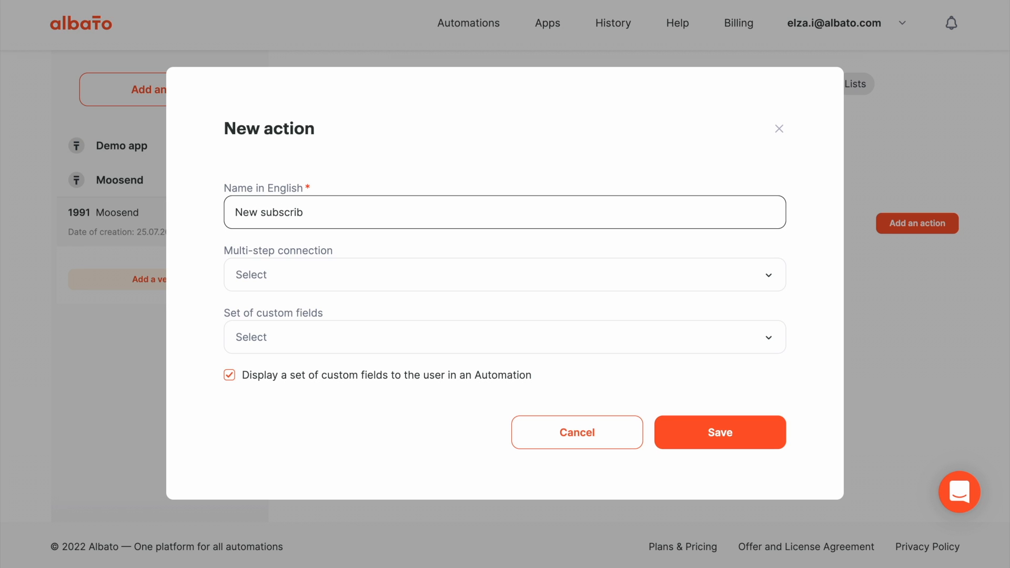
pyautogui.write('er')
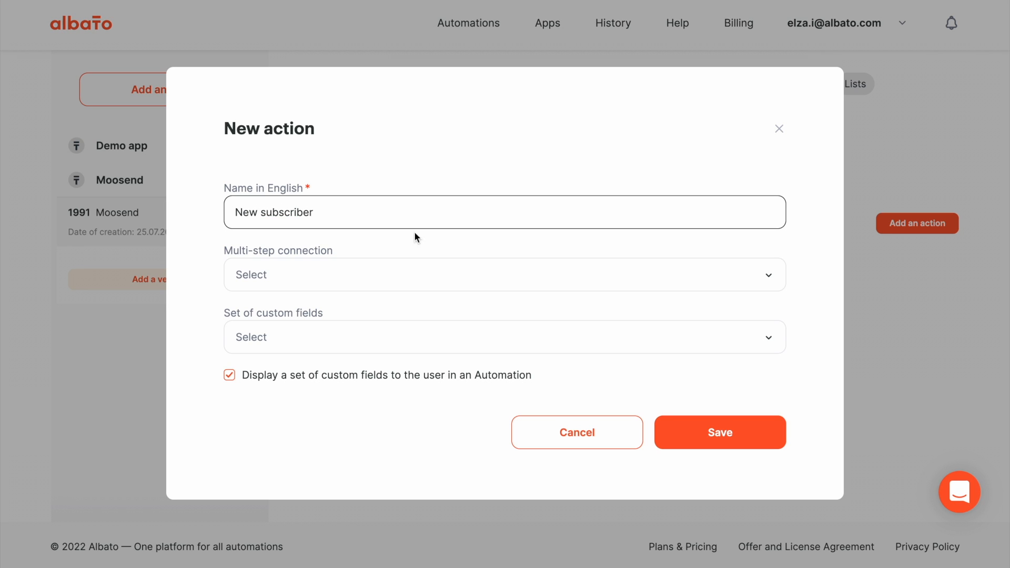
pyautogui.click(229, 374)
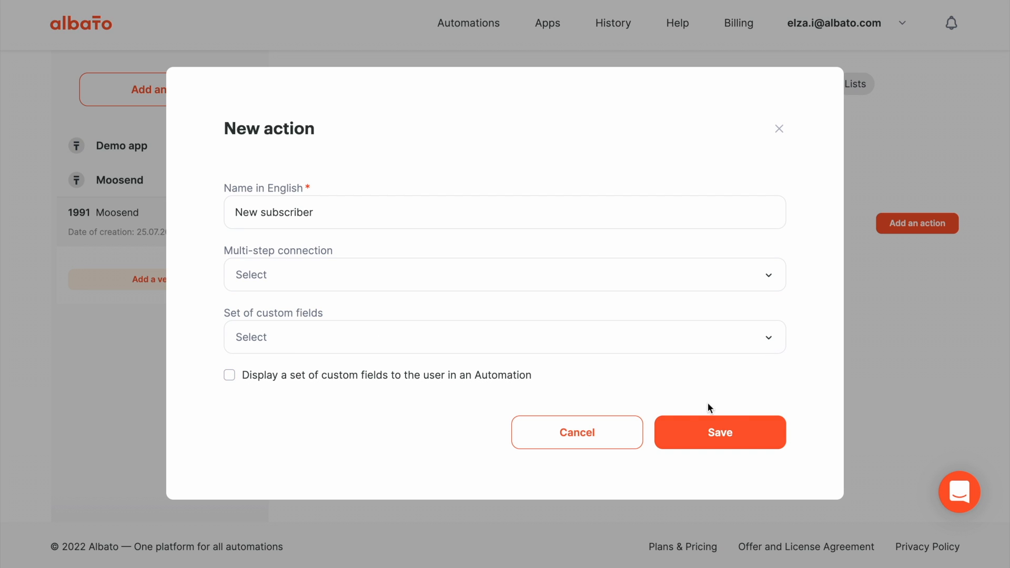
pyautogui.click(719, 432)
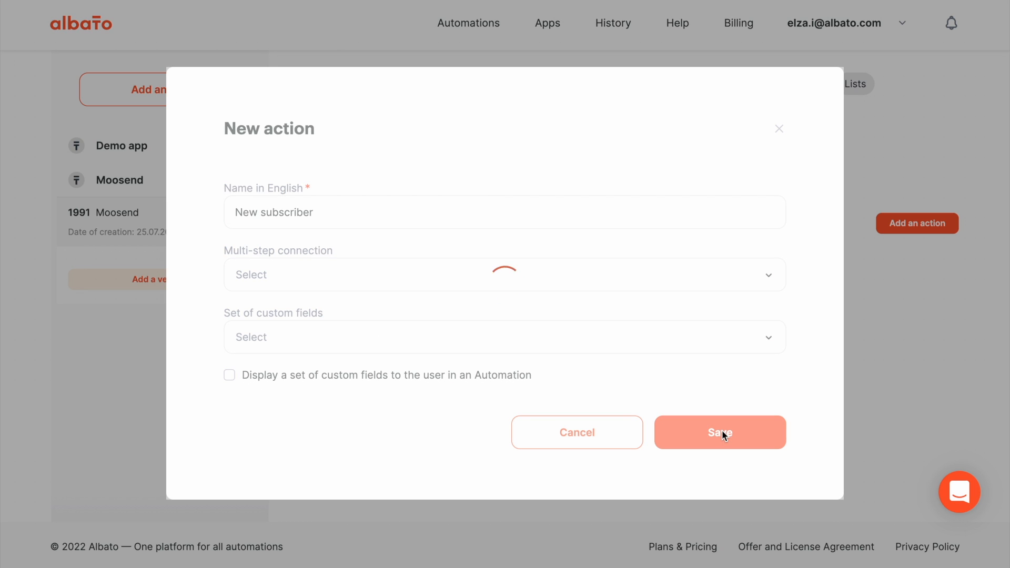
pyautogui.click(720, 432)
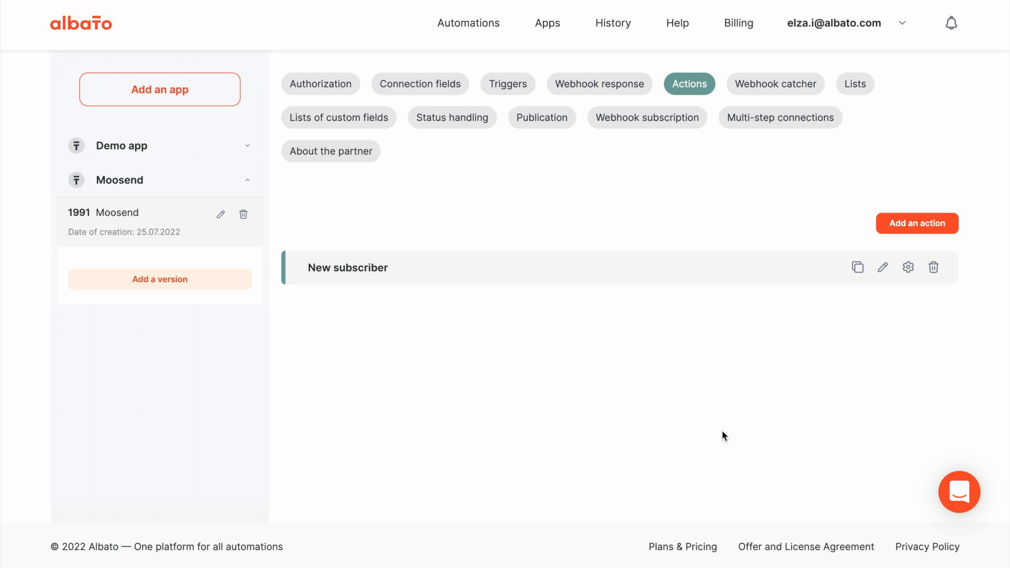
# Open the New subscriber action's empty field list and check the subscriber request parameters in the docs
pyautogui.click(907, 268)
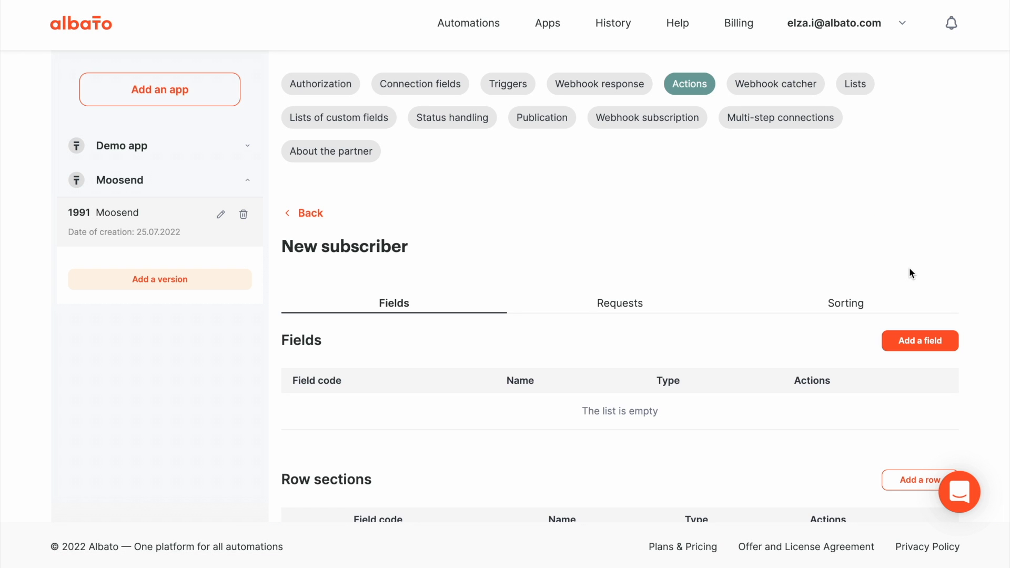
pyautogui.moveTo(714, 375)
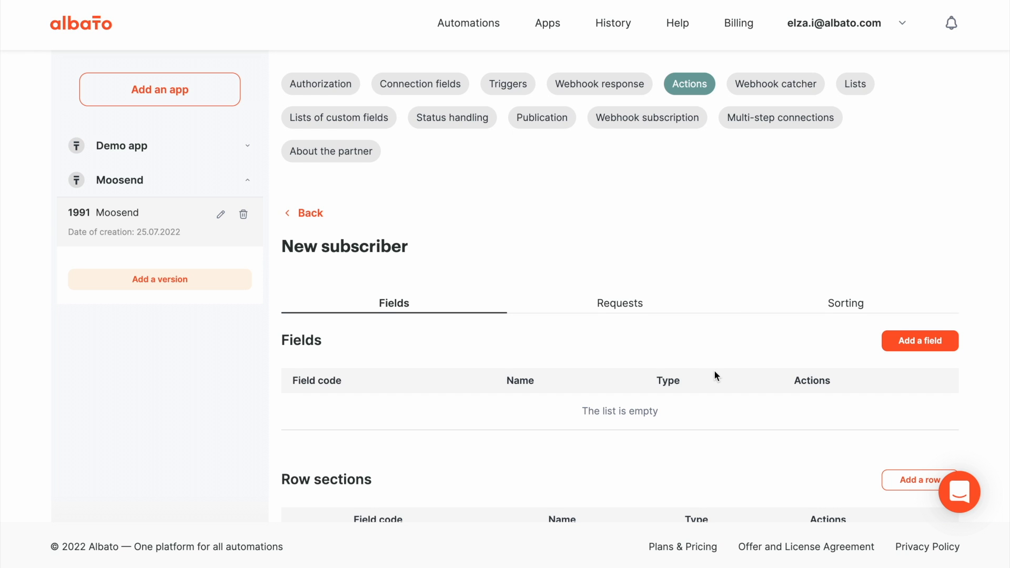
pyautogui.scroll(-3)
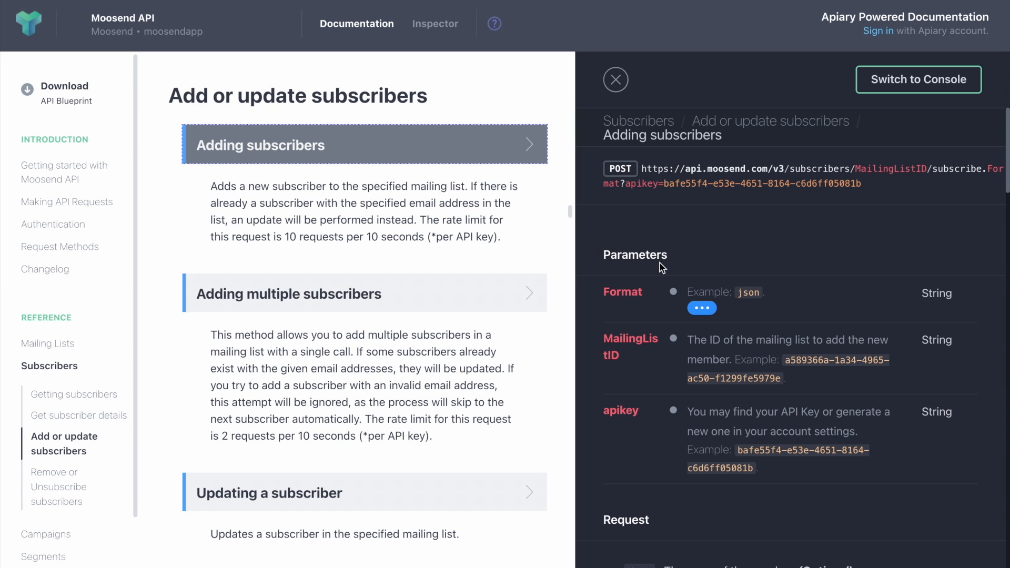
pyautogui.scroll(-3)
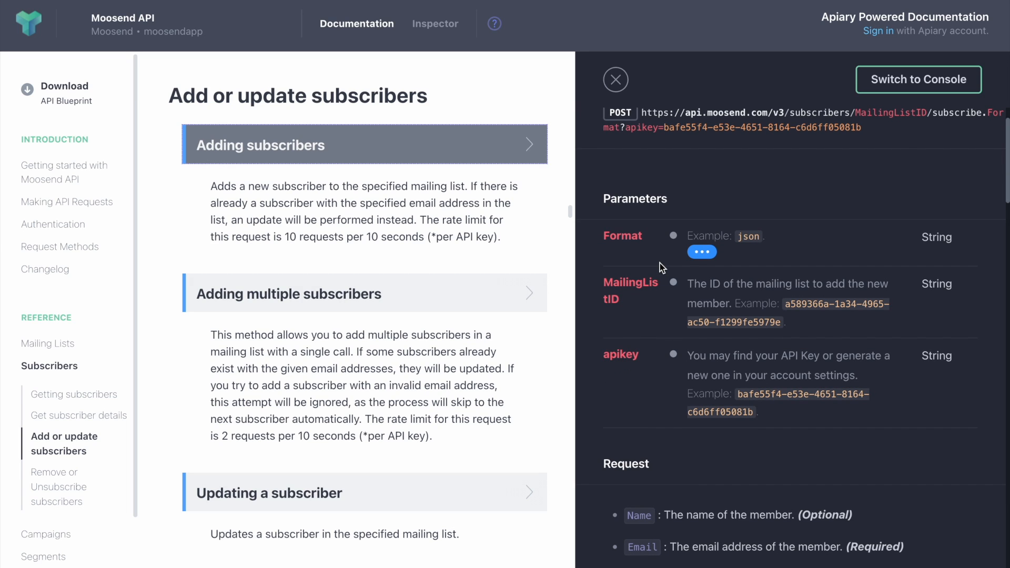
pyautogui.doubleClick(621, 236)
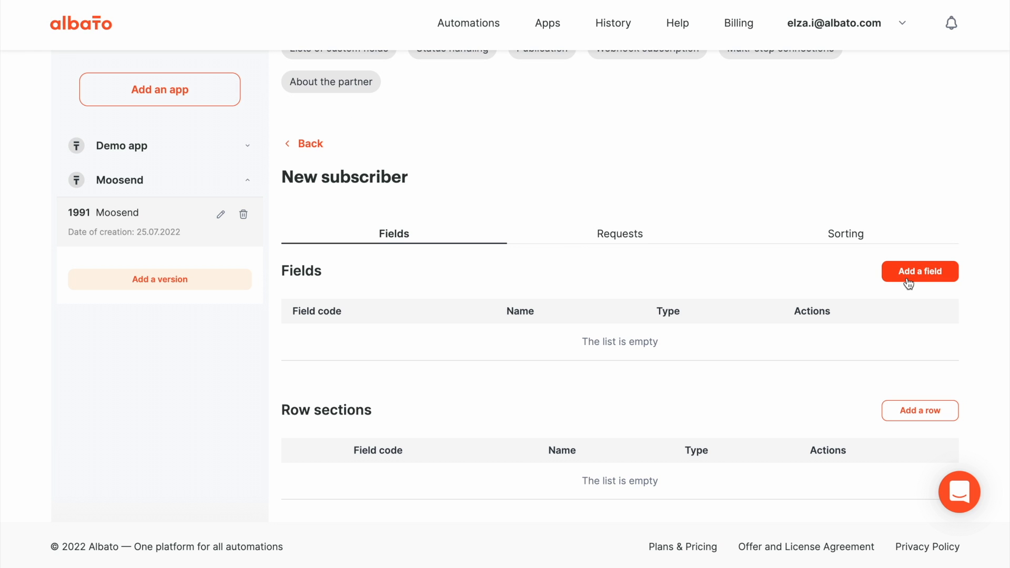
# Add a required MailingListID string field named Mailing List ID, then begin a second field from the Name parameter
pyautogui.click(919, 272)
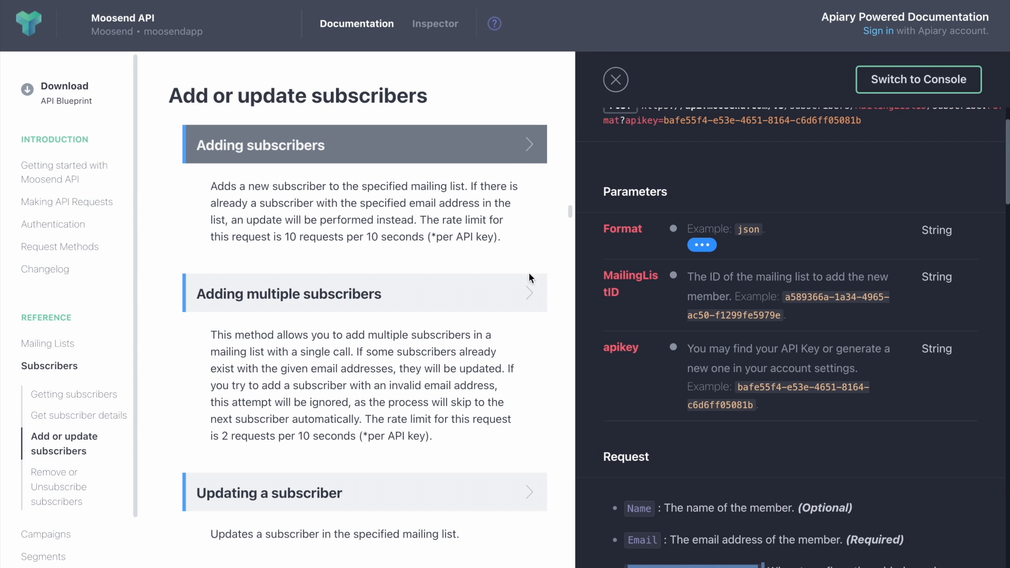
pyautogui.doubleClick(630, 284)
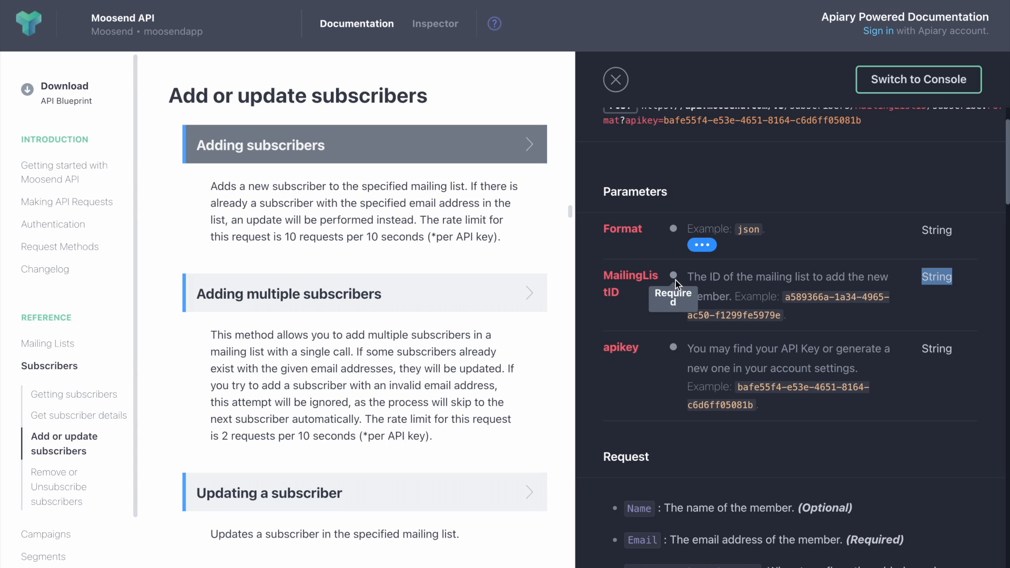
pyautogui.moveTo(138, 22)
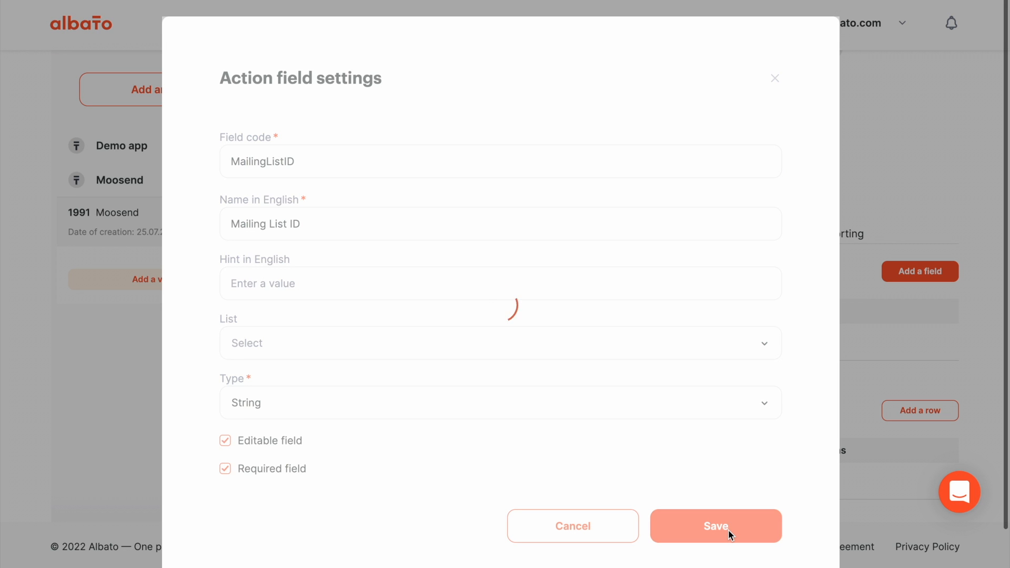
pyautogui.click(715, 526)
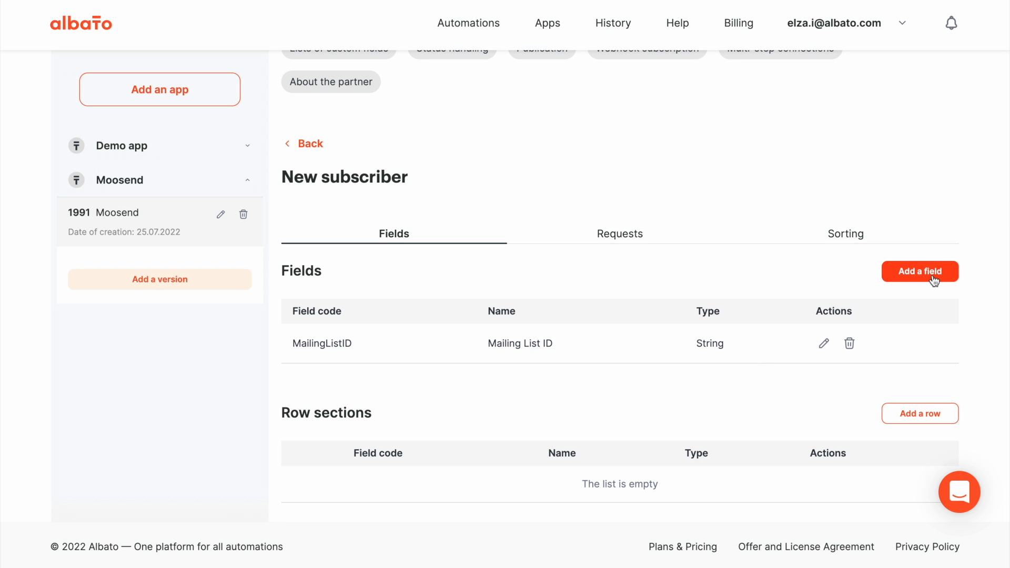
pyautogui.click(919, 271)
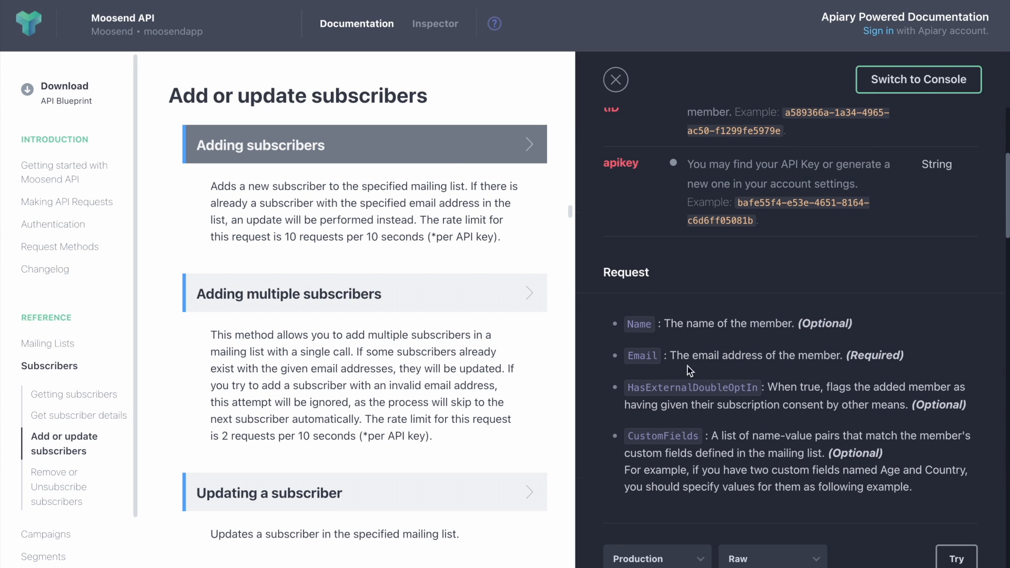
pyautogui.doubleClick(638, 323)
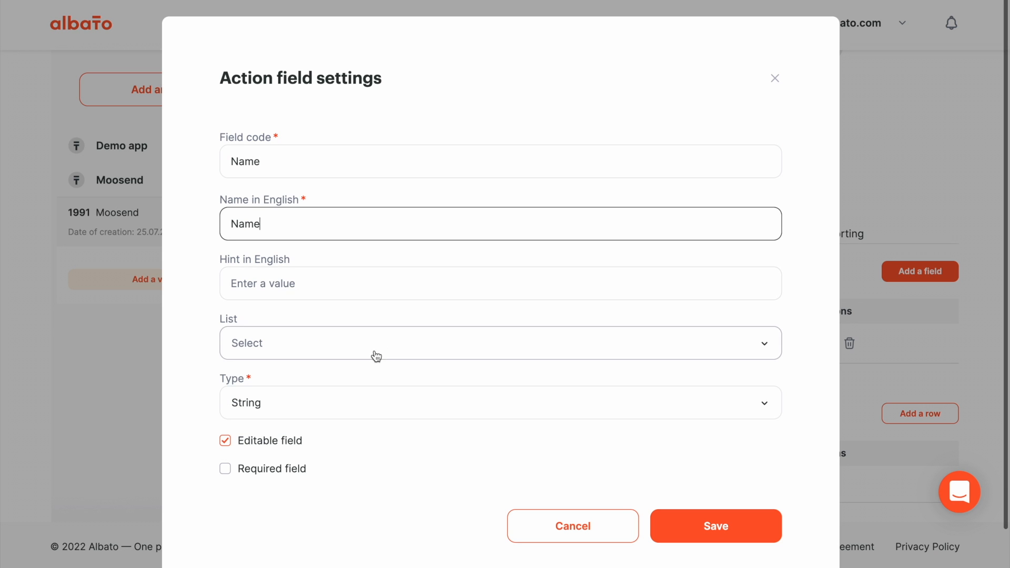
pyautogui.moveTo(351, 417)
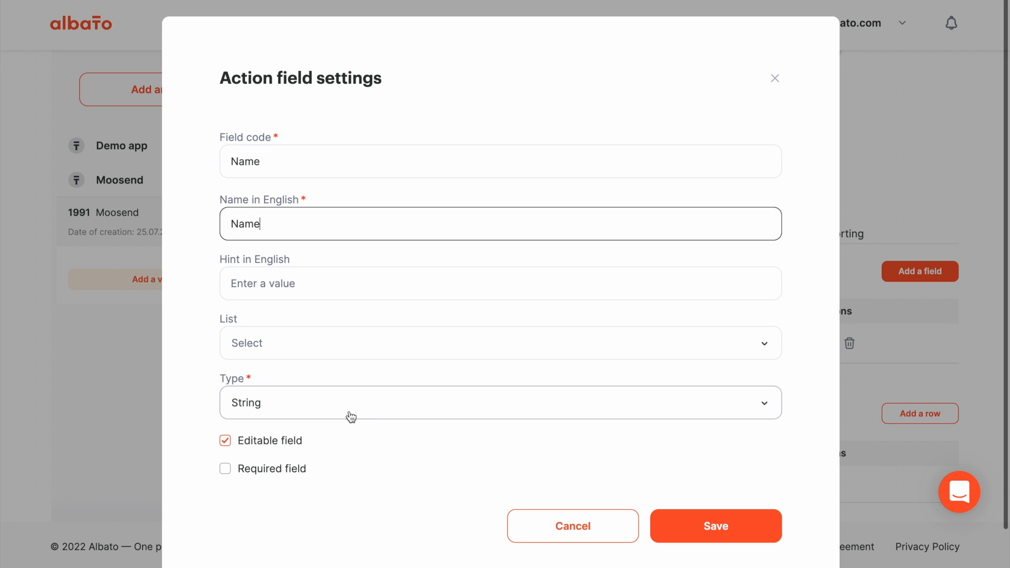
# Save the Name field, then add a required Email field and save it
pyautogui.click(715, 525)
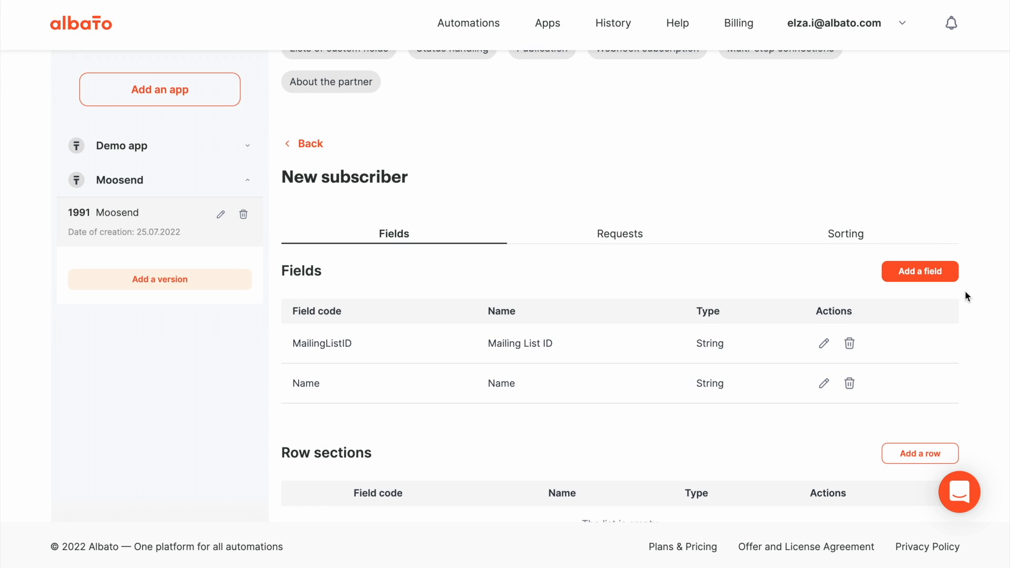
pyautogui.click(919, 271)
pyautogui.write('Email')
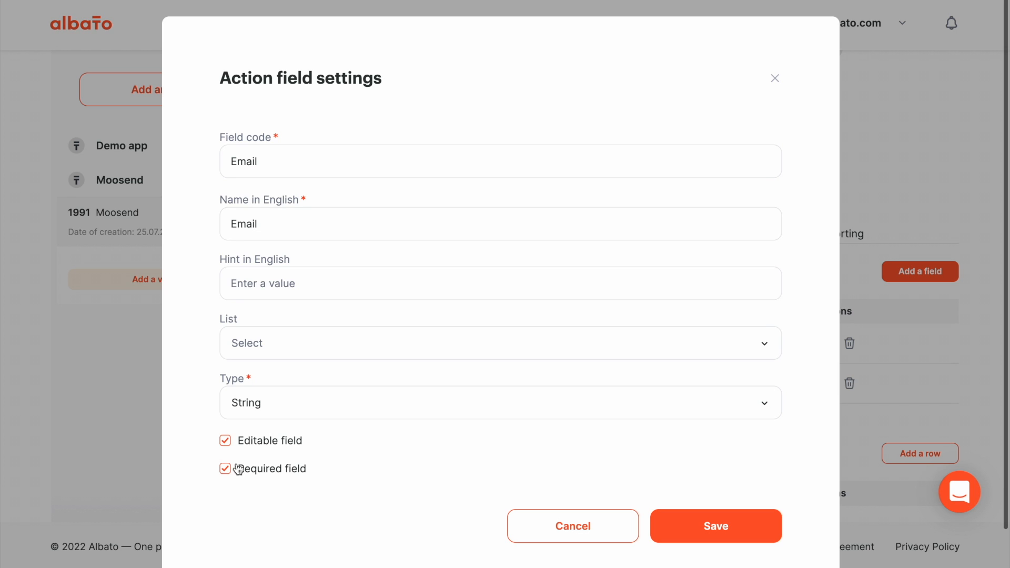
pyautogui.click(715, 526)
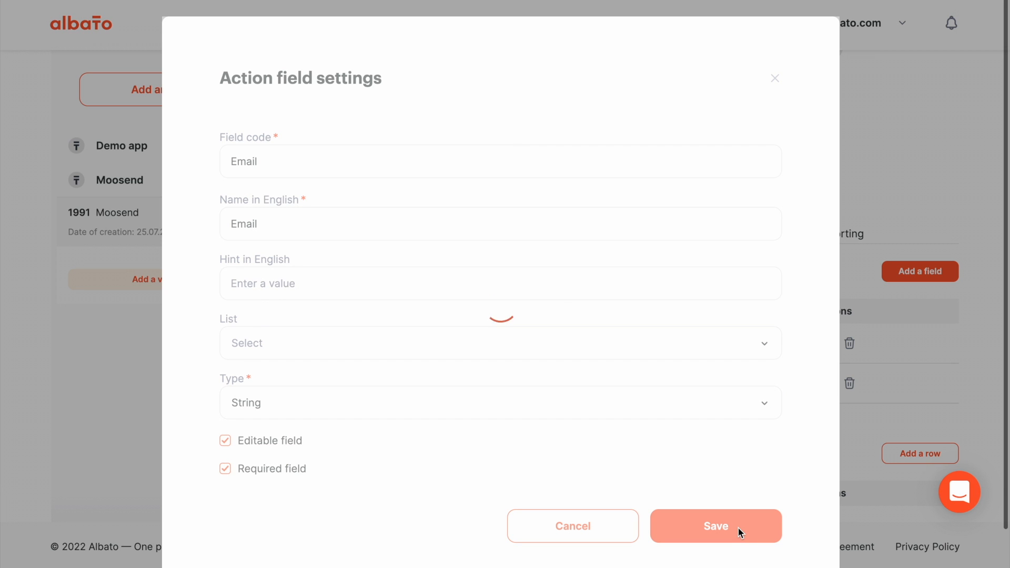
pyautogui.click(715, 526)
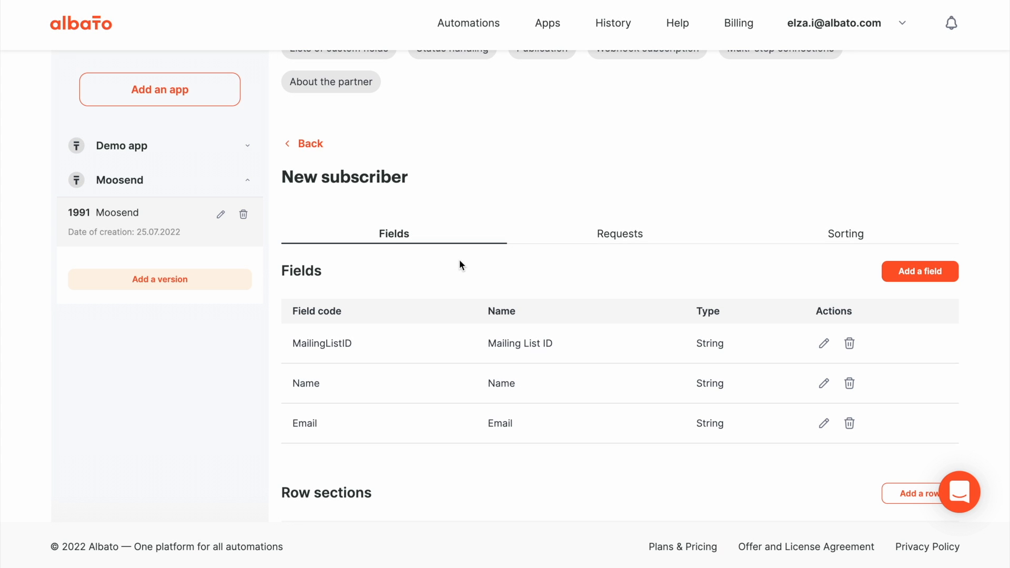
pyautogui.moveTo(931, 291)
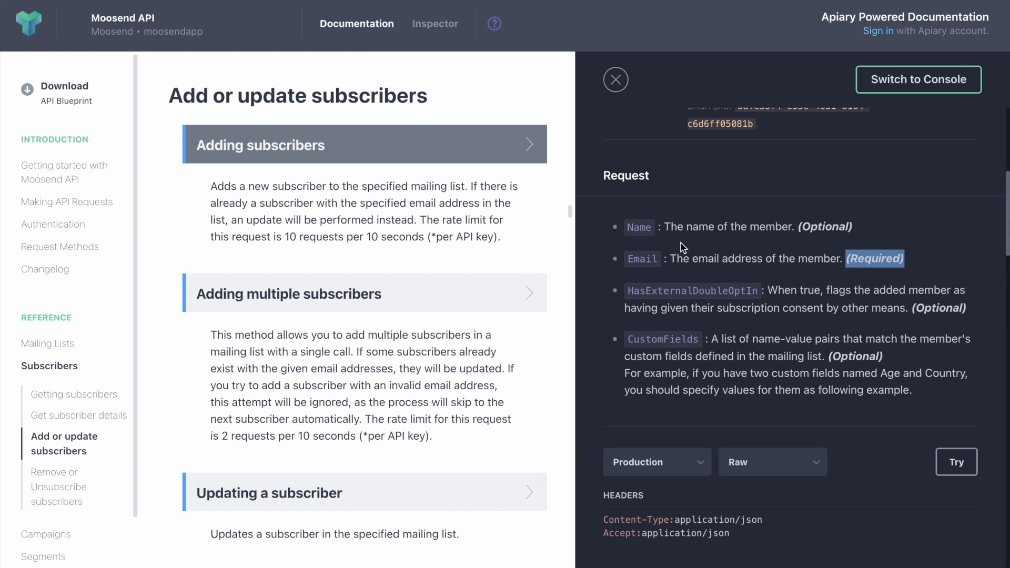
pyautogui.moveTo(763, 296)
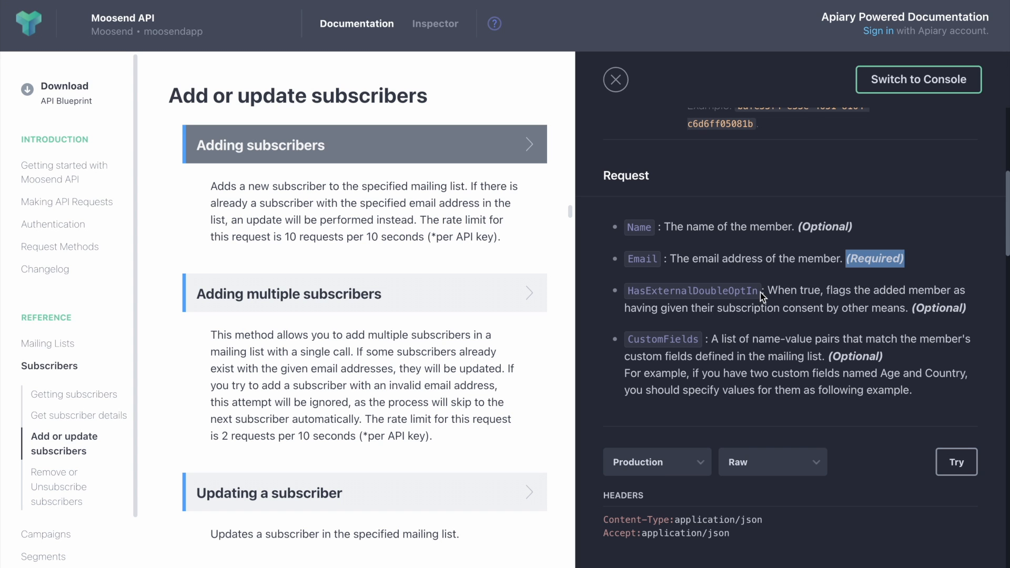
# Add a Boolean HasExternalDoubleOptIn field named Subscription consent and save it
pyautogui.doubleClick(691, 290)
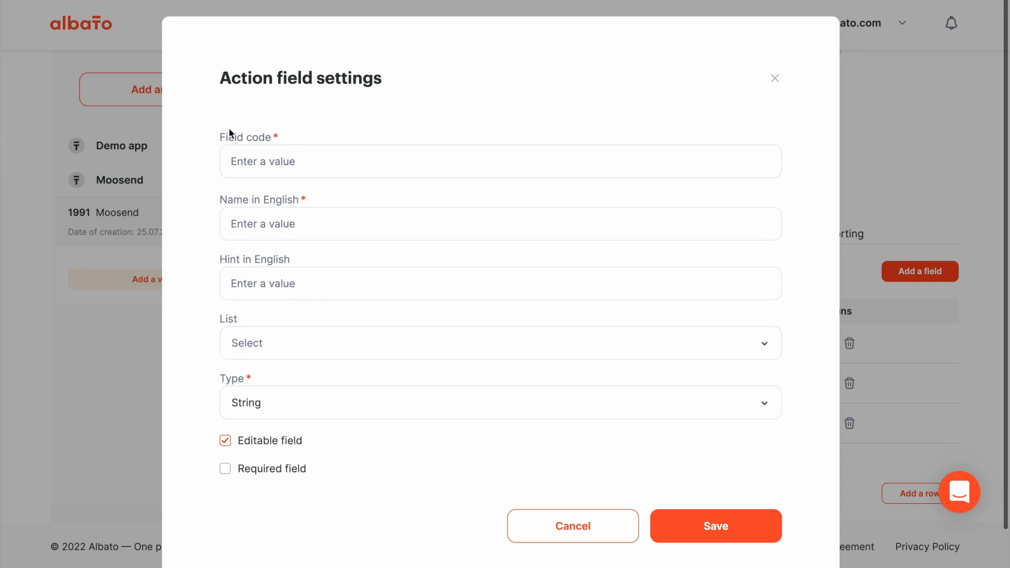
pyautogui.write('HasExternalDoubleOptIn')
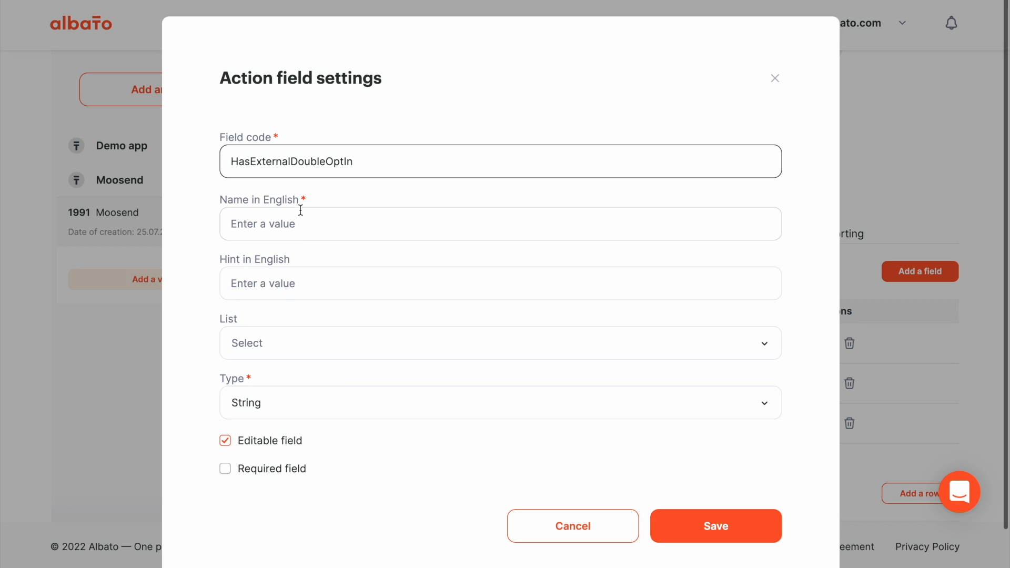
pyautogui.write('Subscrip')
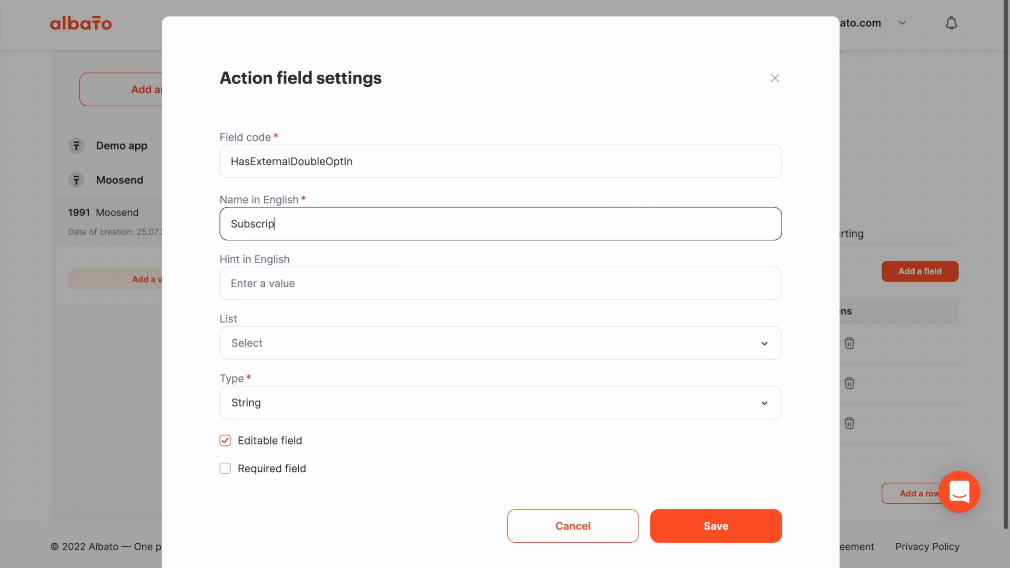
pyautogui.write('tion')
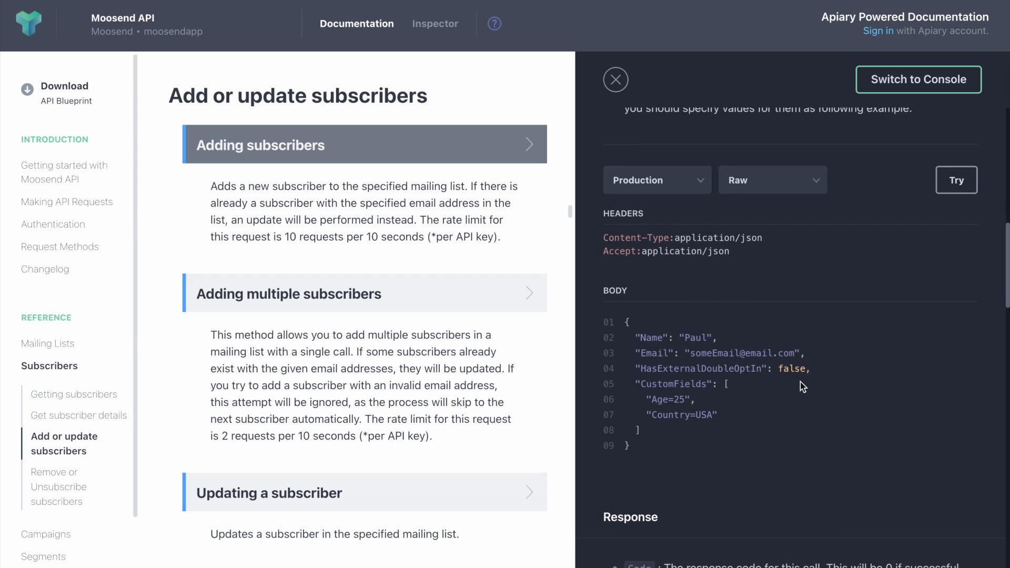
pyautogui.doubleClick(791, 368)
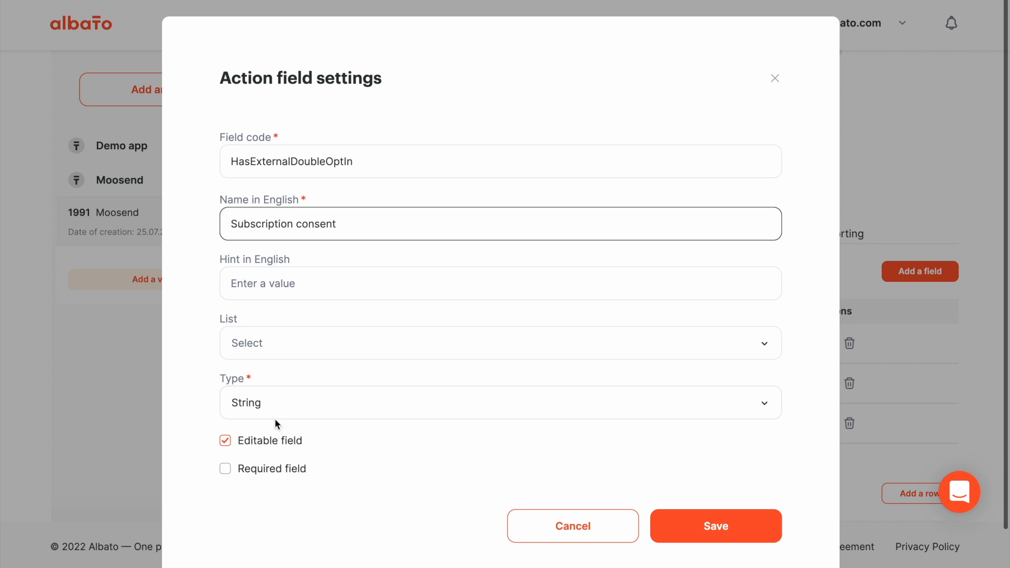
pyautogui.click(500, 403)
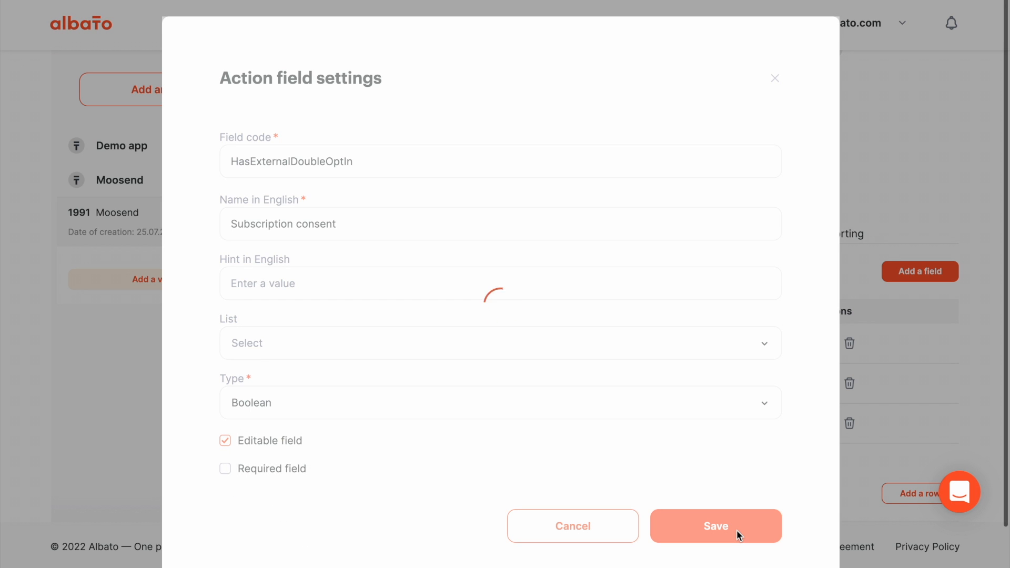
pyautogui.click(715, 526)
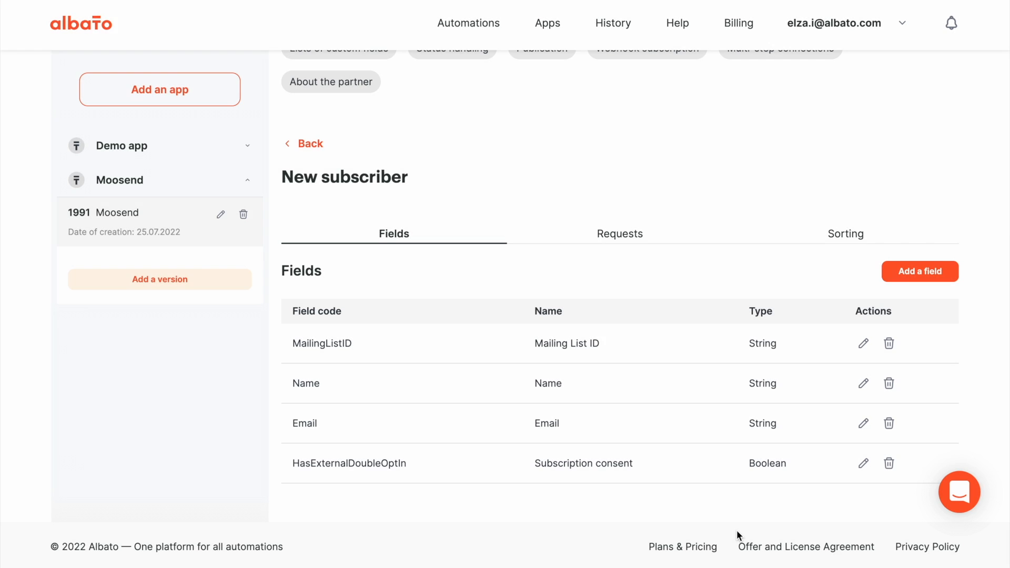
pyautogui.moveTo(707, 404)
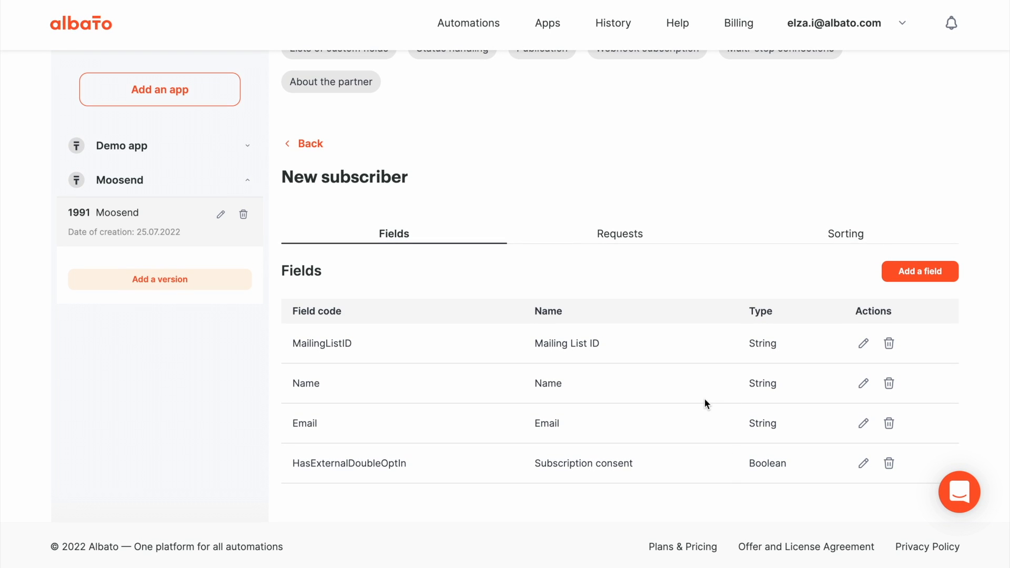
# Return to the Moosend docs and select the MailingListID parameter description text
pyautogui.scroll(-3)
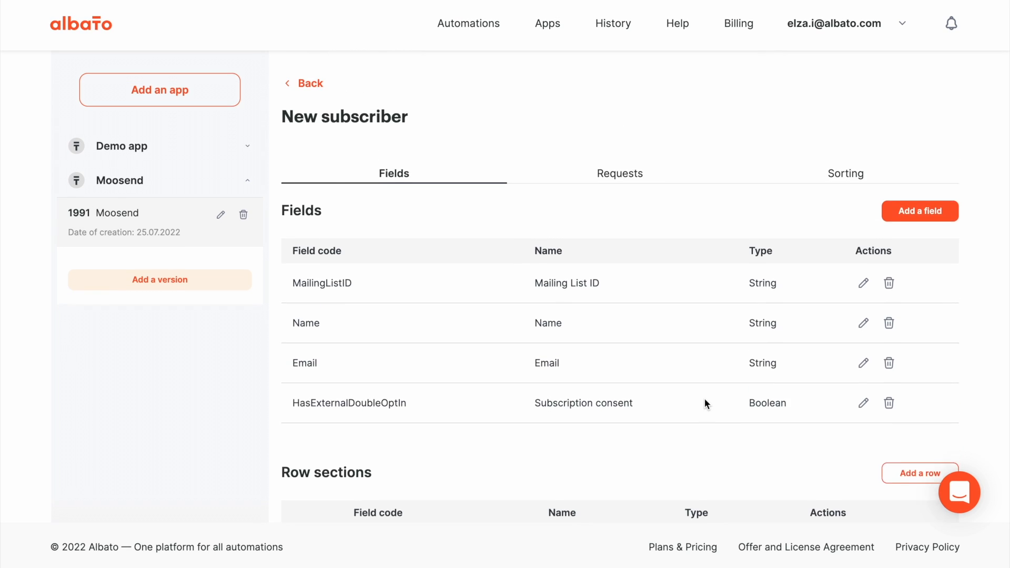
pyautogui.click(688, 84)
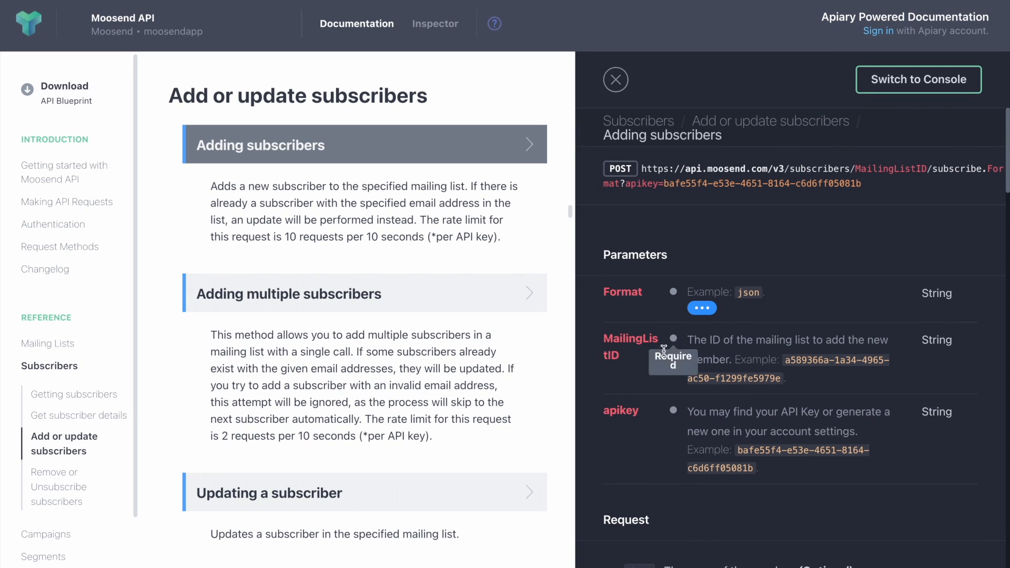
pyautogui.moveTo(689, 339); pyautogui.dragTo(727, 360)
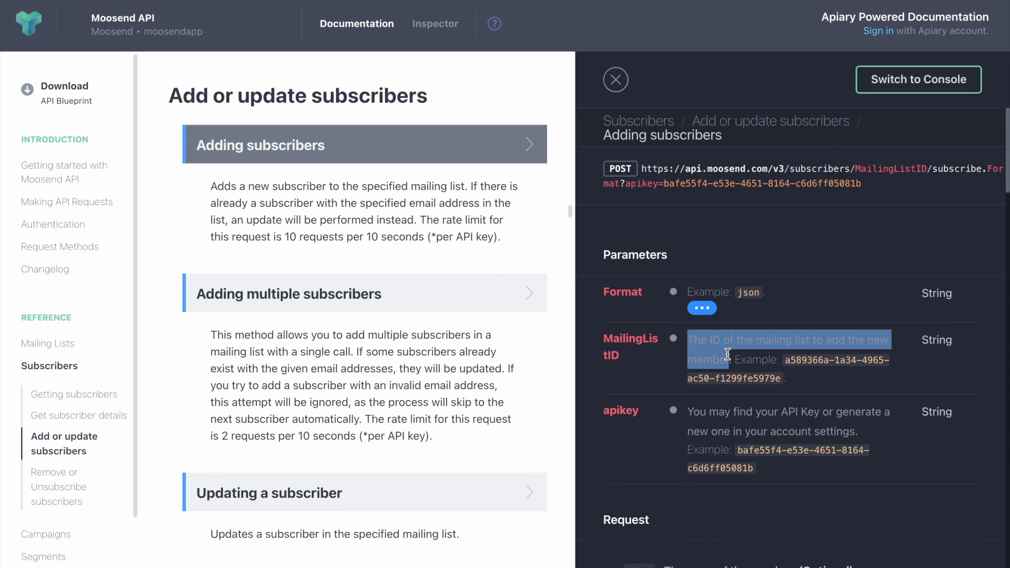
pyautogui.moveTo(727, 354)
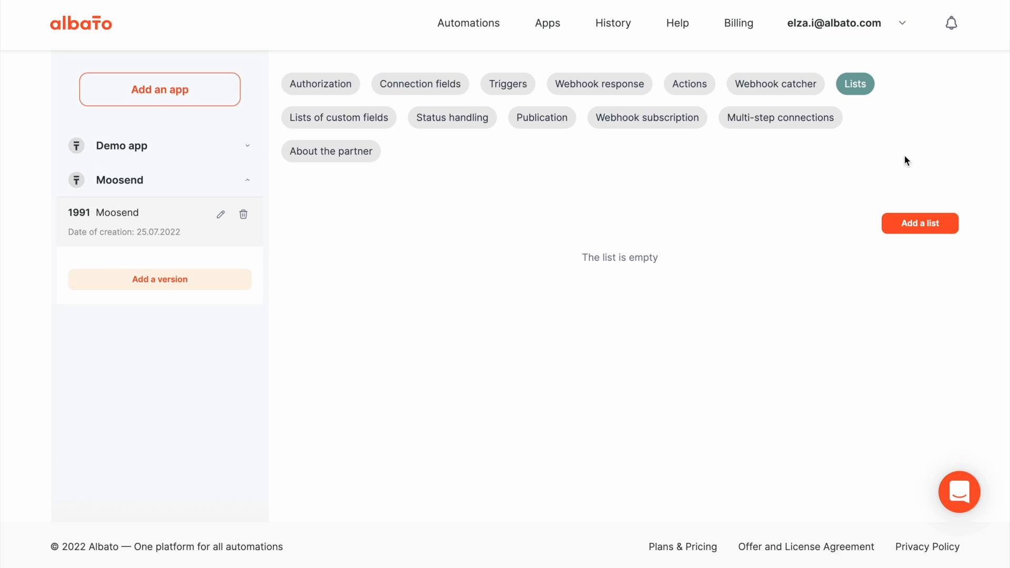
# Add a list named Mailing Lists of type Dynamic, save it, and enter its settings
pyautogui.click(919, 223)
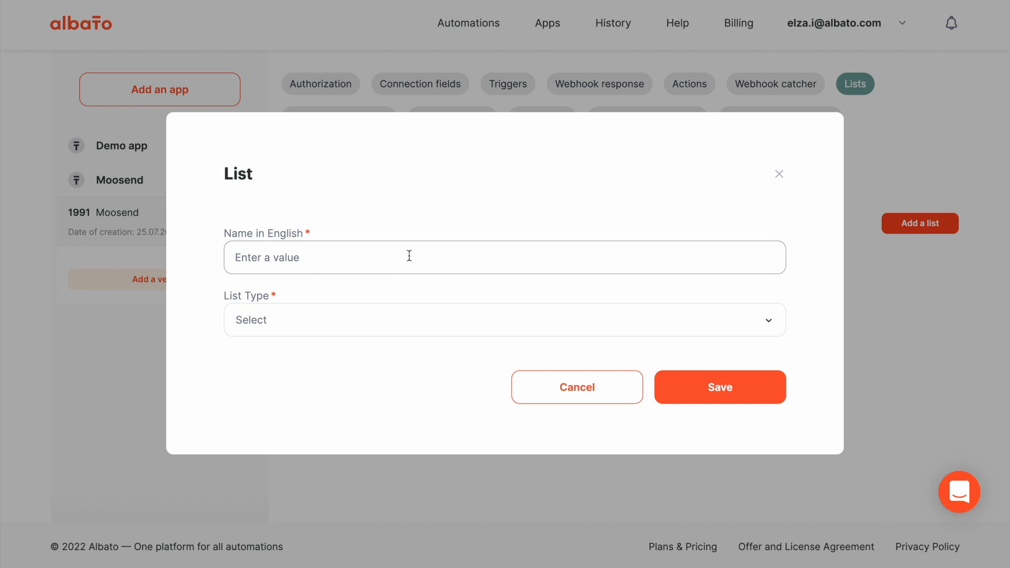
pyautogui.click(504, 319)
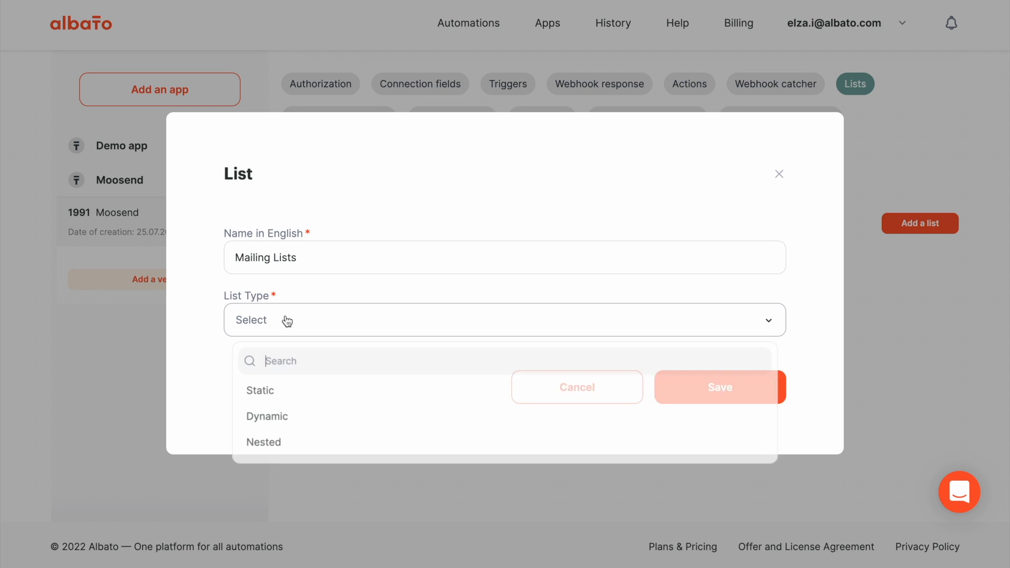
pyautogui.click(266, 416)
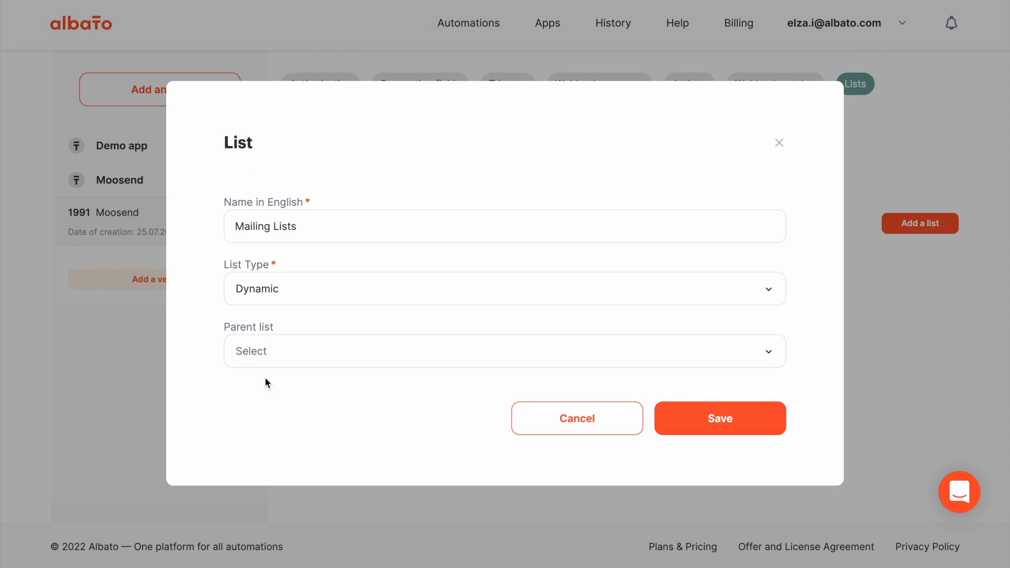
pyautogui.click(719, 418)
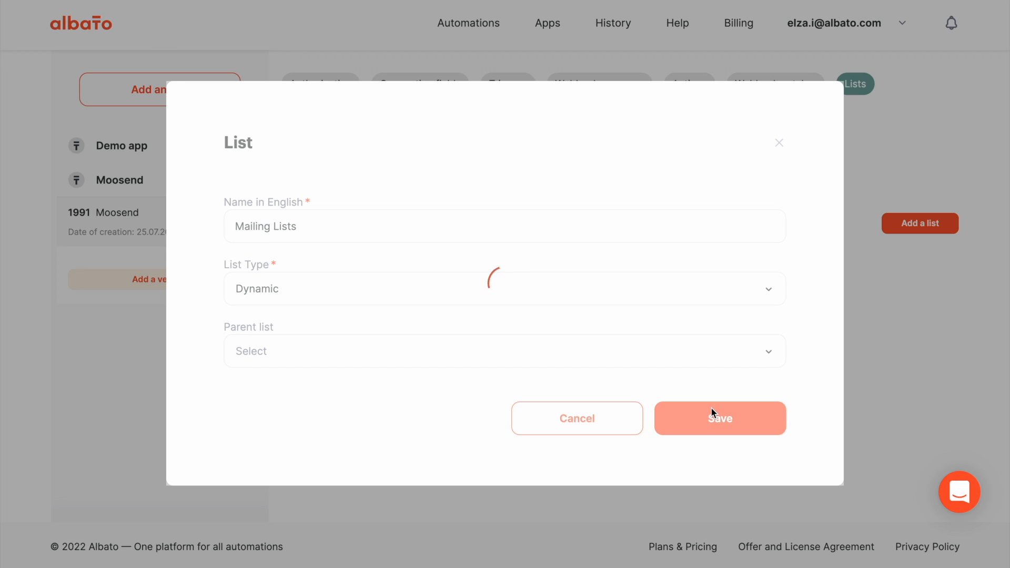
pyautogui.click(720, 418)
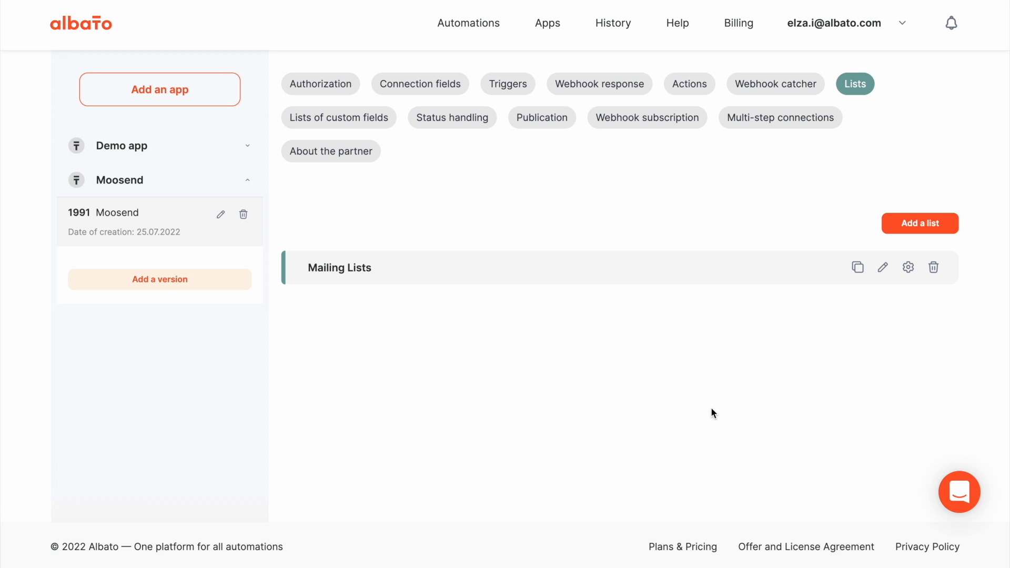
pyautogui.click(908, 267)
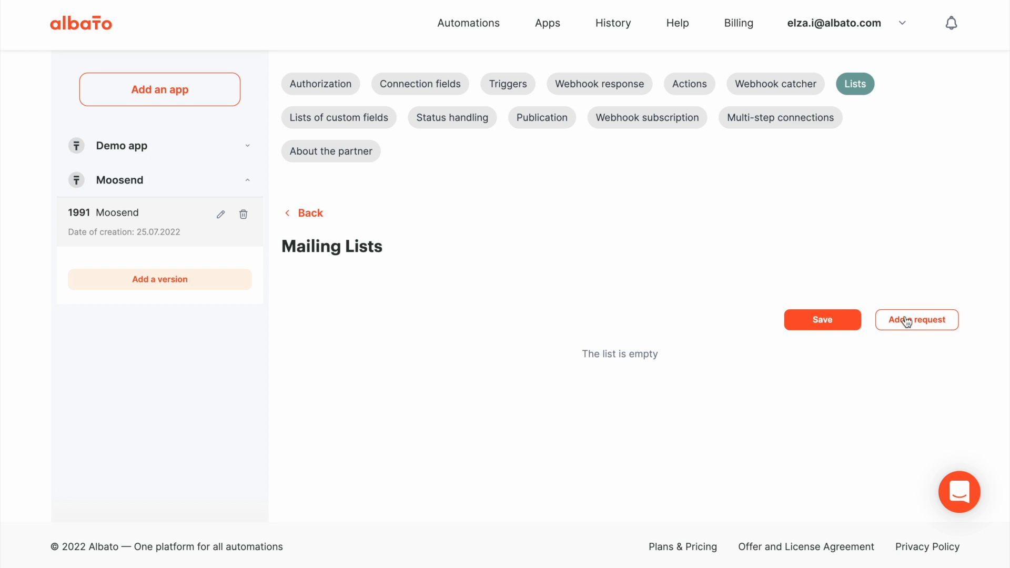
# Add a request to Mailing Lists with the Moosend lists.json?WithStatistics=false endpoint URL, trimming the apikey part
pyautogui.click(916, 319)
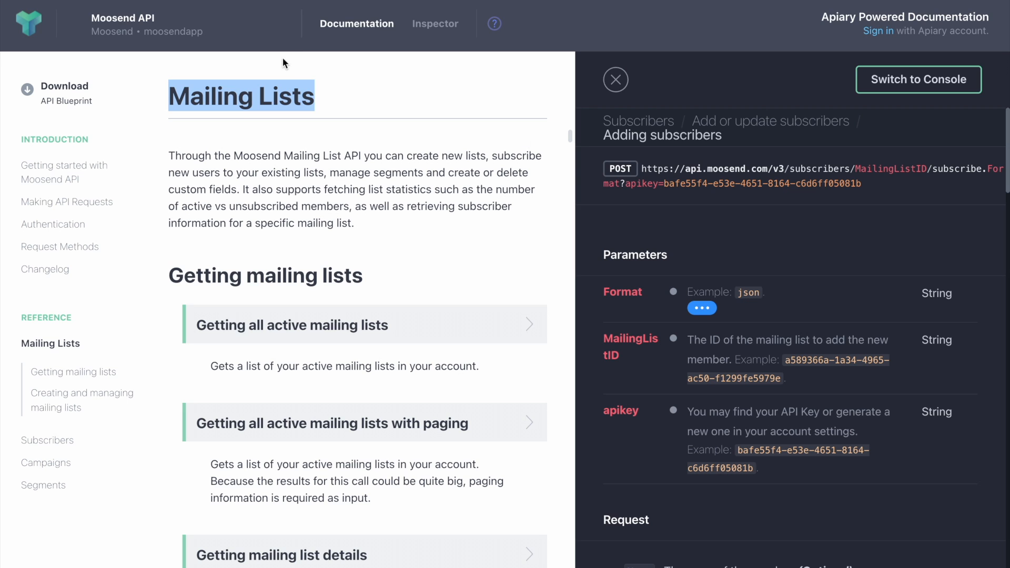
pyautogui.click(292, 325)
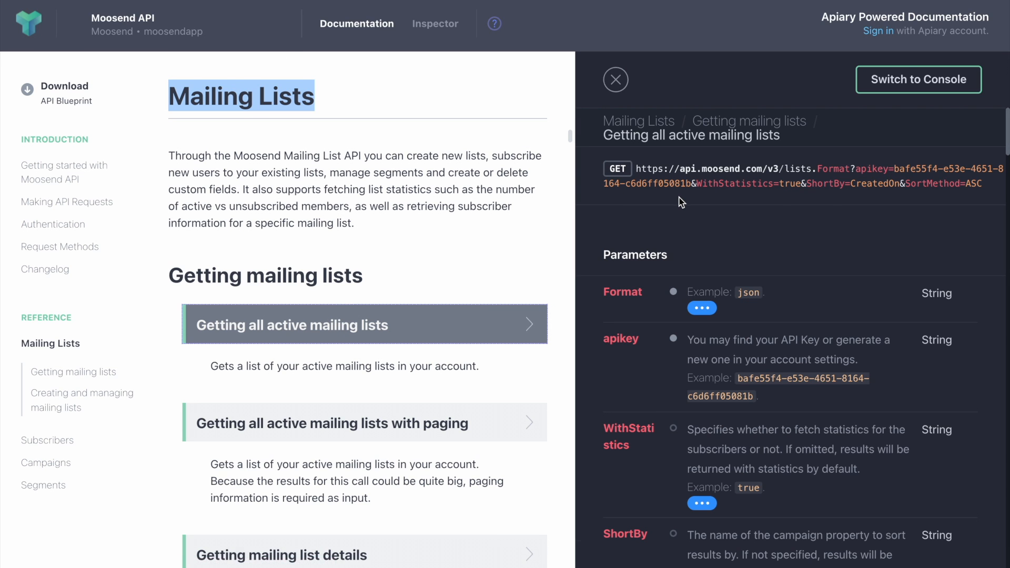
pyautogui.moveTo(895, 185)
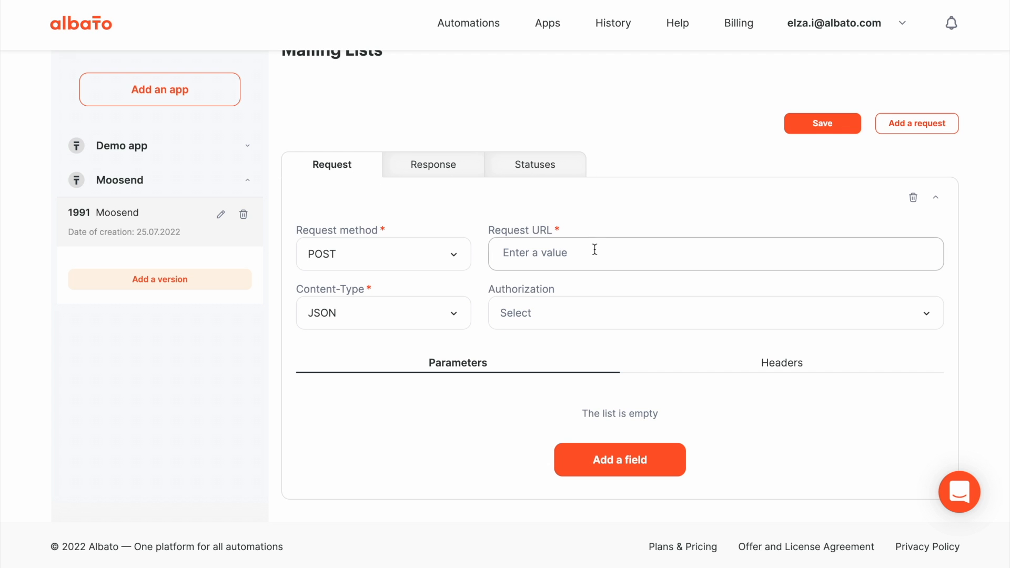
pyautogui.write('https://api.moosend.com/v3/lists.Format?apikey=bafe55f4-e53e-4651-8164-c6d6ff05081b&WithStatistics=true&ShortBy=CreatedOn&SortMethod=ASC')
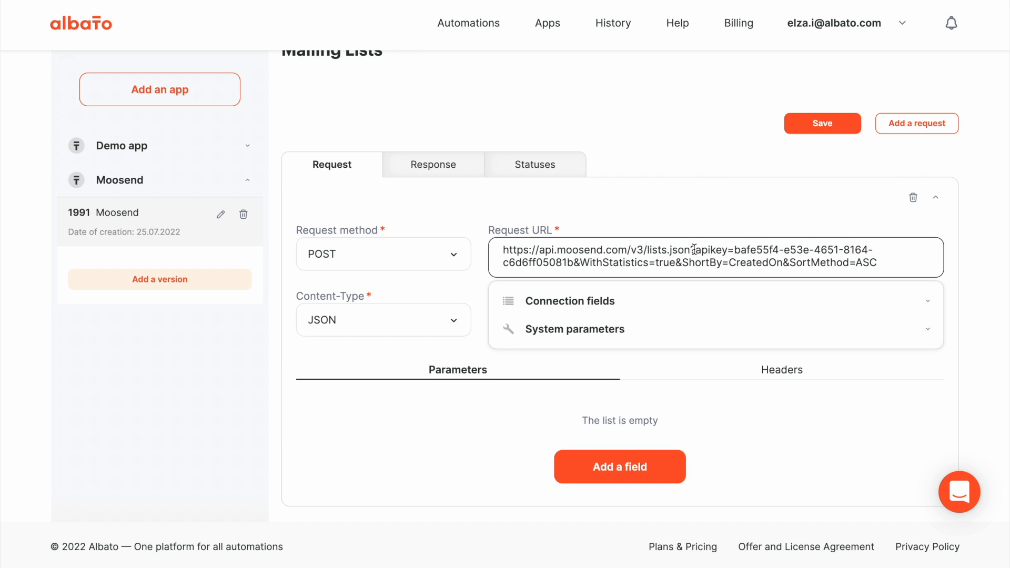
pyautogui.moveTo(694, 250); pyautogui.dragTo(582, 263)
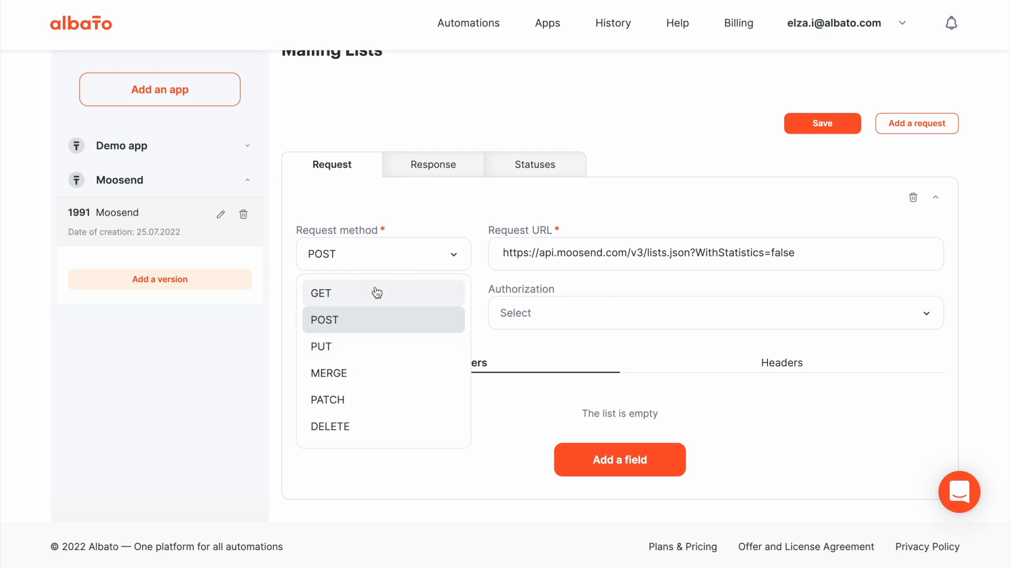
# Set the request method to GET and authorise it with Moosend auth
pyautogui.click(321, 293)
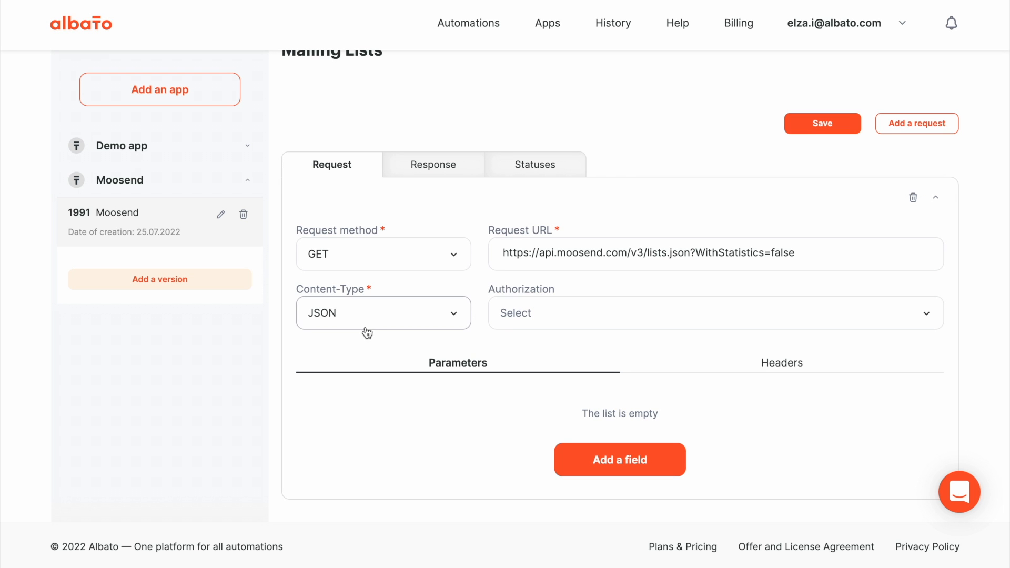
pyautogui.click(715, 313)
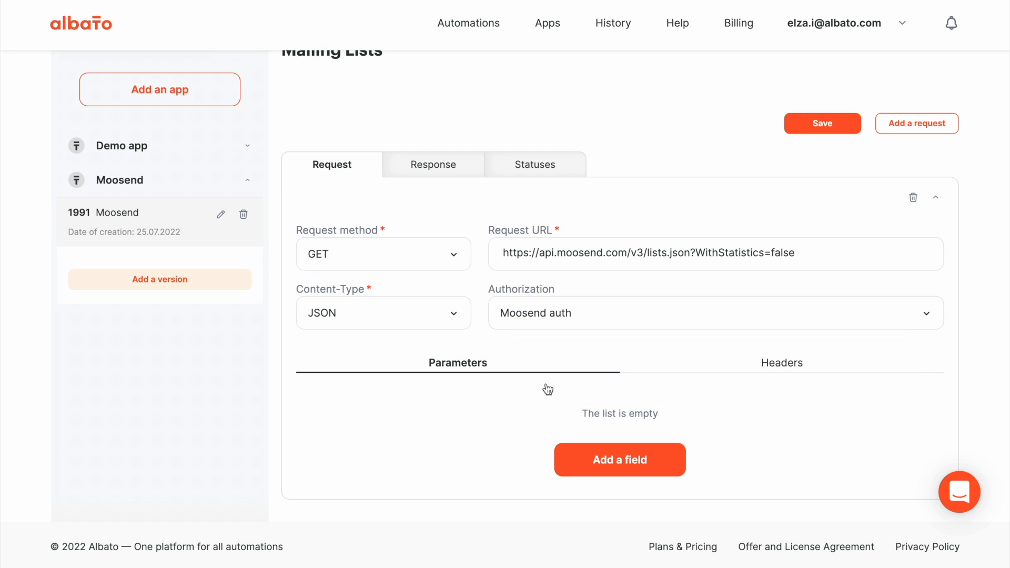
pyautogui.moveTo(661, 281)
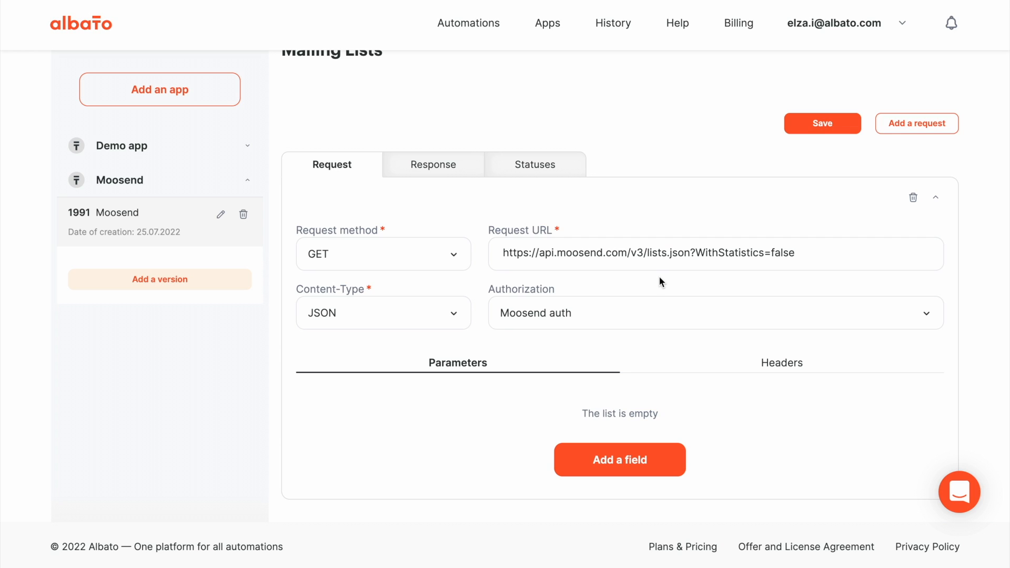
pyautogui.moveTo(701, 334)
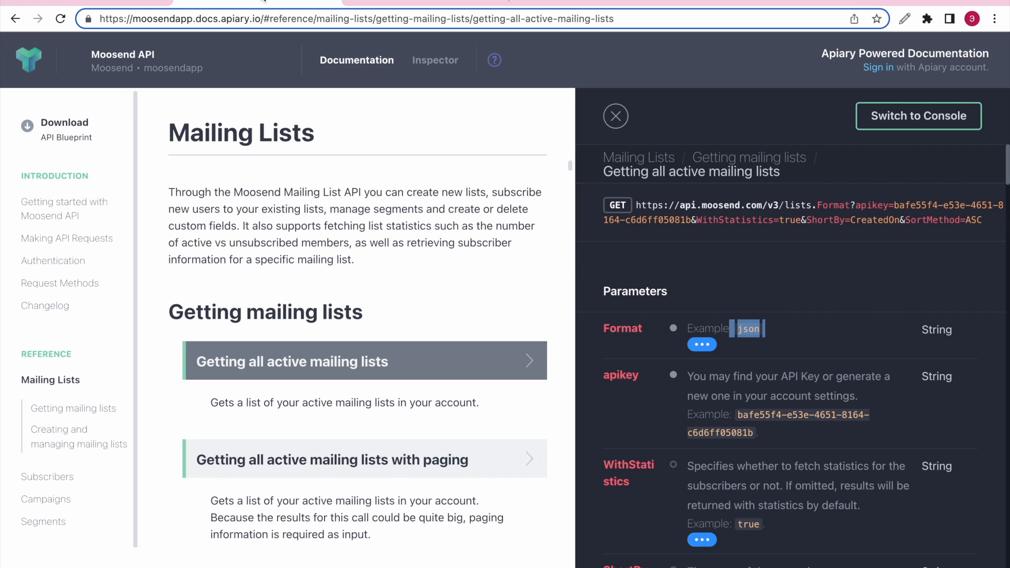
# Set the response data path to Context.MailingLists from the sample response
pyautogui.scroll(-3)
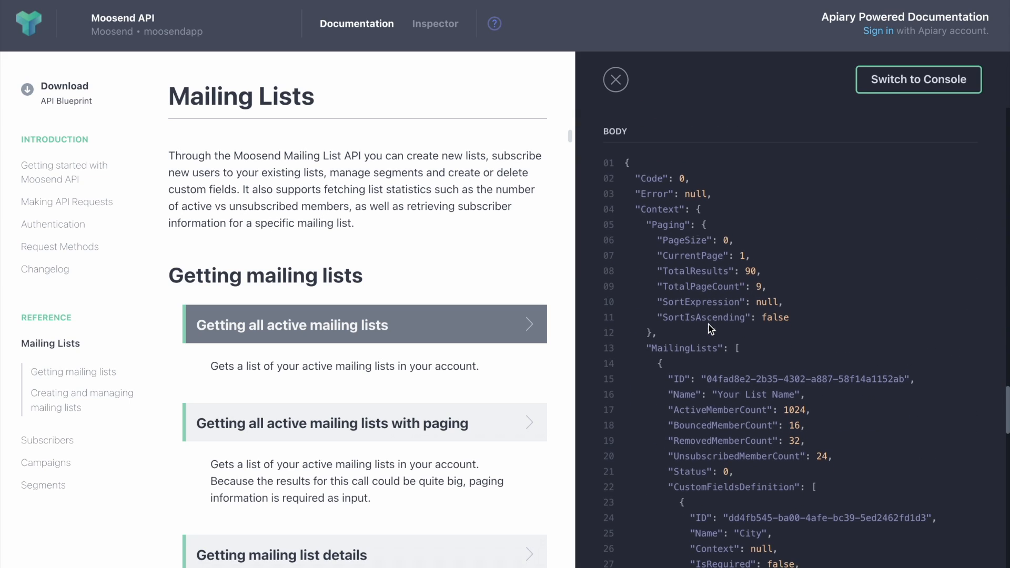
pyautogui.moveTo(637, 174); pyautogui.dragTo(721, 425)
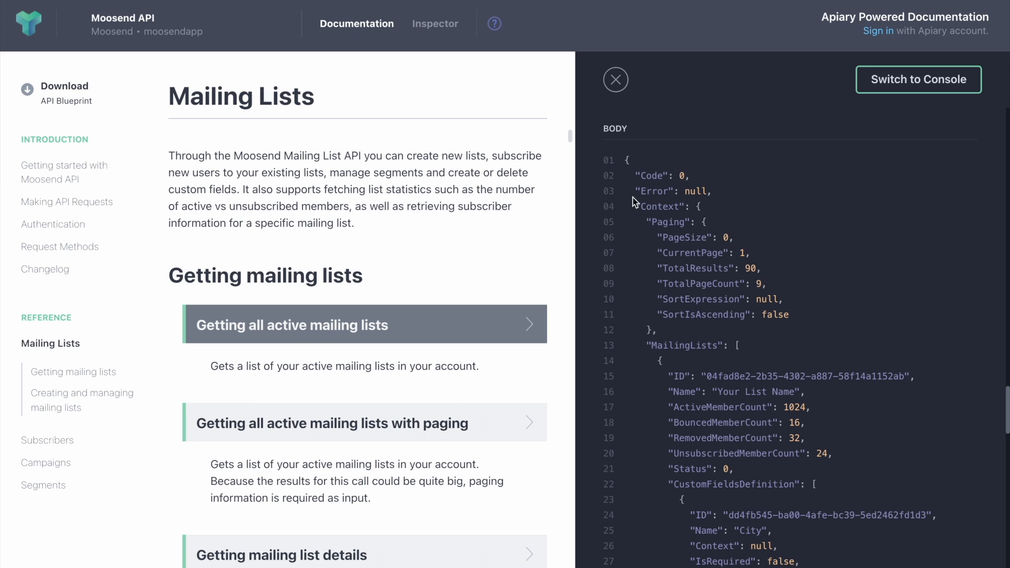
pyautogui.doubleClick(656, 206)
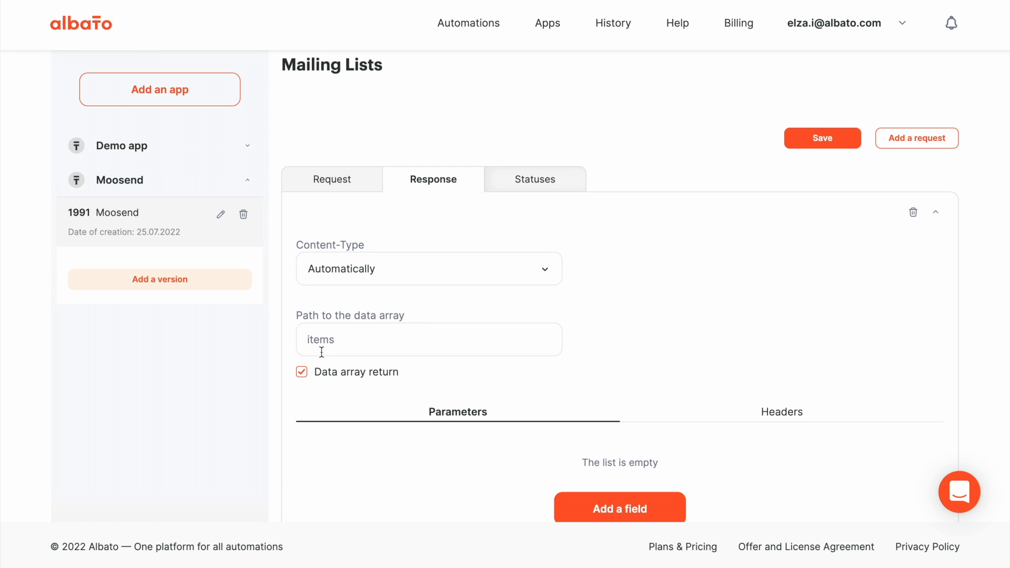
pyautogui.write('Context.')
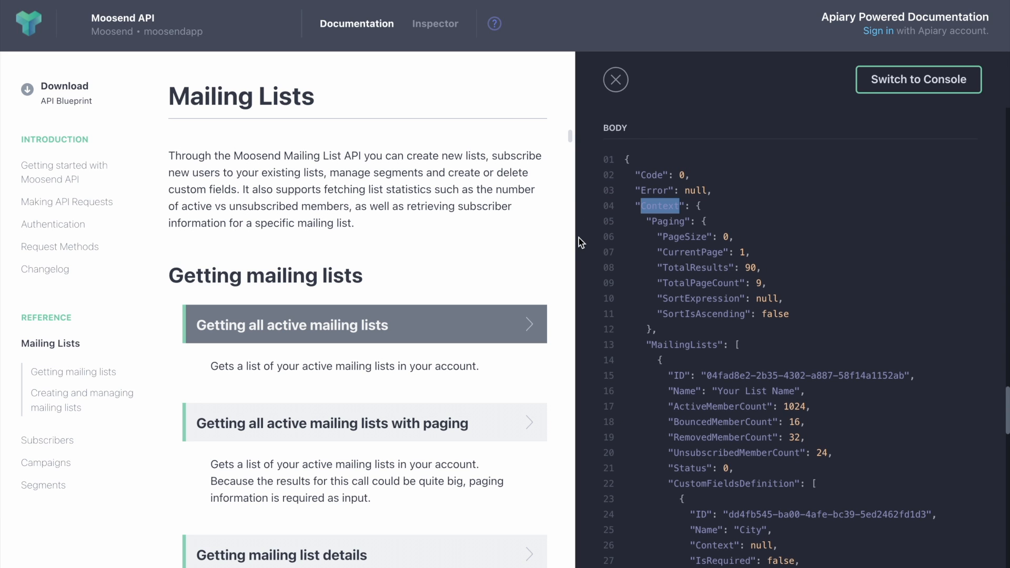
pyautogui.scroll(-3)
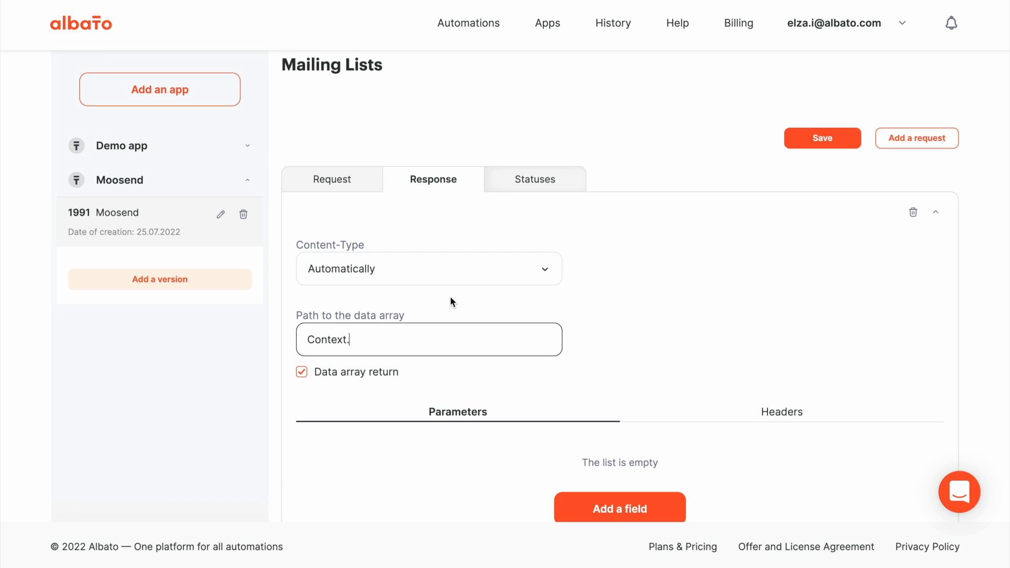
pyautogui.write('MailingLists')
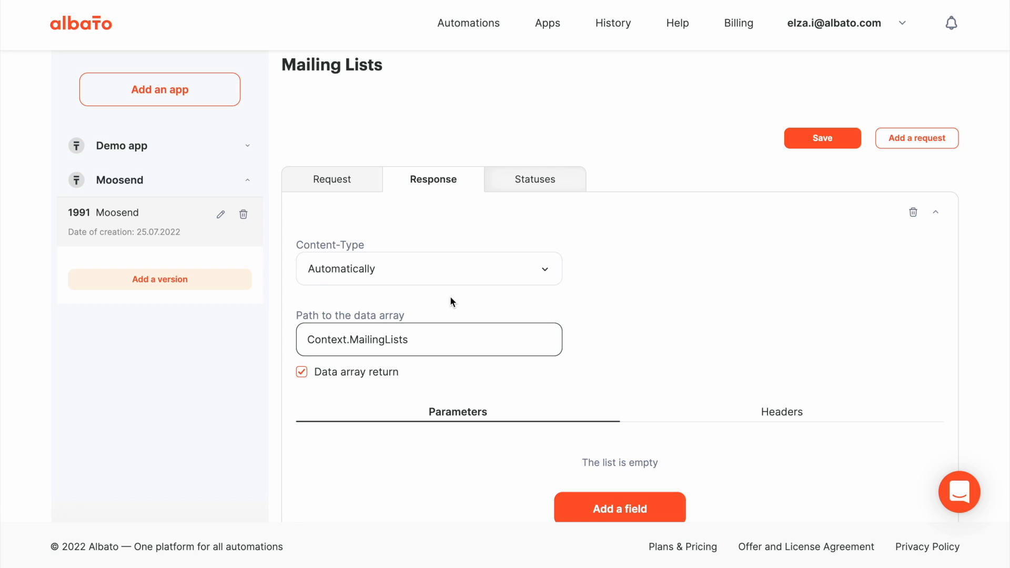
pyautogui.moveTo(673, 364)
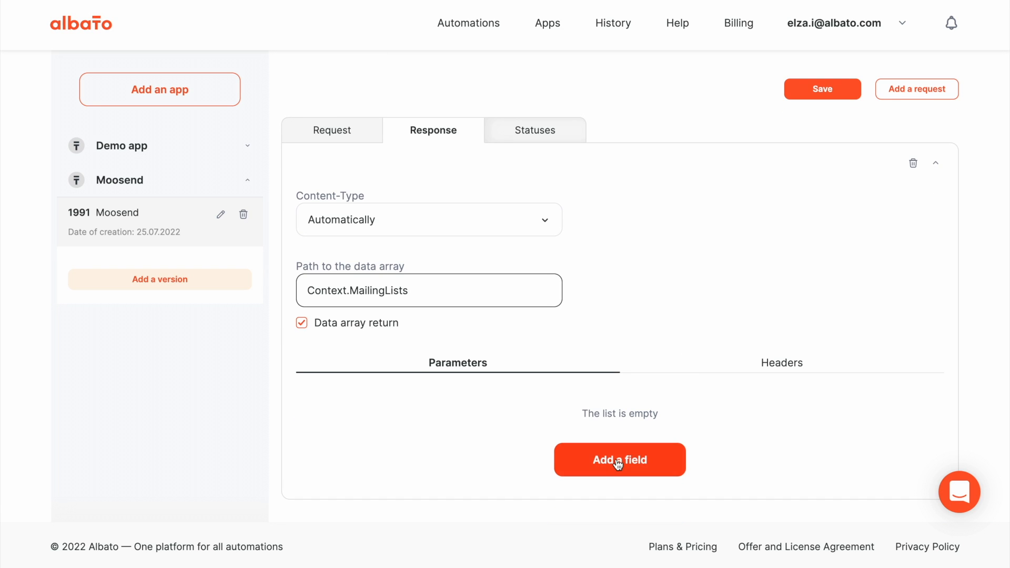
# Add a response parameter ID mapped to Unique key, located in an array, and start a second row
pyautogui.click(619, 459)
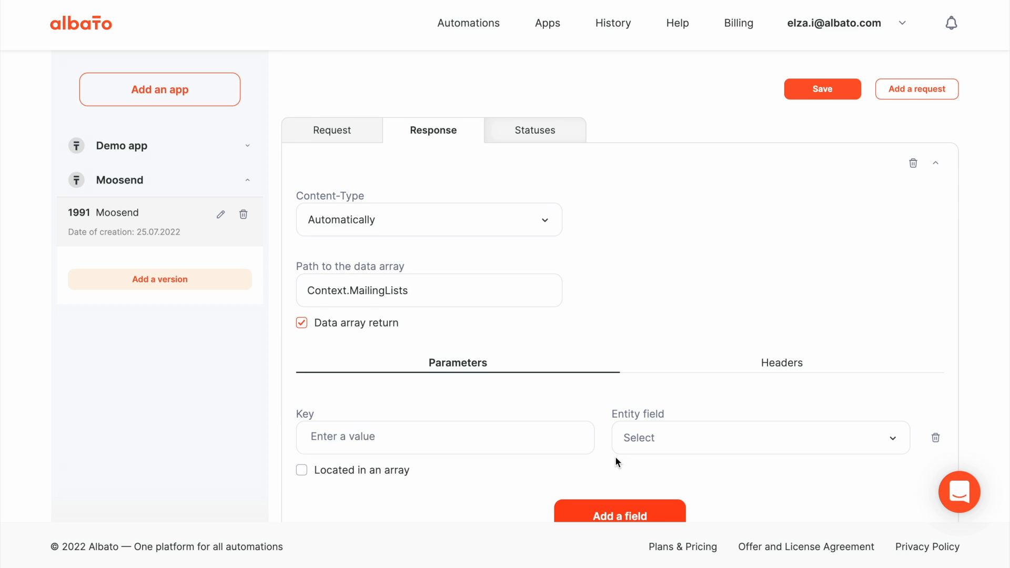
pyautogui.click(619, 515)
pyautogui.write('ID')
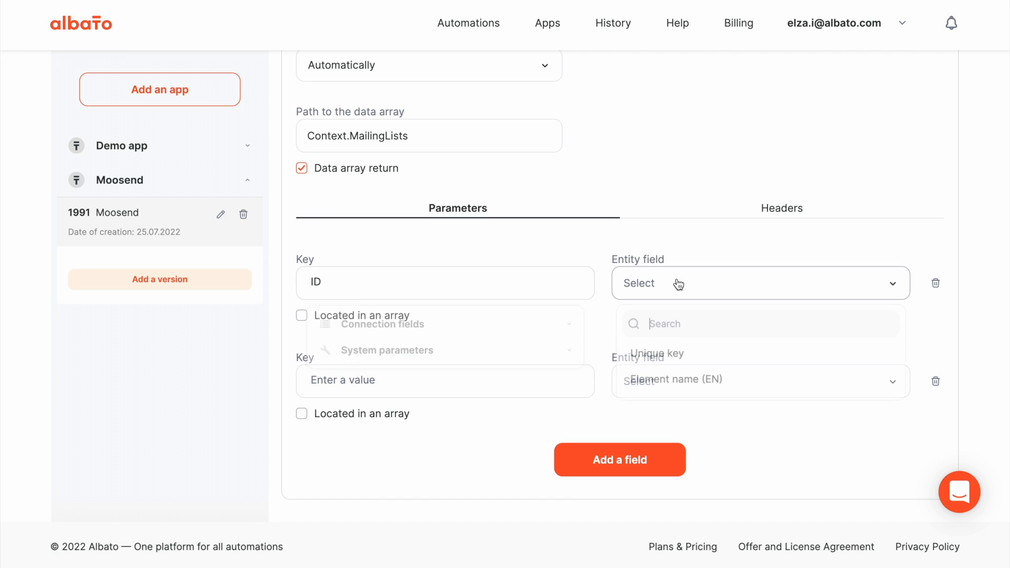
pyautogui.click(655, 353)
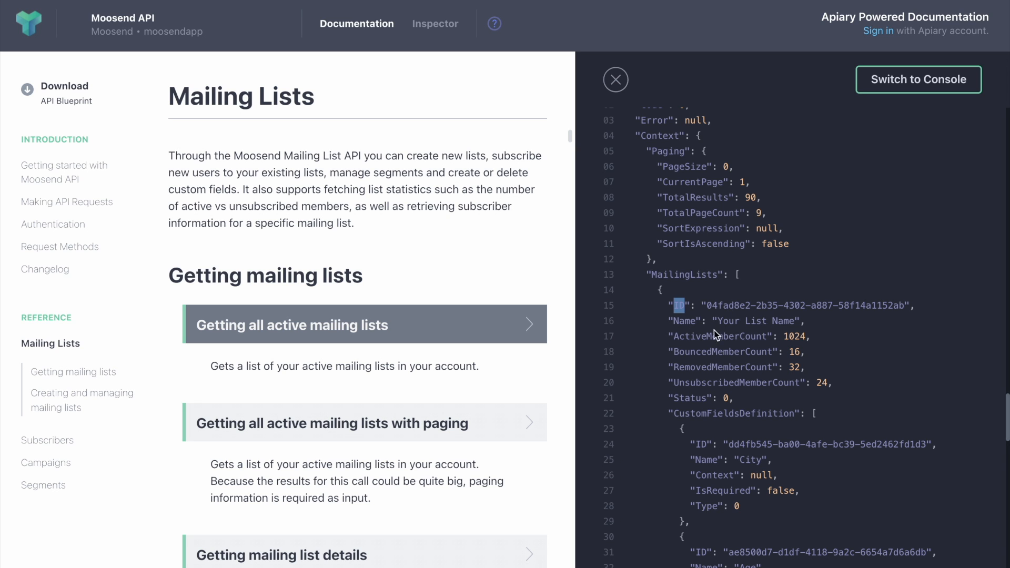
pyautogui.doubleClick(683, 320)
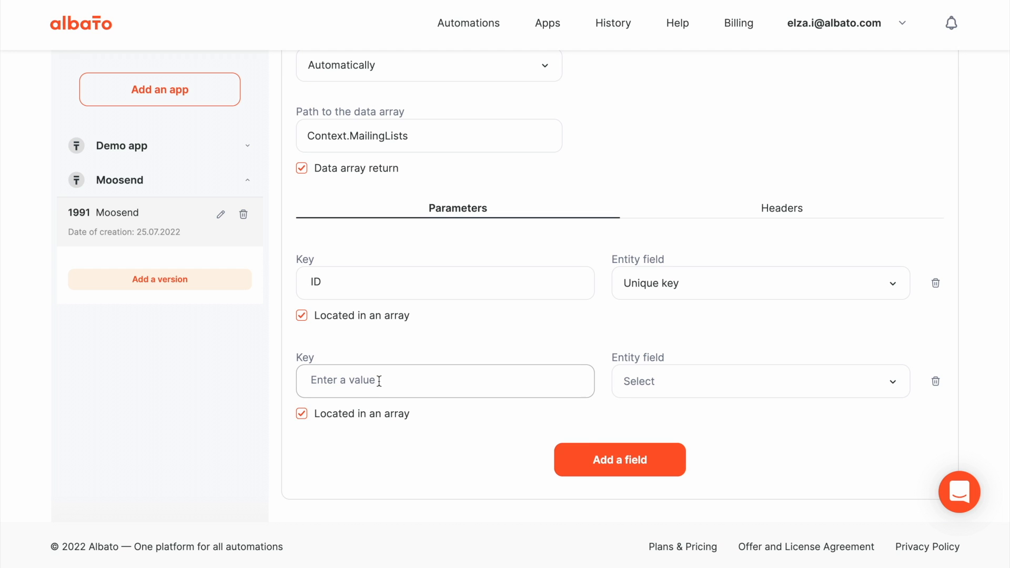
pyautogui.click(760, 381)
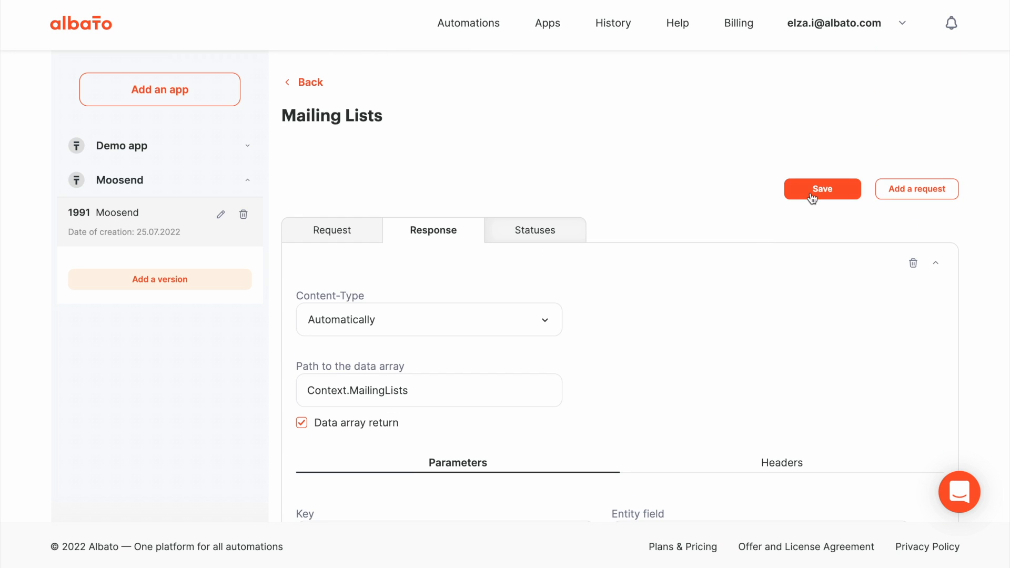
# Save the Mailing Lists request with its Context.MailingLists response mapping
pyautogui.click(821, 188)
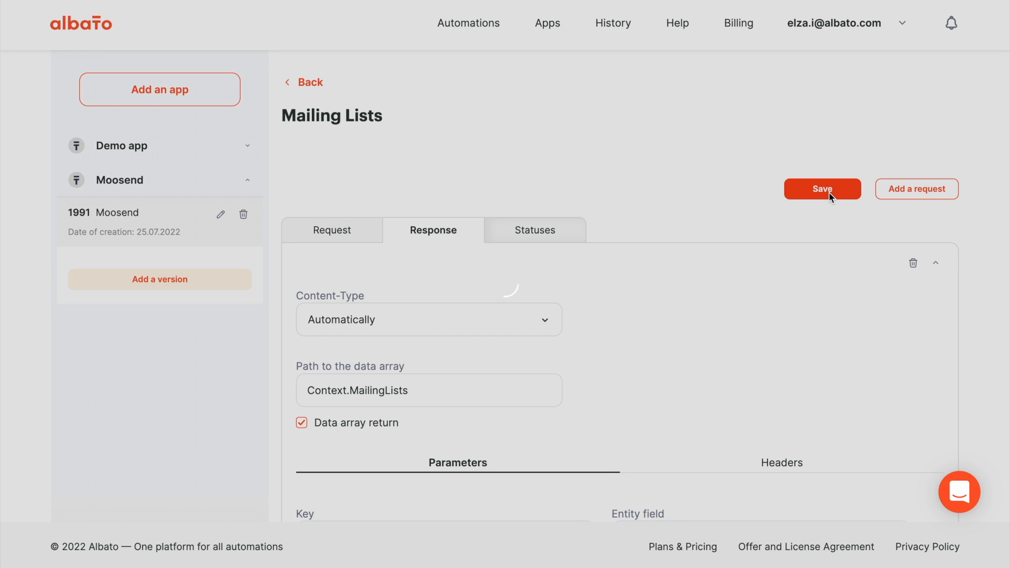
pyautogui.click(822, 188)
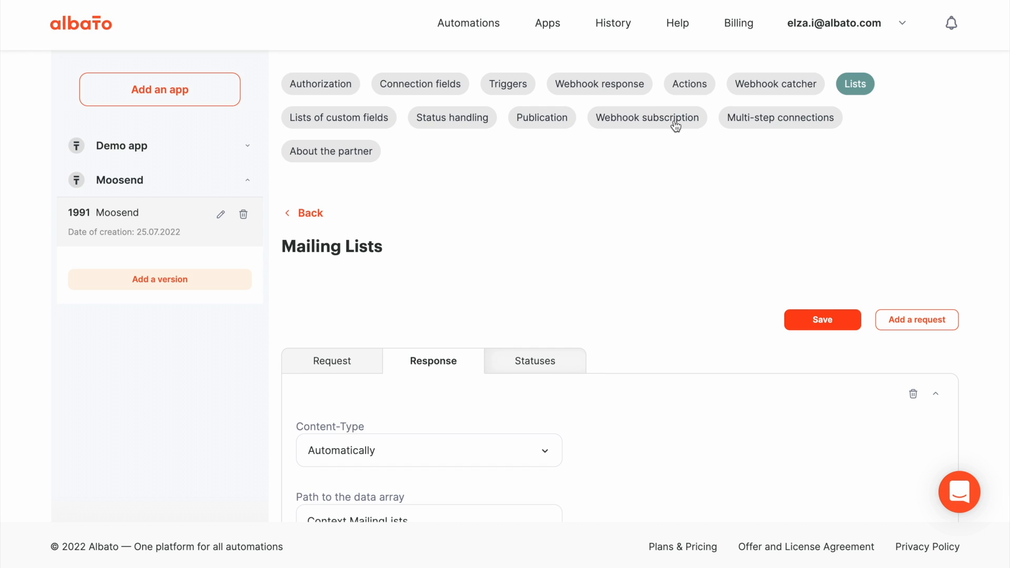
# Attach the Mailing Lists list to the MailingListID field of New subscriber and save it
pyautogui.click(688, 84)
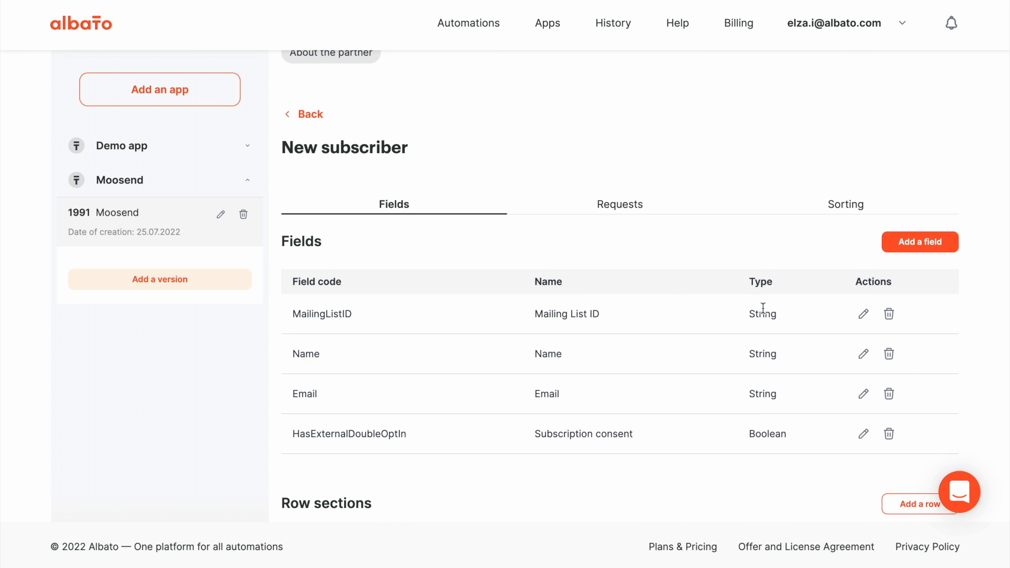
pyautogui.click(862, 313)
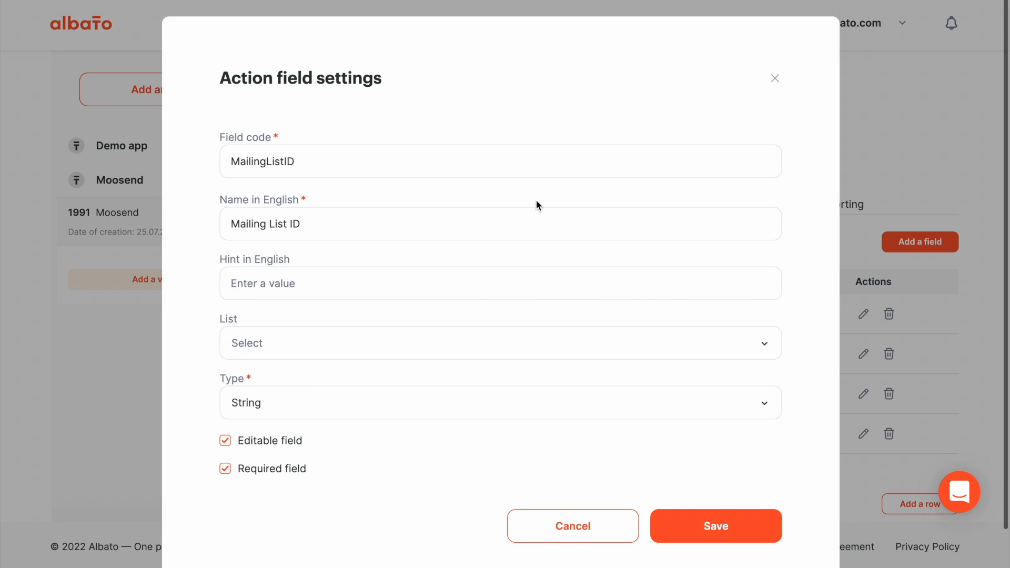
pyautogui.moveTo(355, 343)
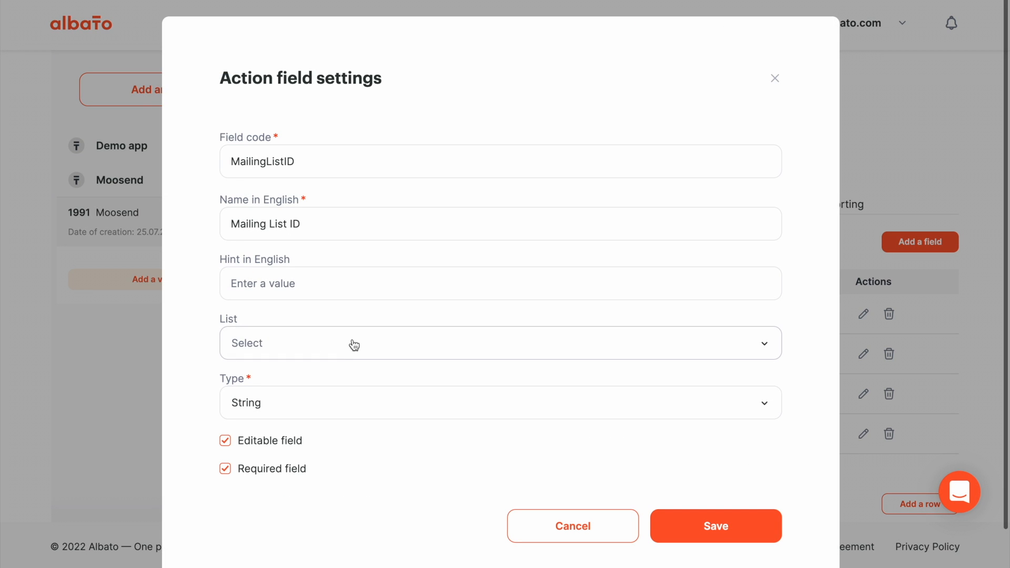
pyautogui.click(501, 343)
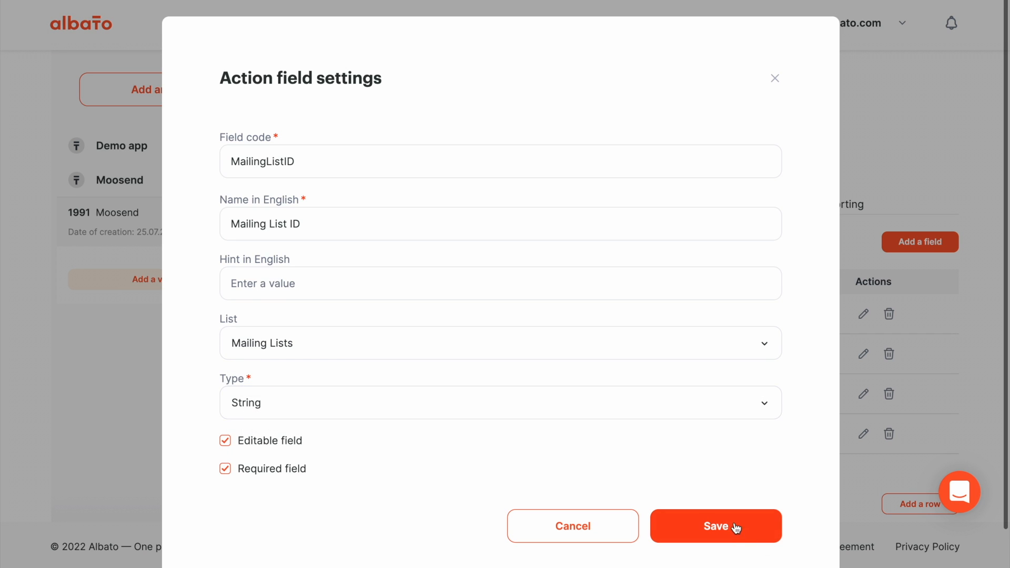
pyautogui.click(715, 526)
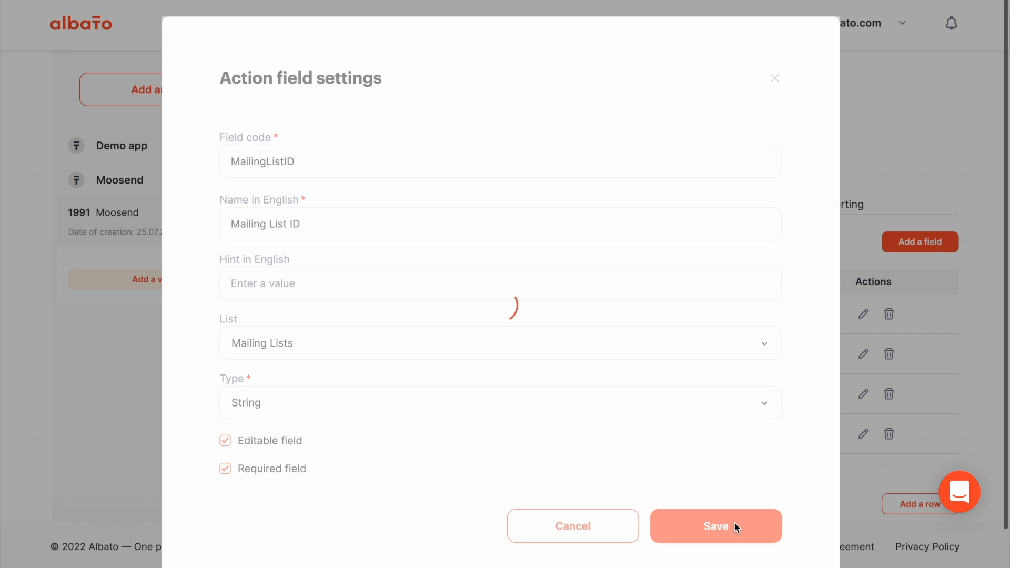
pyautogui.click(715, 526)
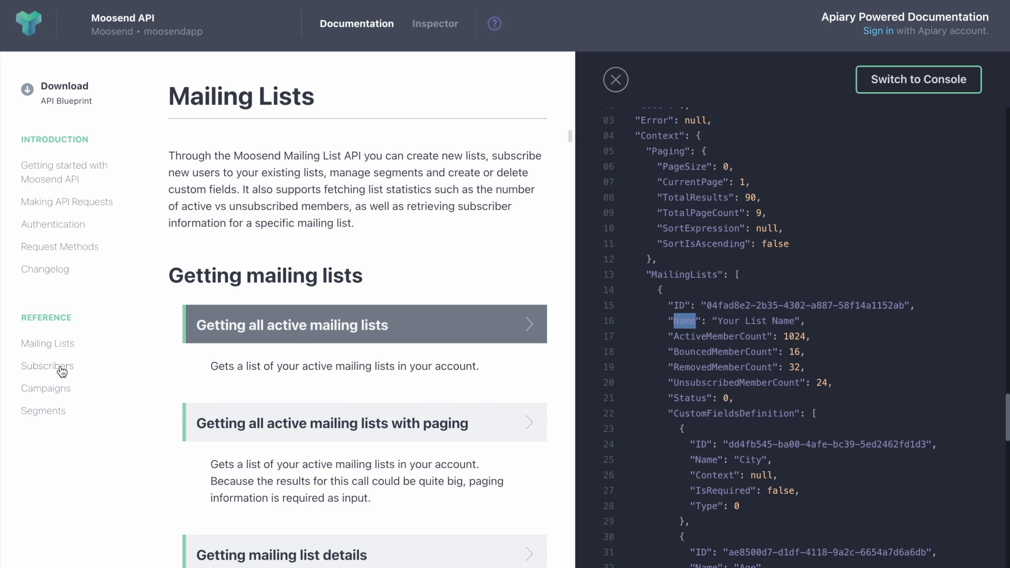
# Browse the Subscribers section of the Apiary docs and pick out the ID key in the sample response
pyautogui.click(47, 366)
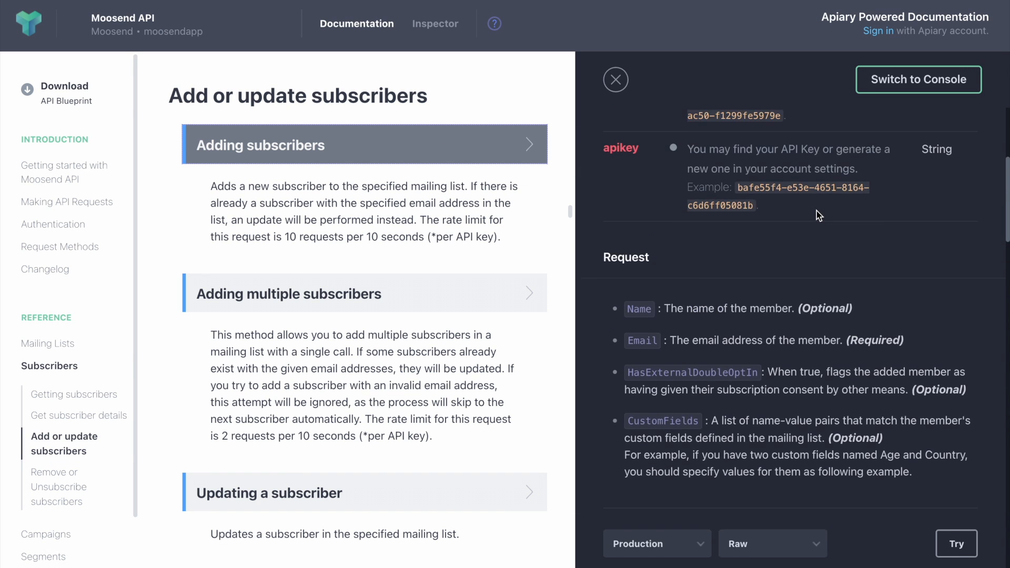
pyautogui.scroll(-3)
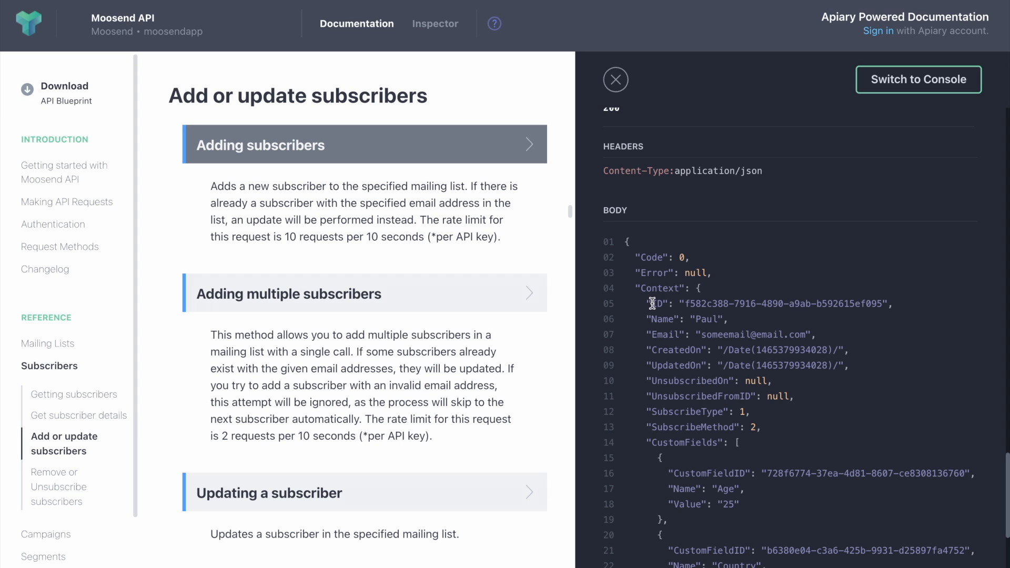
pyautogui.doubleClick(656, 303)
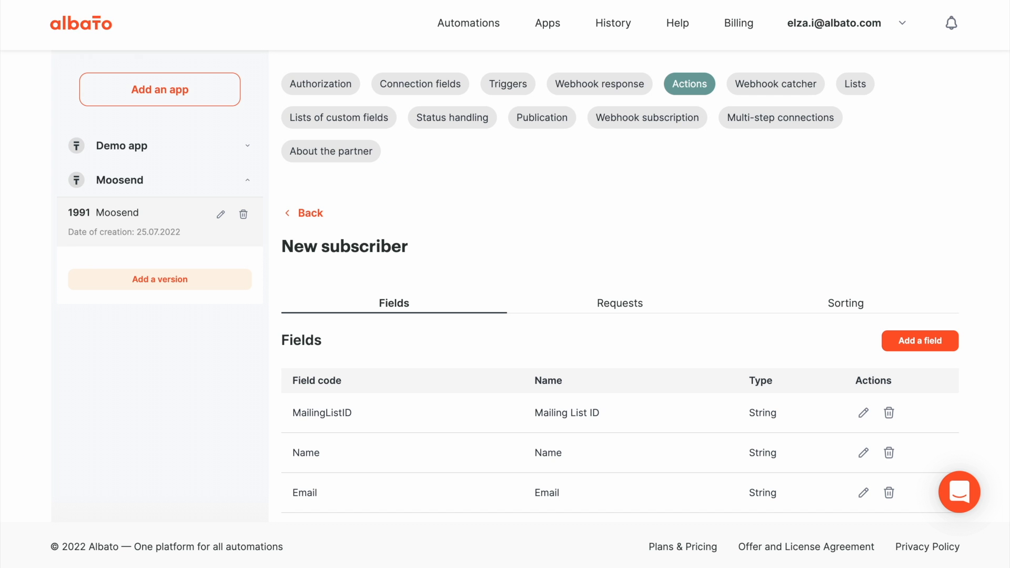
# Add a non-editable string field with code ID and name ID to New subscriber and save it
pyautogui.scroll(-3)
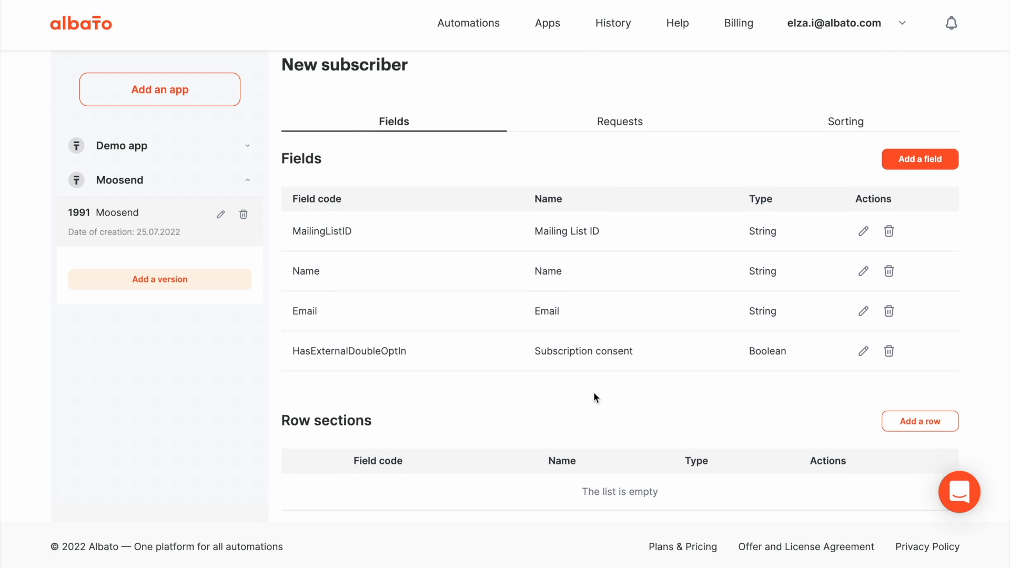
pyautogui.click(919, 159)
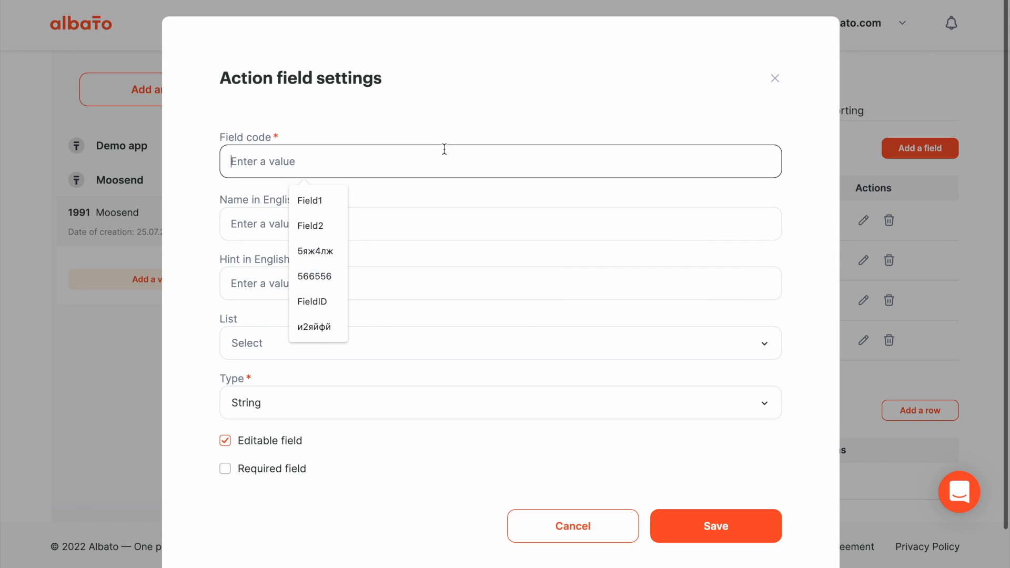
pyautogui.write('ID')
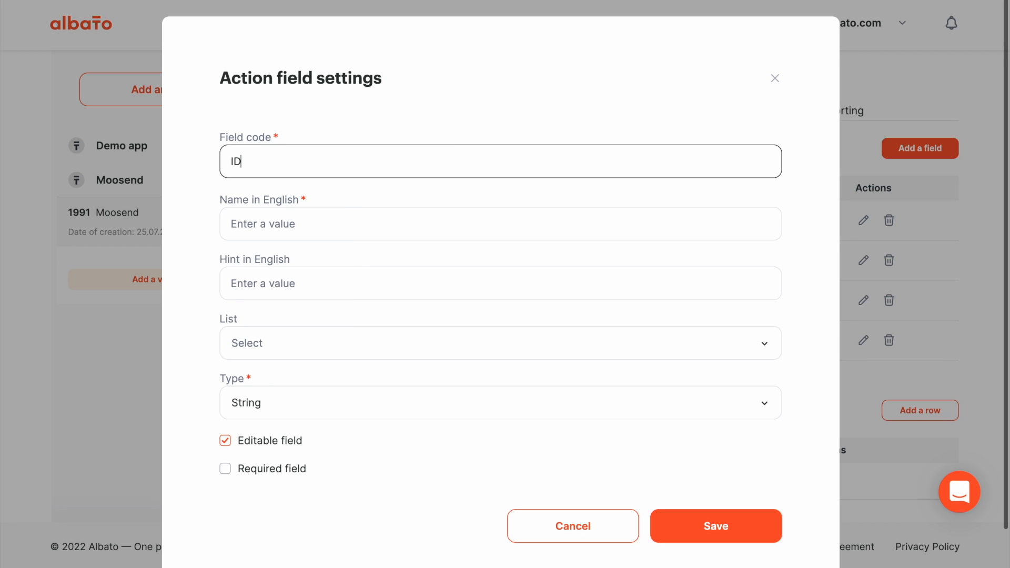
pyautogui.write('ID')
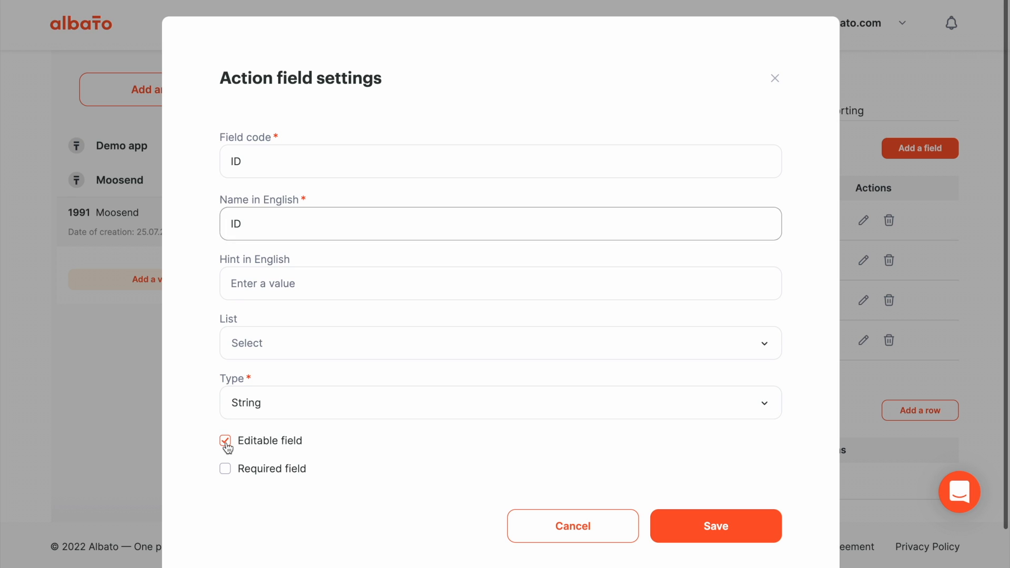
pyautogui.click(224, 440)
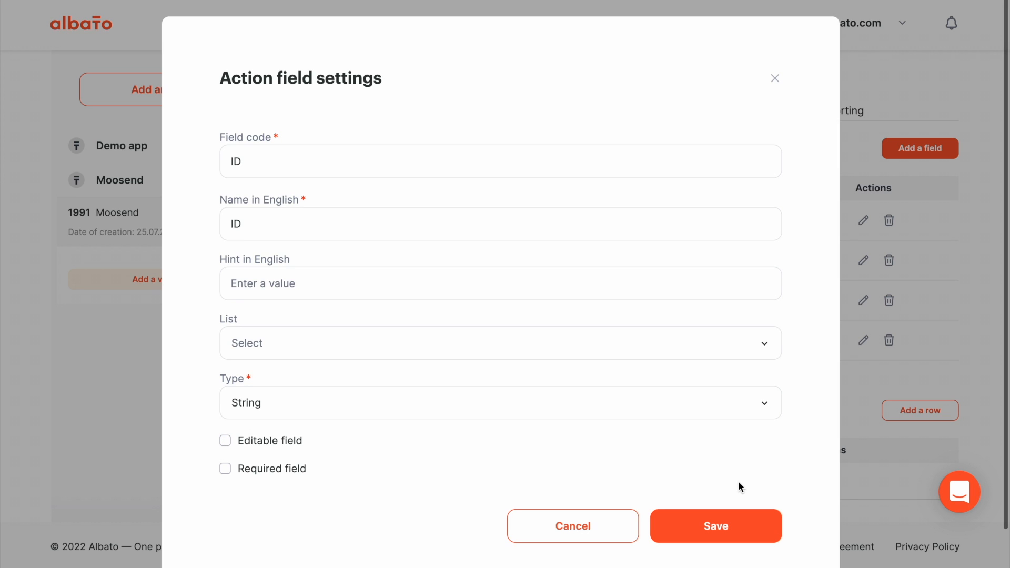
pyautogui.click(715, 526)
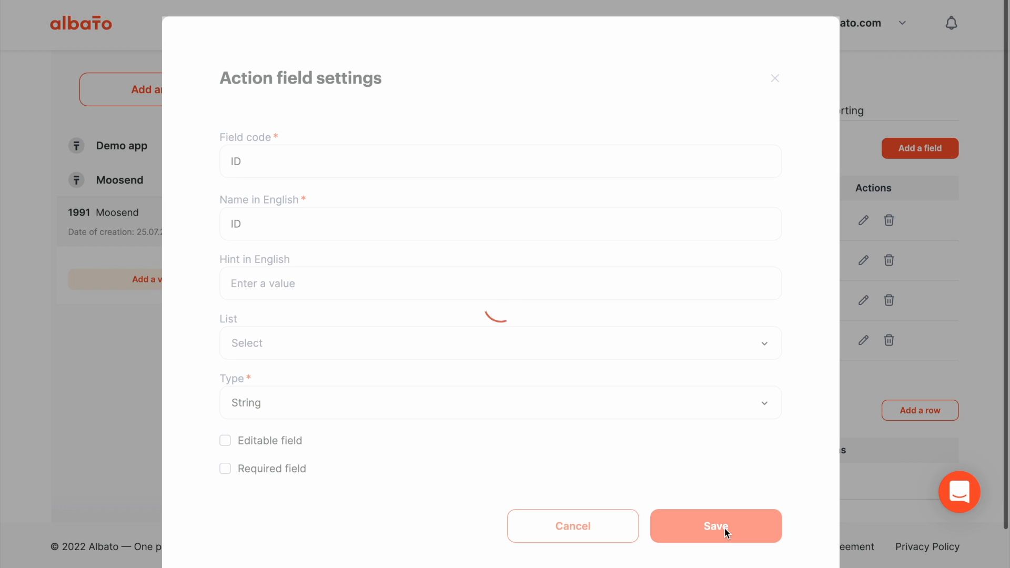
pyautogui.click(715, 526)
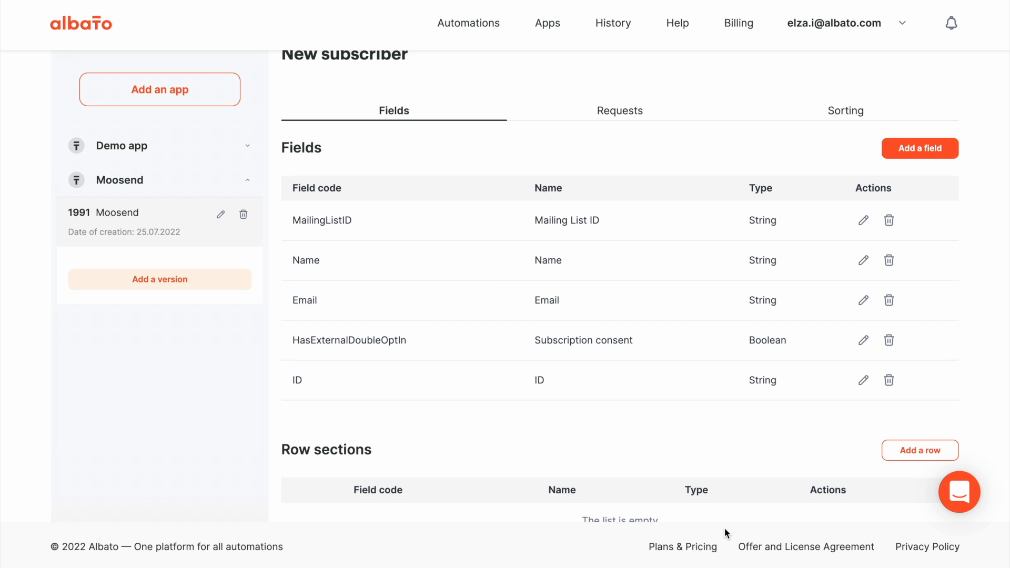
pyautogui.scroll(-3)
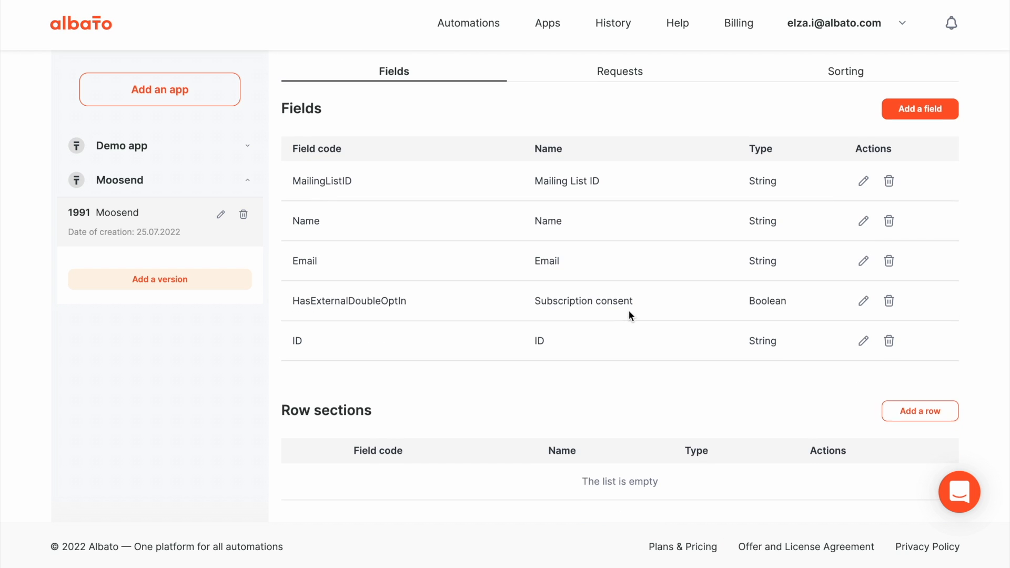
# Add a POST request to subscribers/{Mailing List ID}/subscribe.json without apikey, authorised with Moosend auth
pyautogui.click(618, 303)
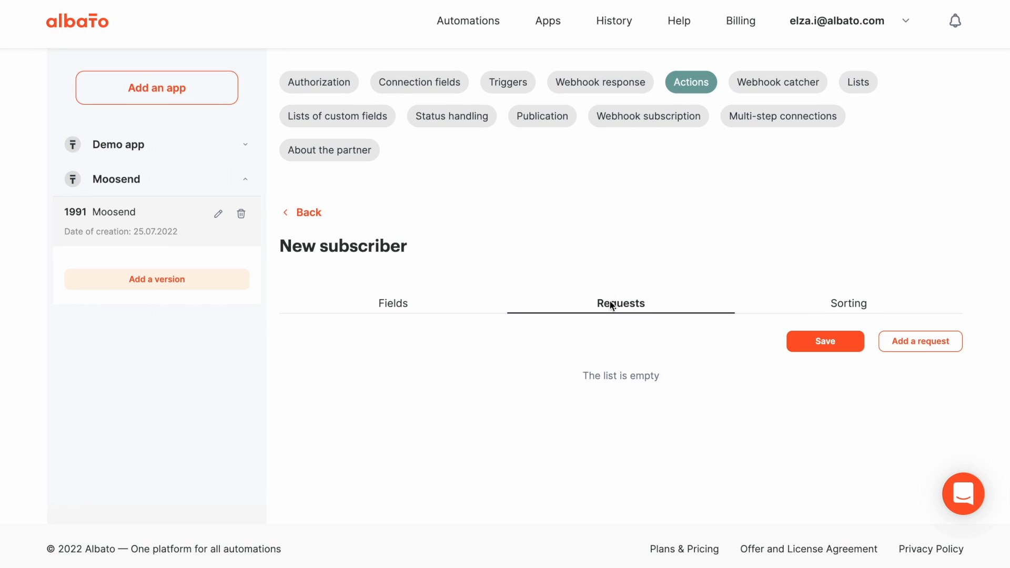
pyautogui.moveTo(901, 362)
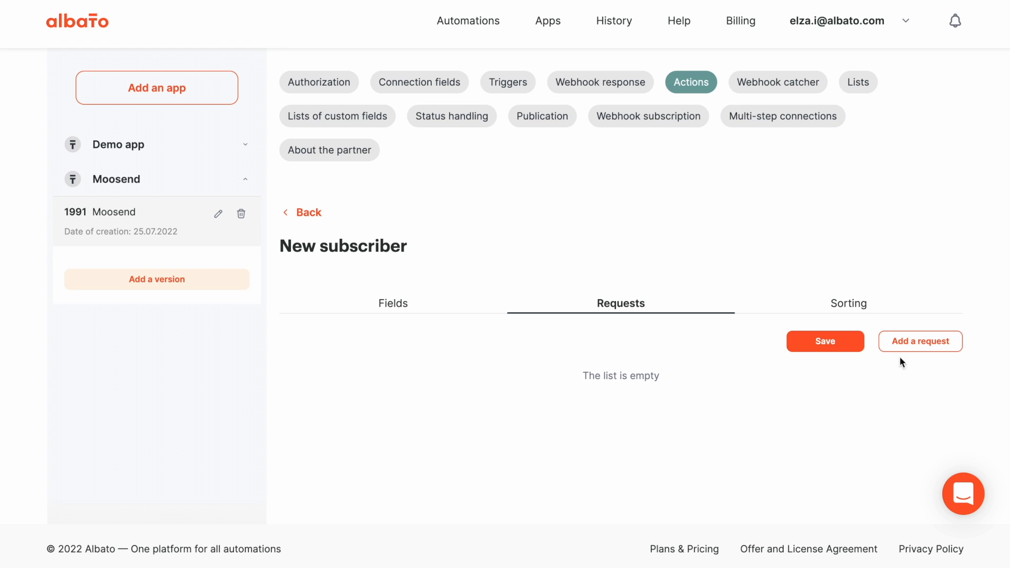
pyautogui.click(919, 340)
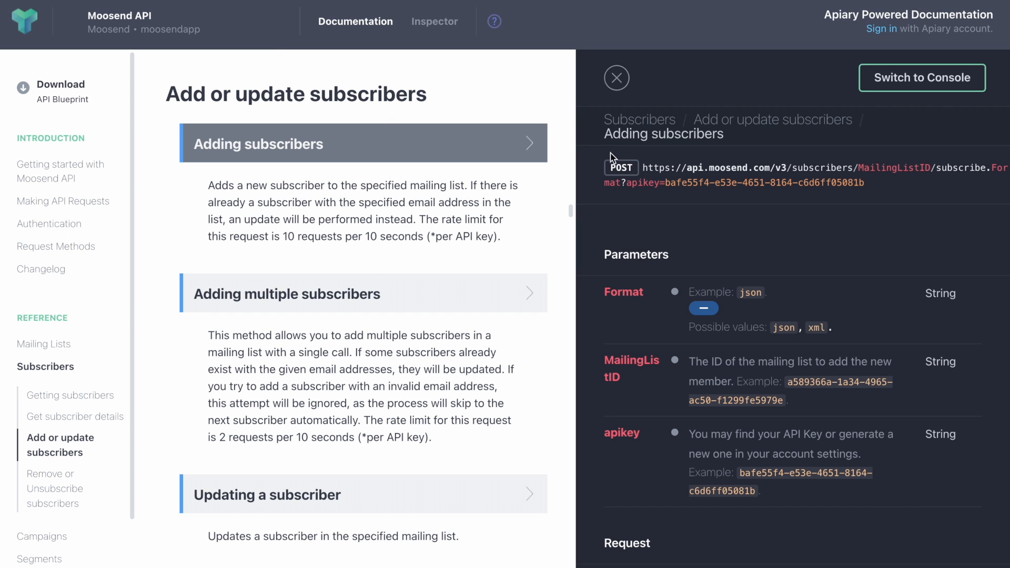
pyautogui.moveTo(650, 182); pyautogui.dragTo(864, 182)
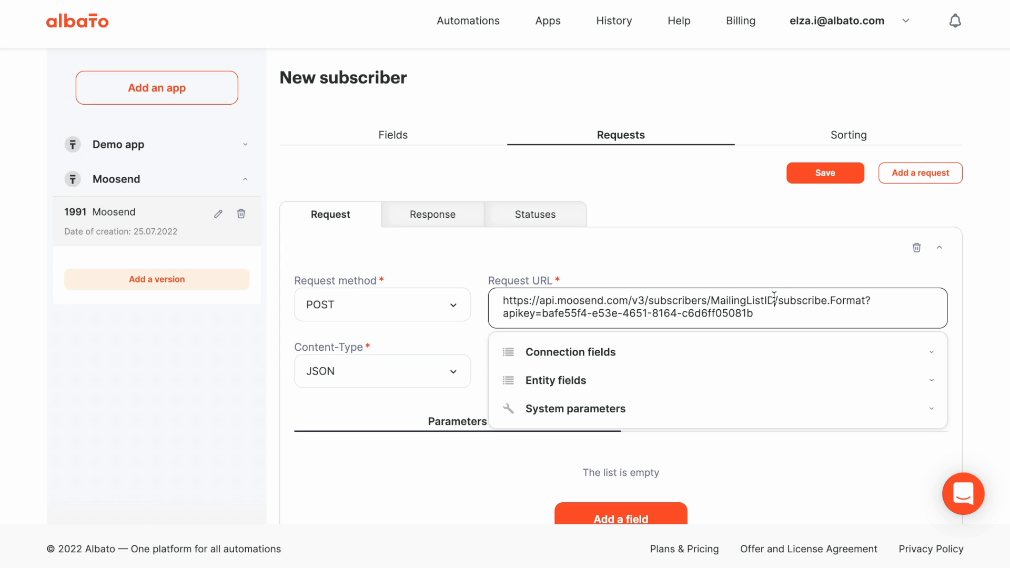
pyautogui.doubleClick(741, 299)
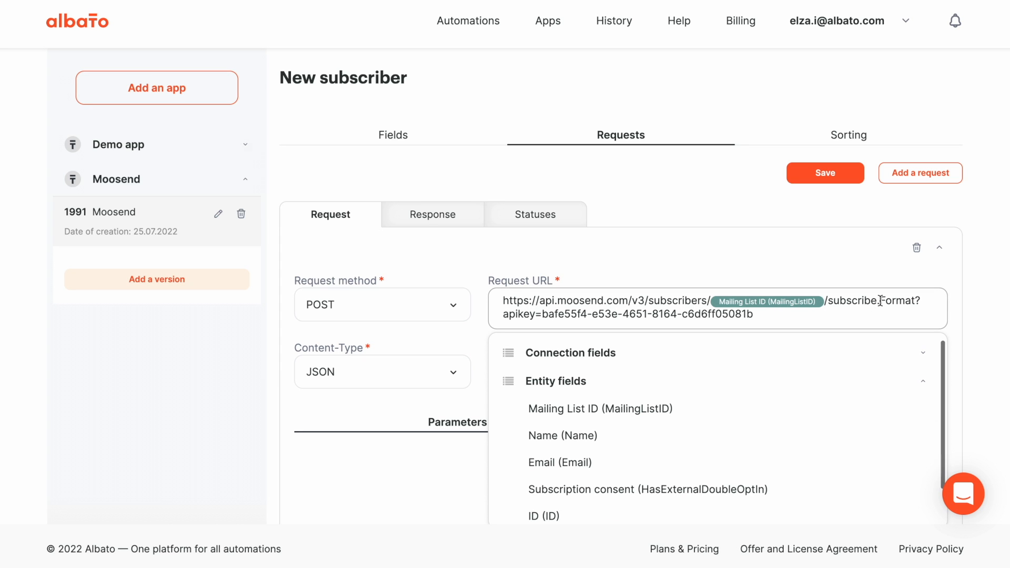
pyautogui.doubleClick(892, 301)
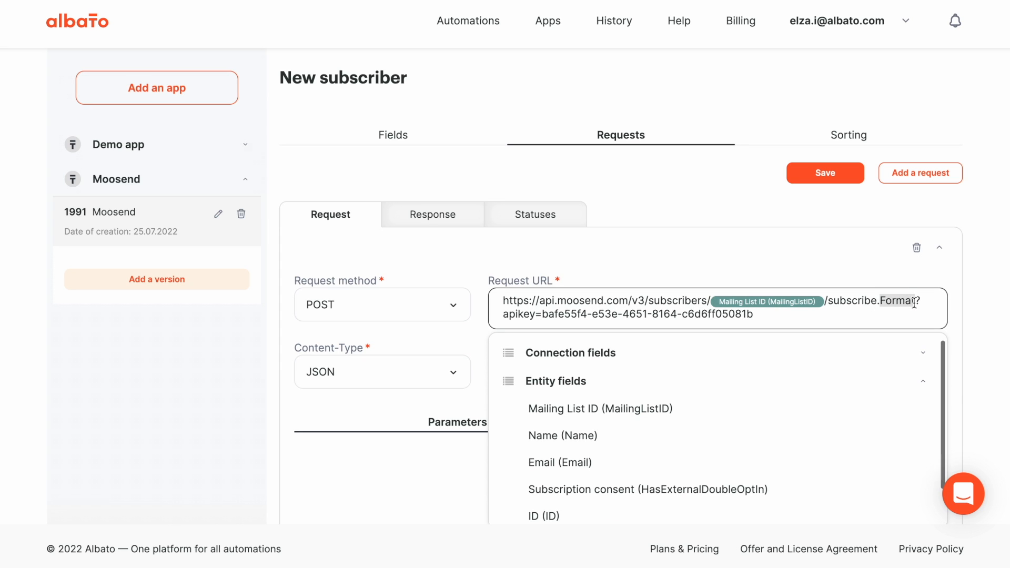
pyautogui.write('.json')
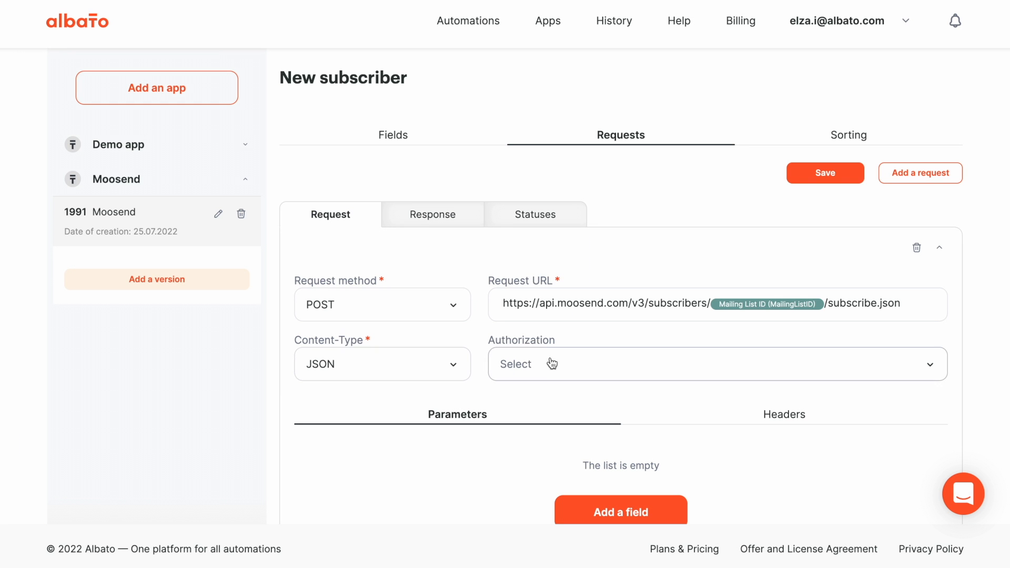
pyautogui.click(708, 364)
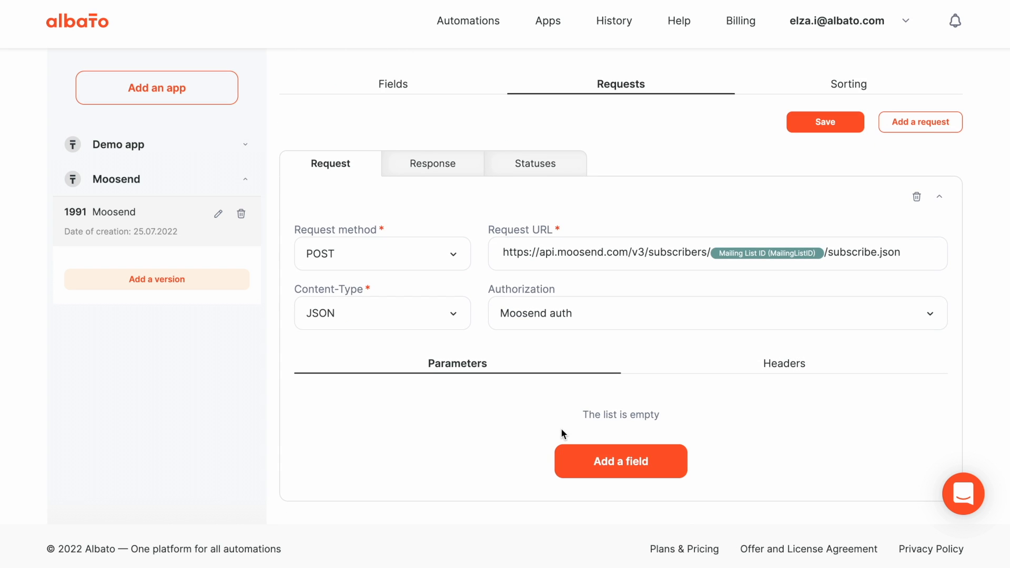
pyautogui.moveTo(603, 515)
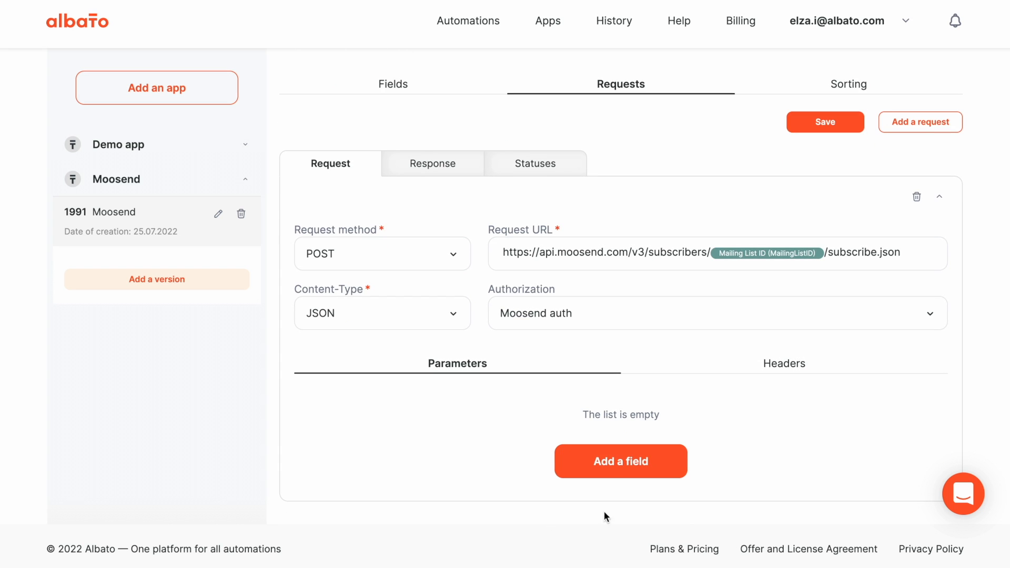
# Add request parameters Name and Email mapped to the subscriber Name and Email fields
pyautogui.click(620, 461)
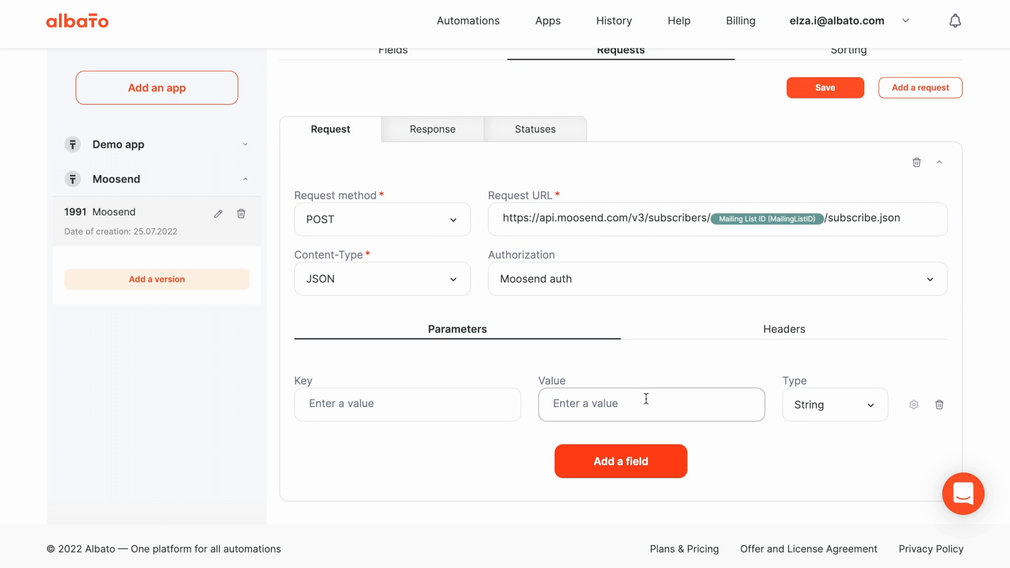
pyautogui.click(650, 404)
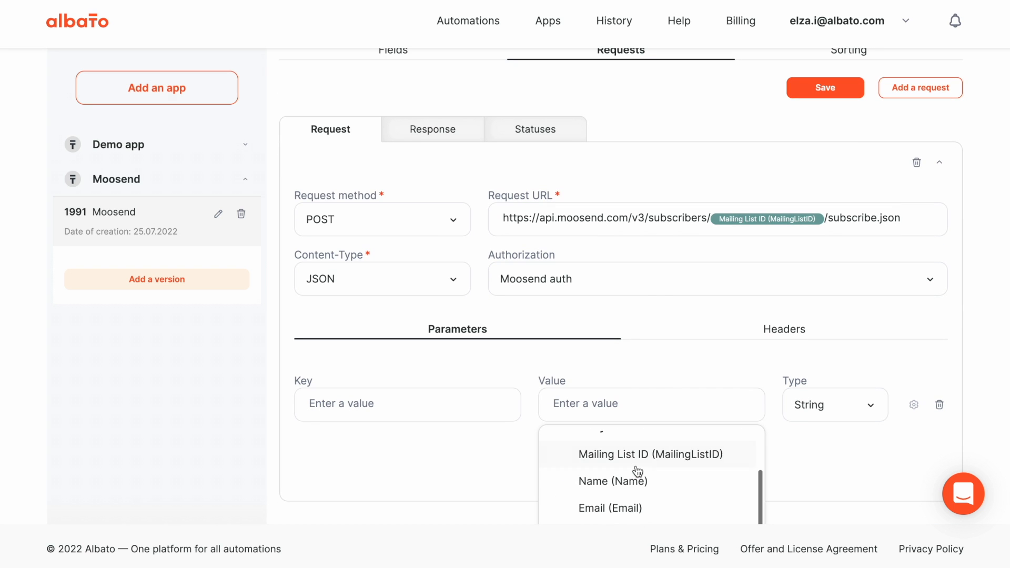
pyautogui.click(612, 481)
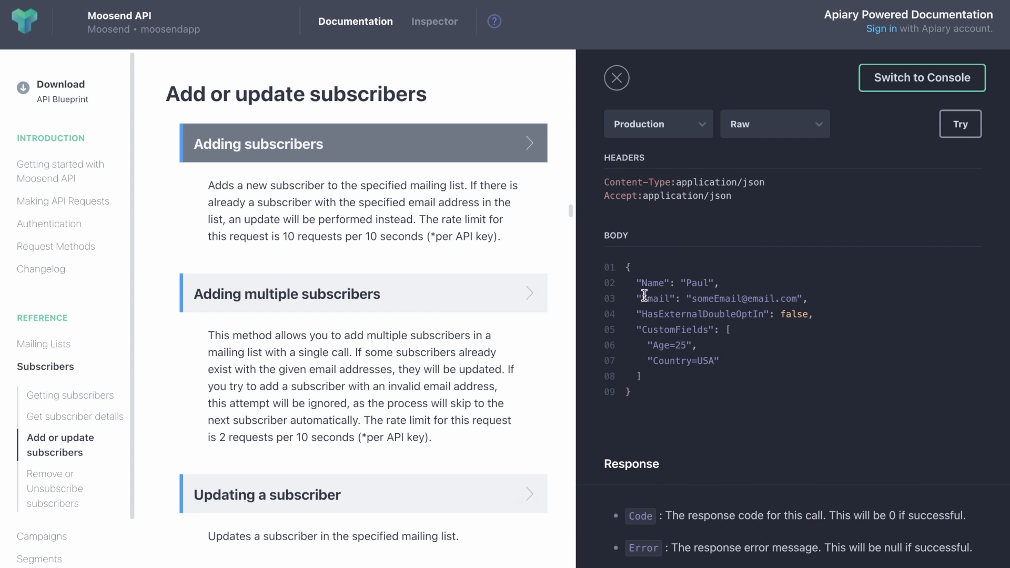
pyautogui.doubleClick(652, 283)
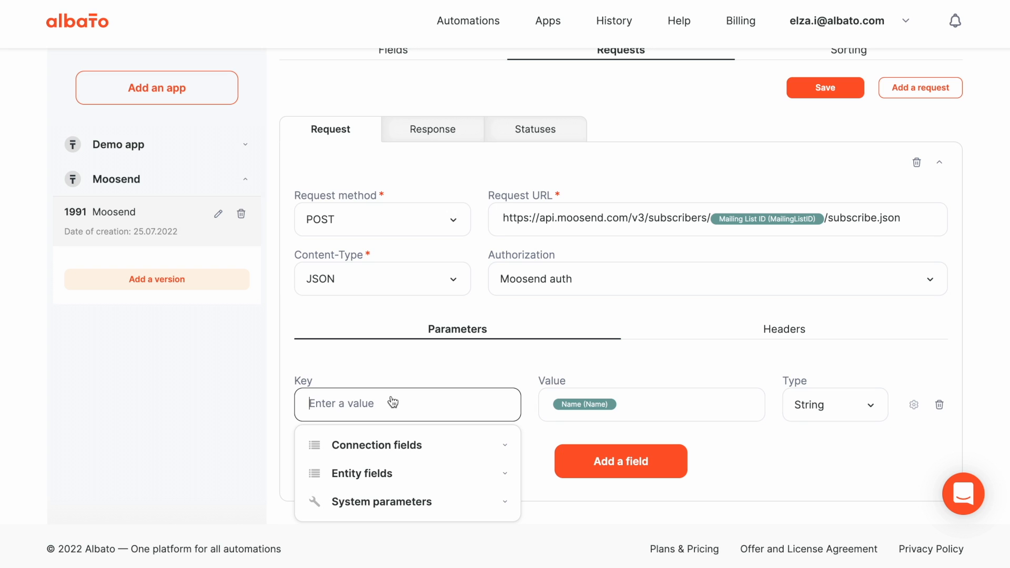
pyautogui.write('Name')
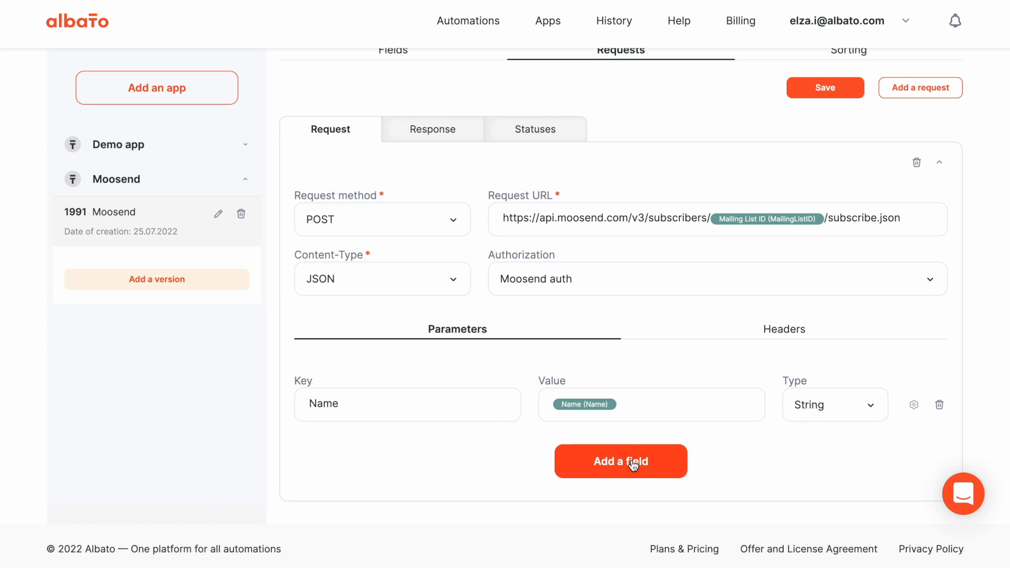
pyautogui.click(621, 460)
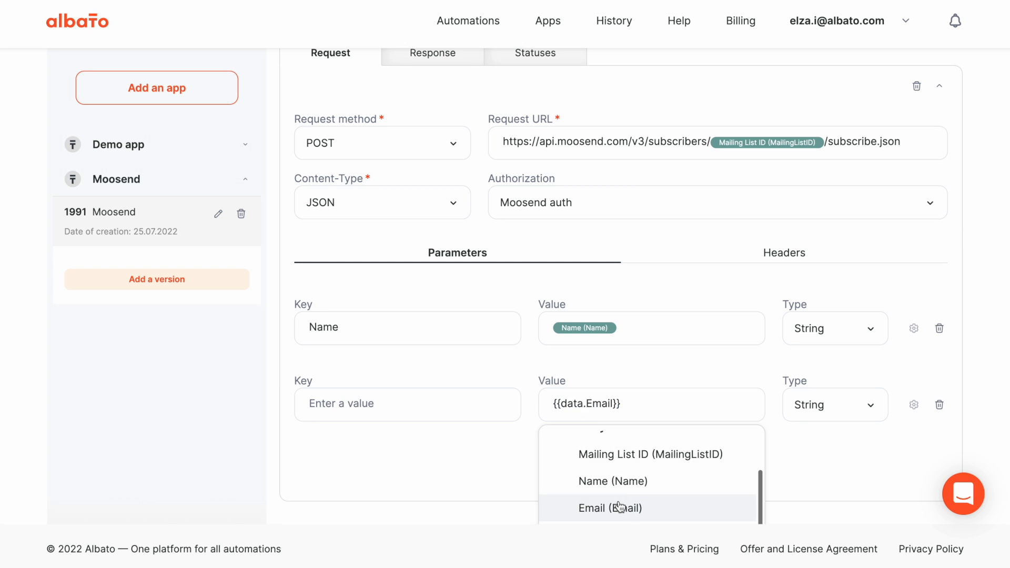
pyautogui.click(609, 508)
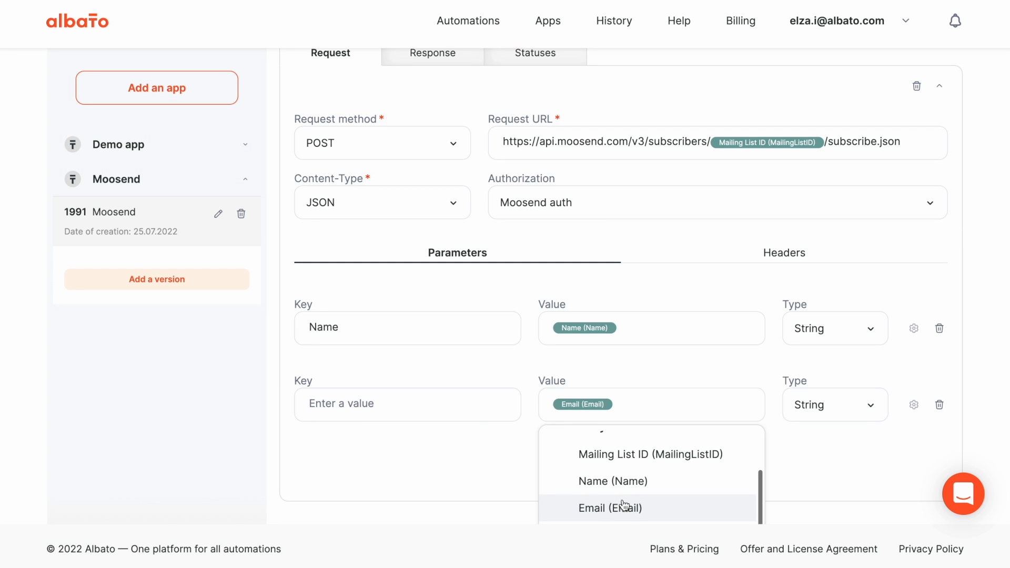
pyautogui.click(406, 404)
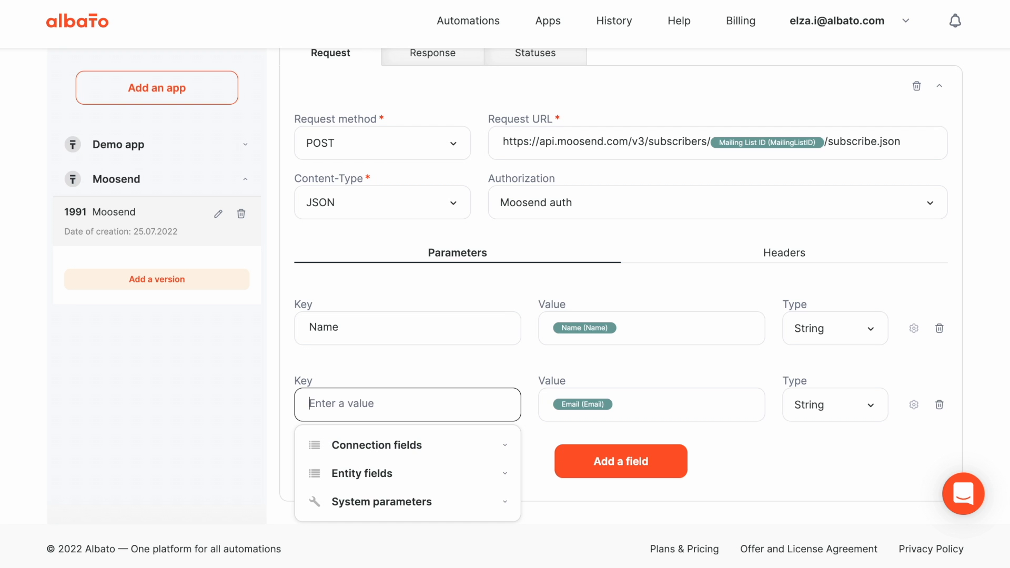
pyautogui.write('Email')
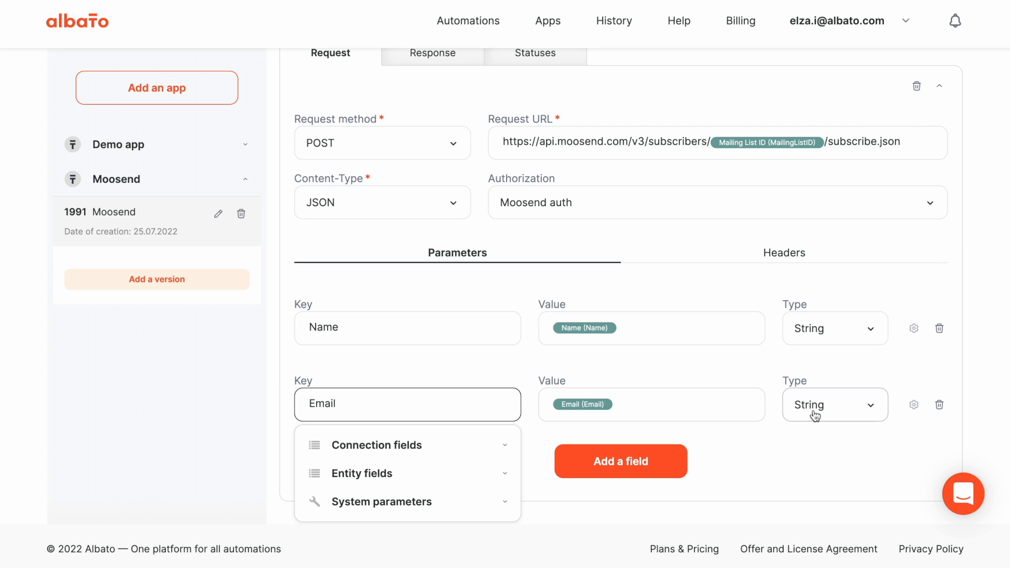
# Add a HasExternalDoubleOptIn parameter mapped to Subscription consent, typed Boolean
pyautogui.click(621, 461)
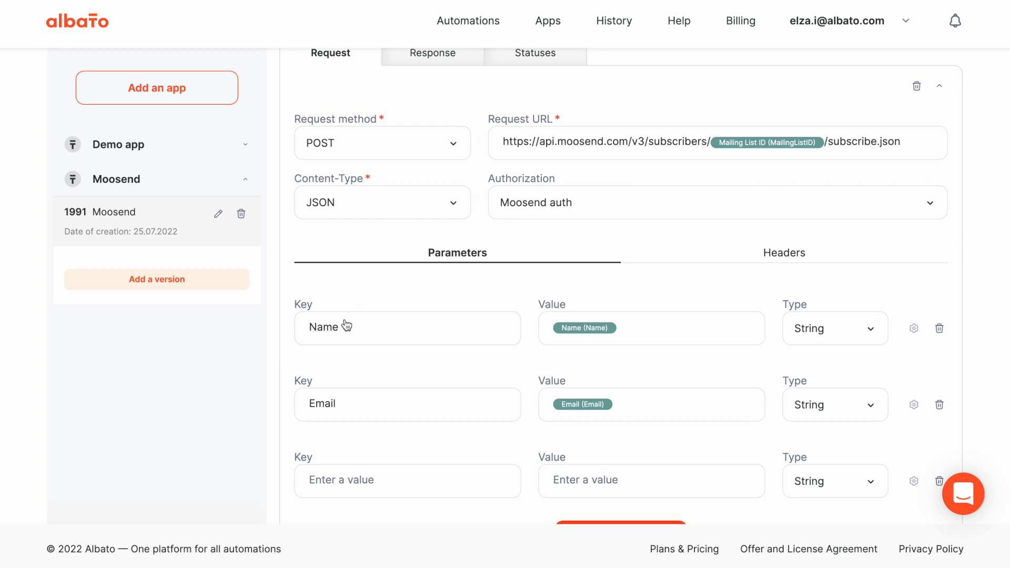
pyautogui.click(407, 480)
pyautogui.write('HasExternalDoubleOptIn')
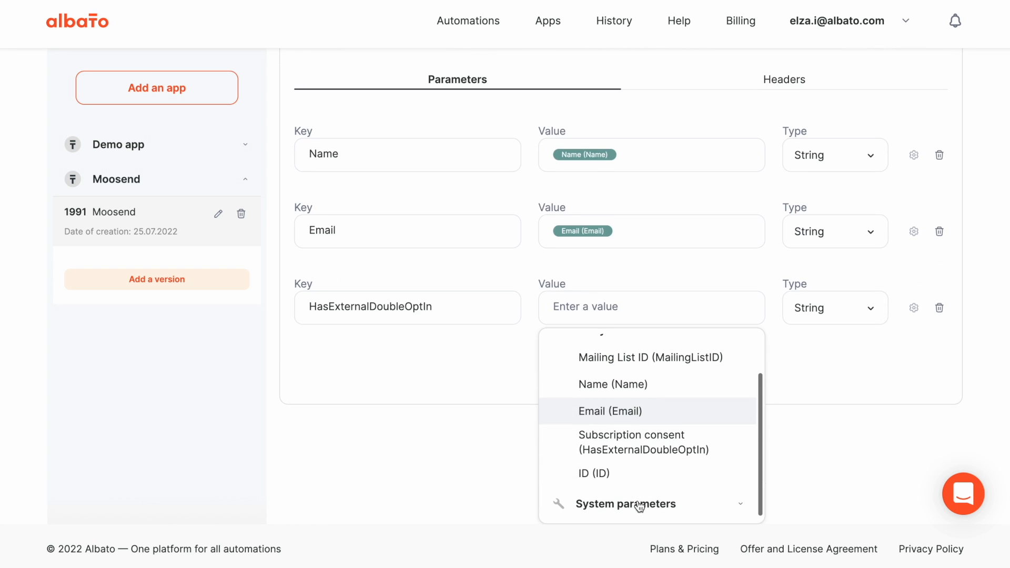
pyautogui.click(644, 442)
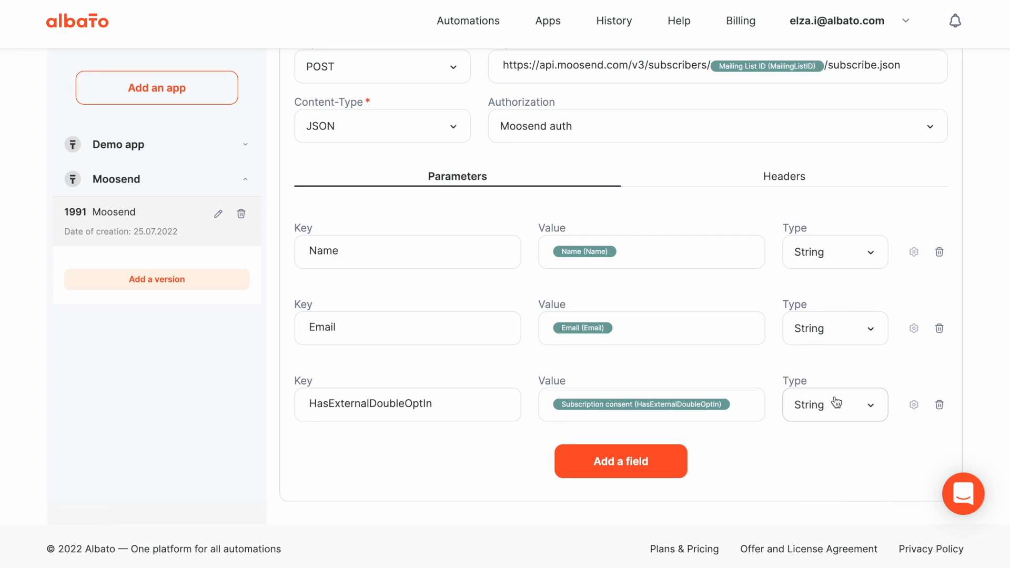
pyautogui.click(834, 404)
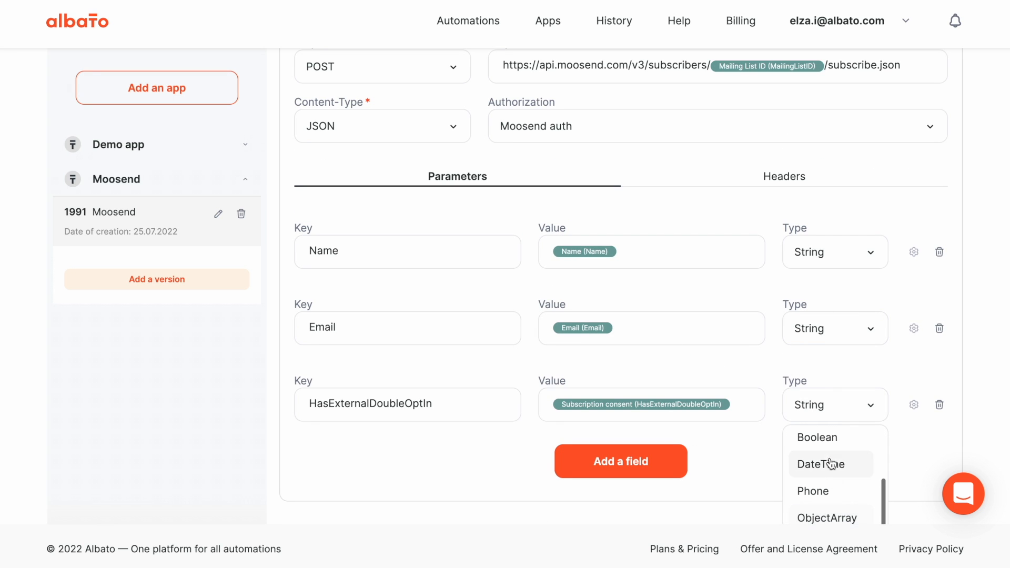
pyautogui.click(816, 438)
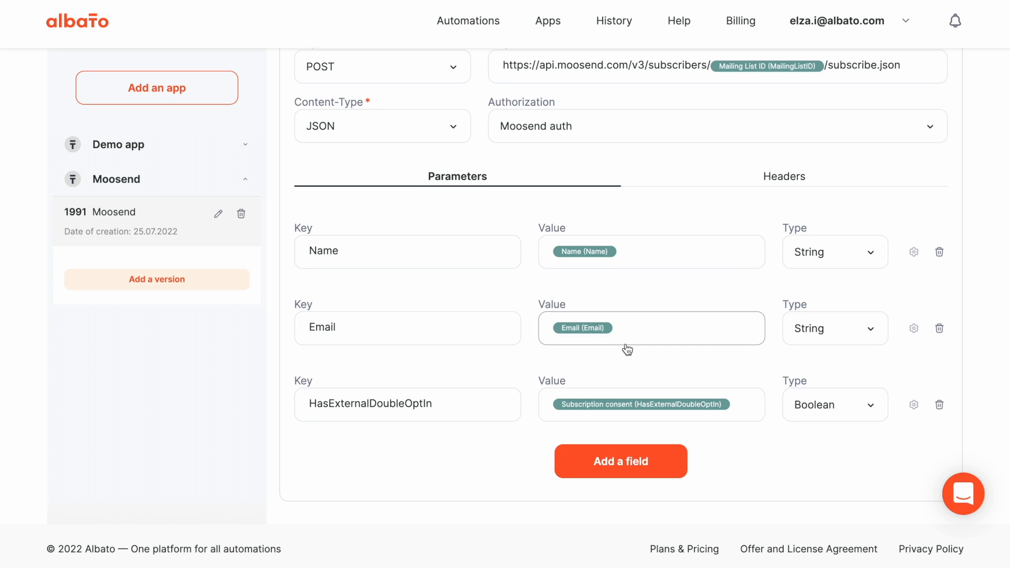
pyautogui.moveTo(522, 431)
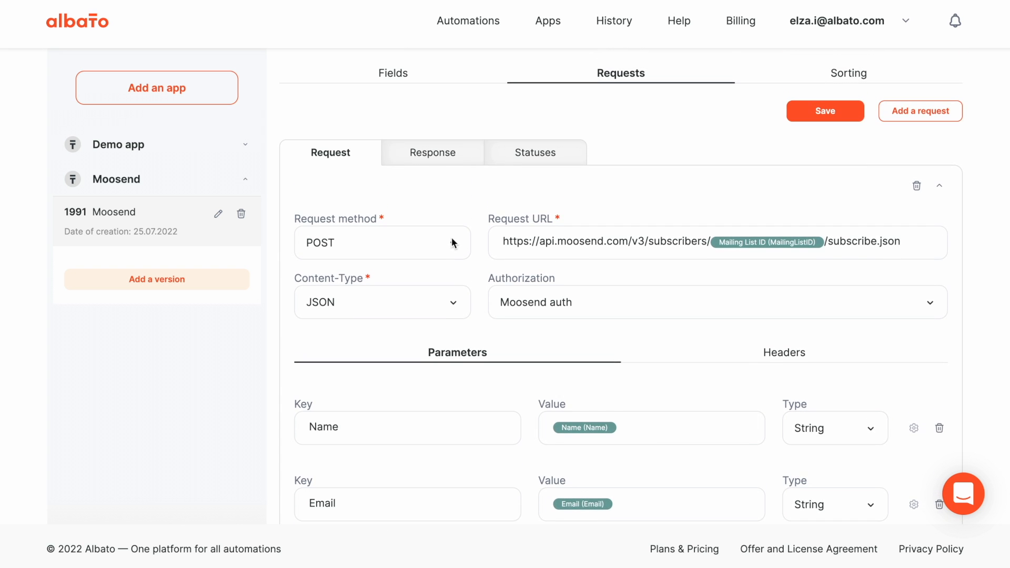
# Add a response parameter to the New subscriber request mapped to the ID (ID) entity field
pyautogui.click(433, 151)
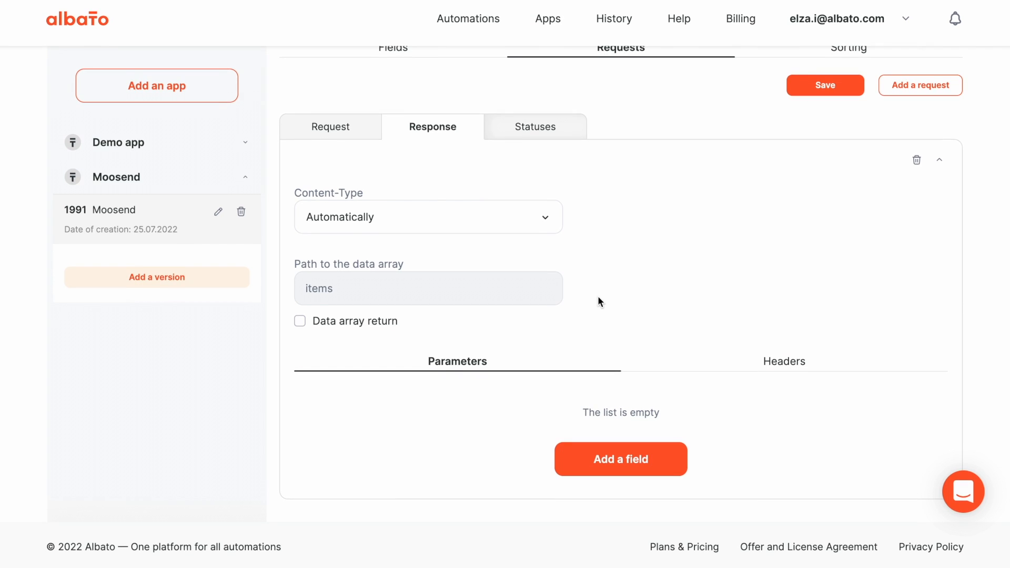
pyautogui.click(619, 458)
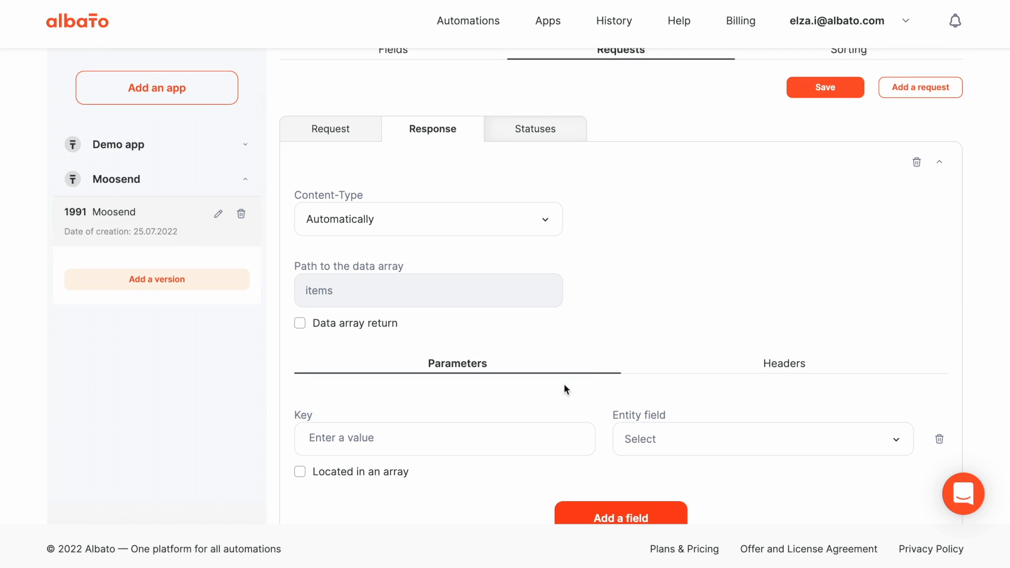
pyautogui.click(759, 439)
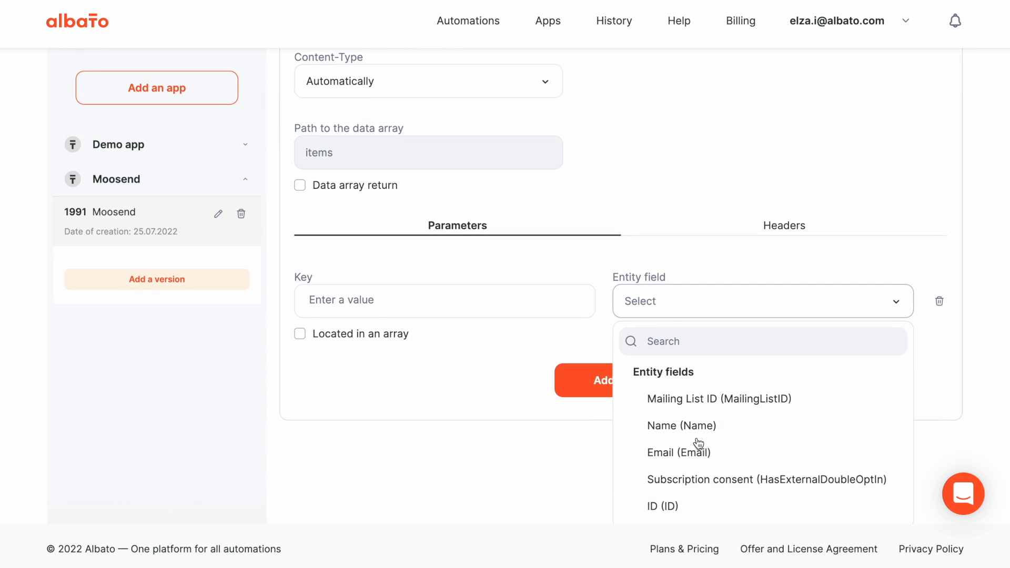
pyautogui.click(663, 505)
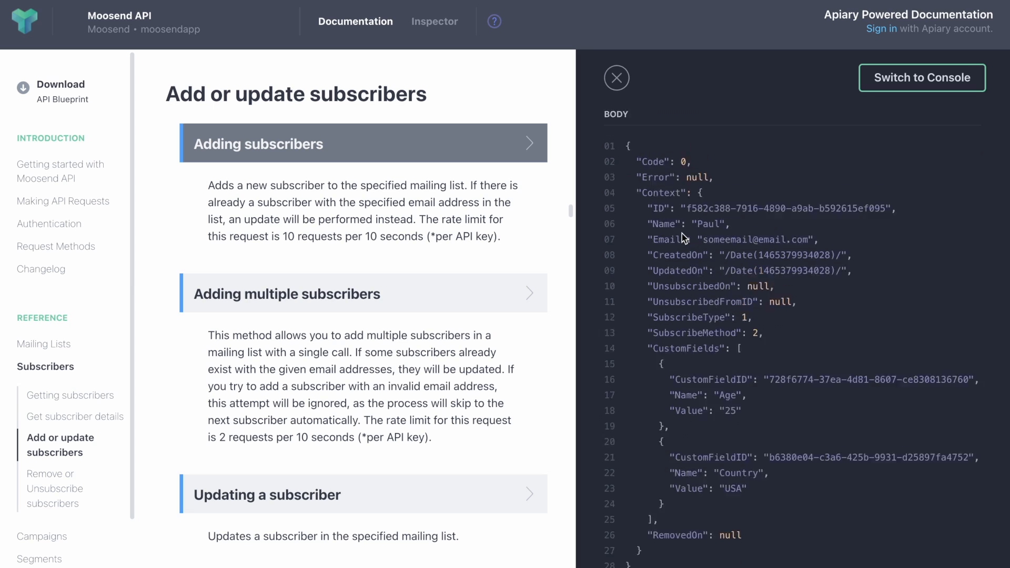
# Select the Context key name in the Adding subscribers sample response body
pyautogui.doubleClick(661, 233)
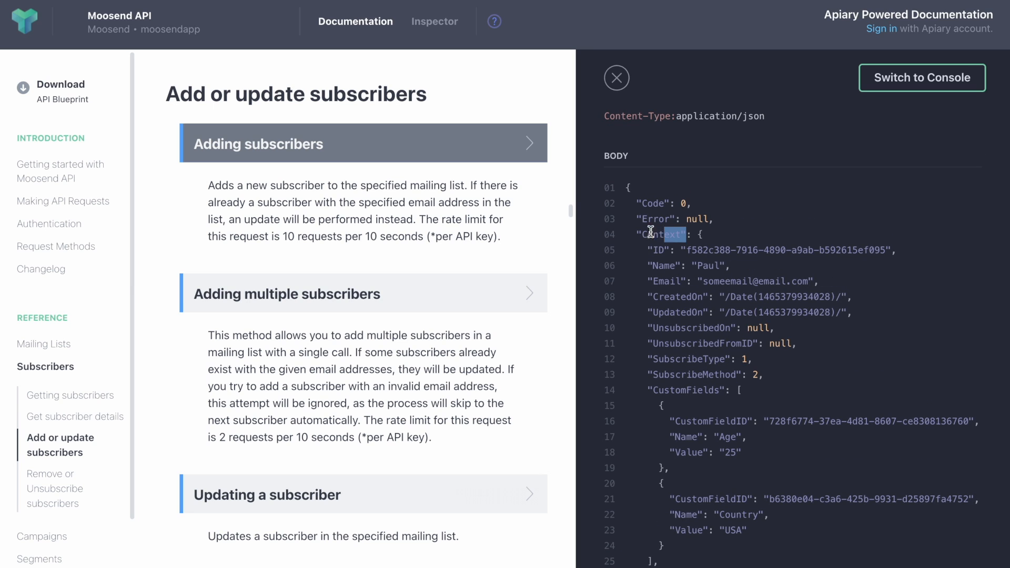
pyautogui.doubleClick(659, 234)
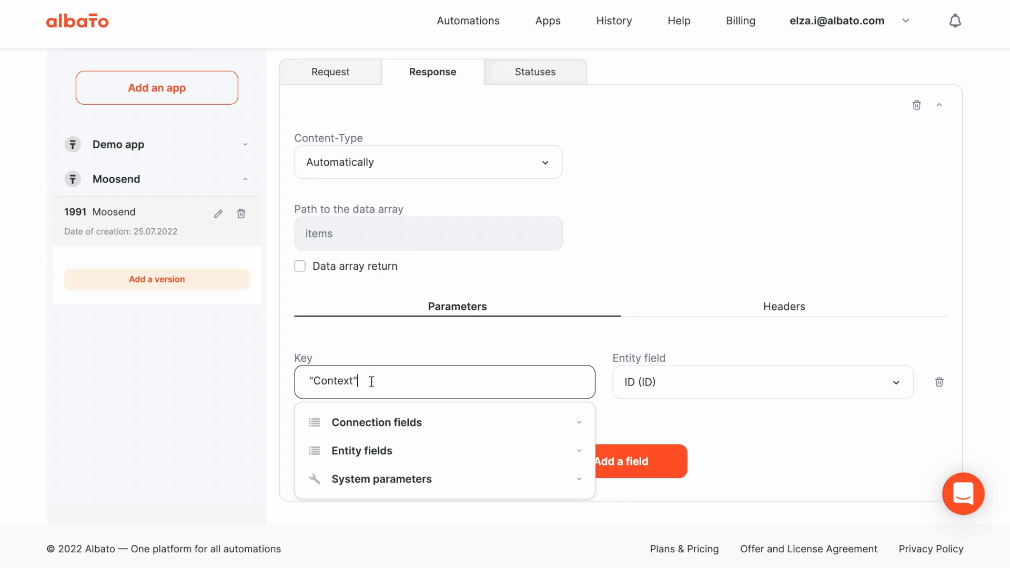
# Complete the response key as Context.ID for the ID field and save the New subscriber request
pyautogui.write('.ID')
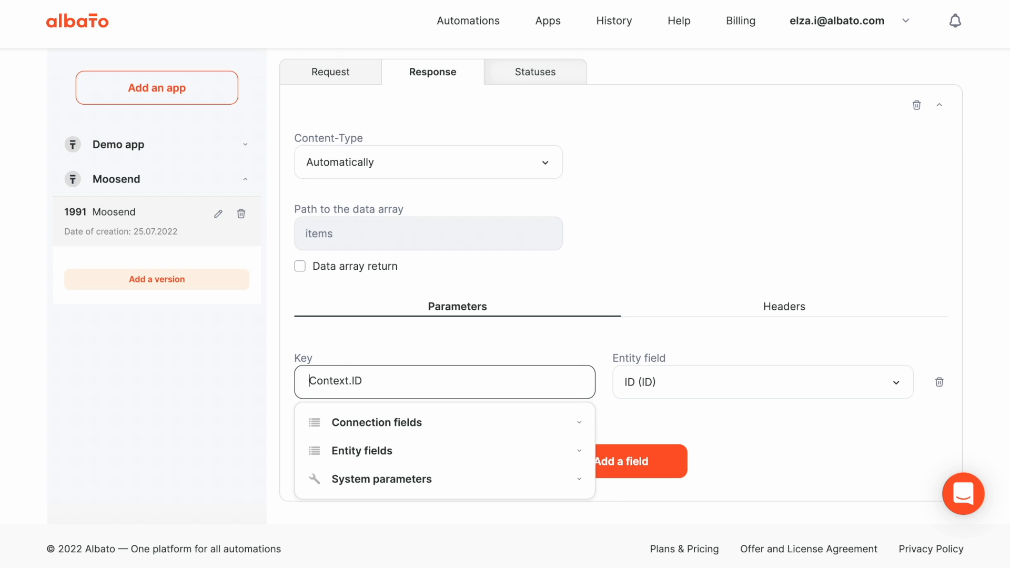
pyautogui.moveTo(464, 476)
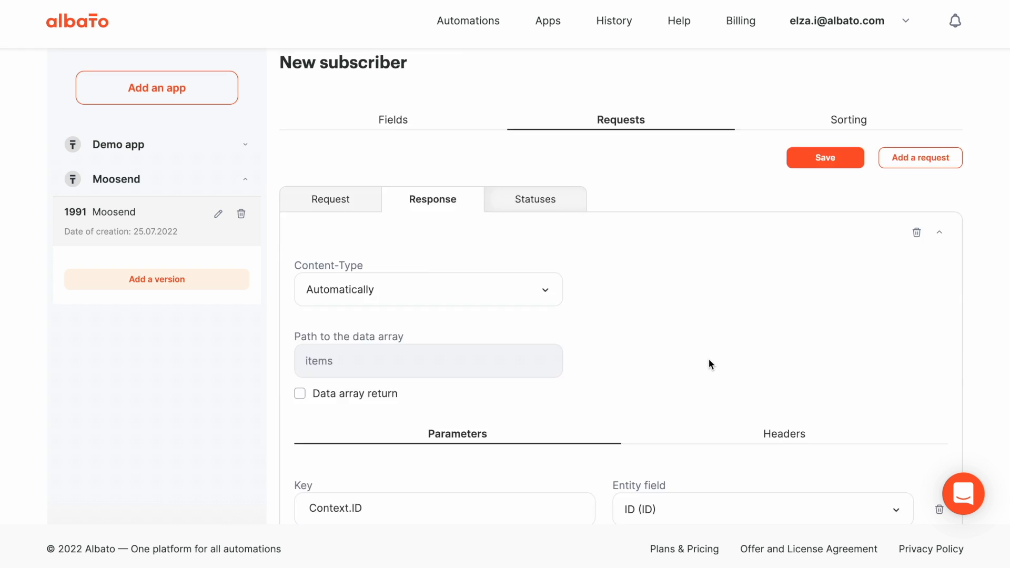
pyautogui.click(825, 157)
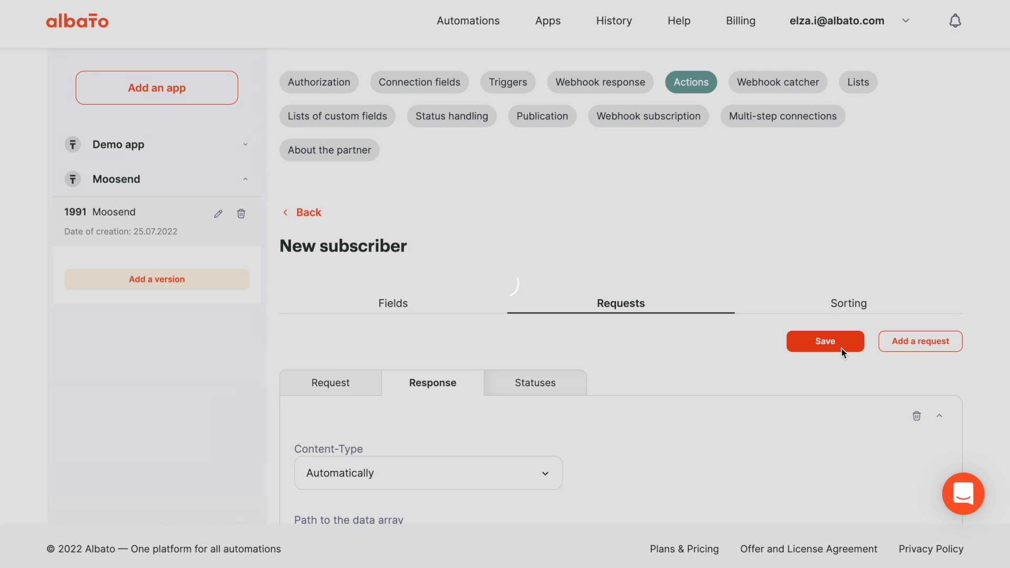
pyautogui.click(825, 340)
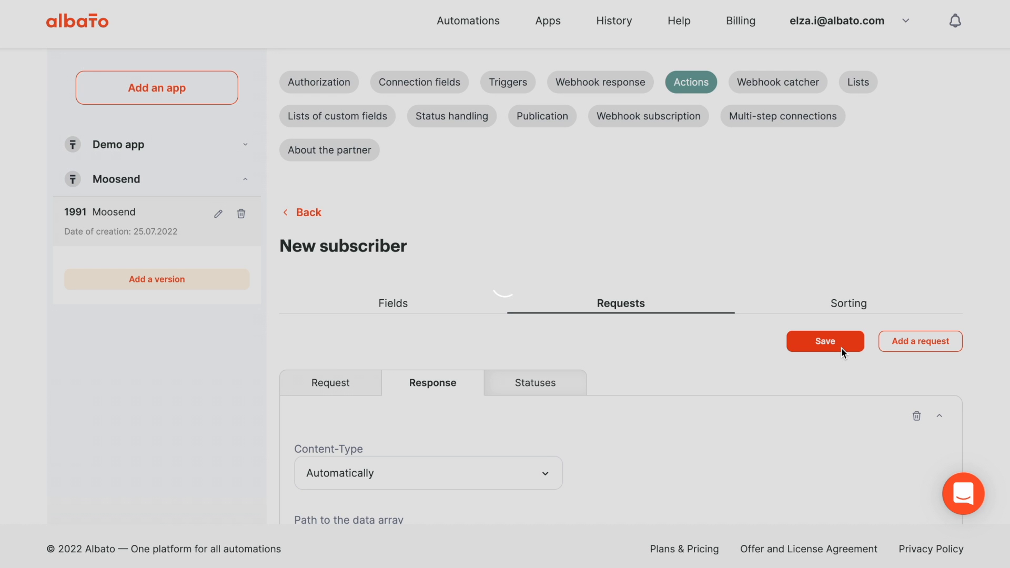
pyautogui.click(824, 341)
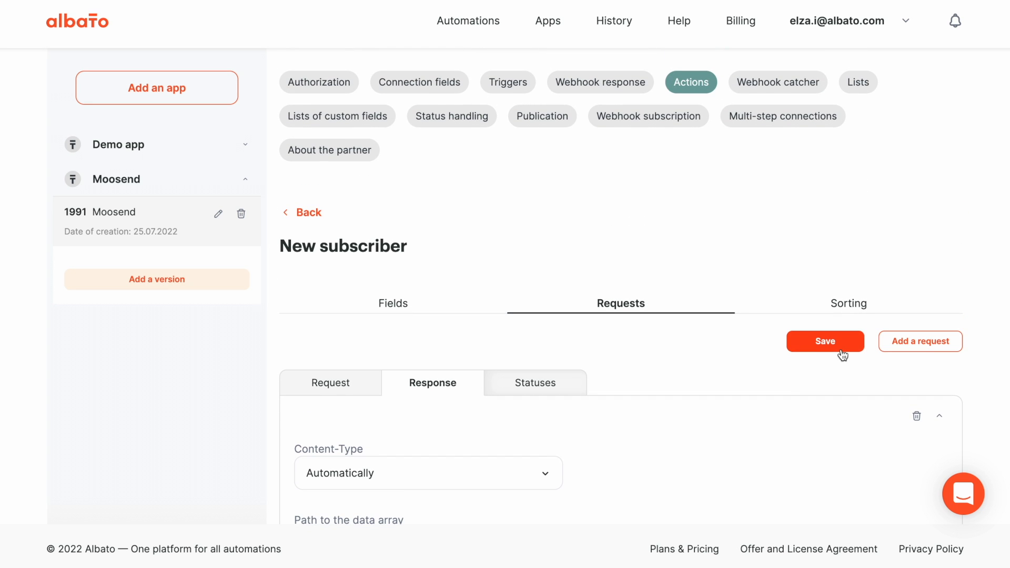
pyautogui.moveTo(501, 286)
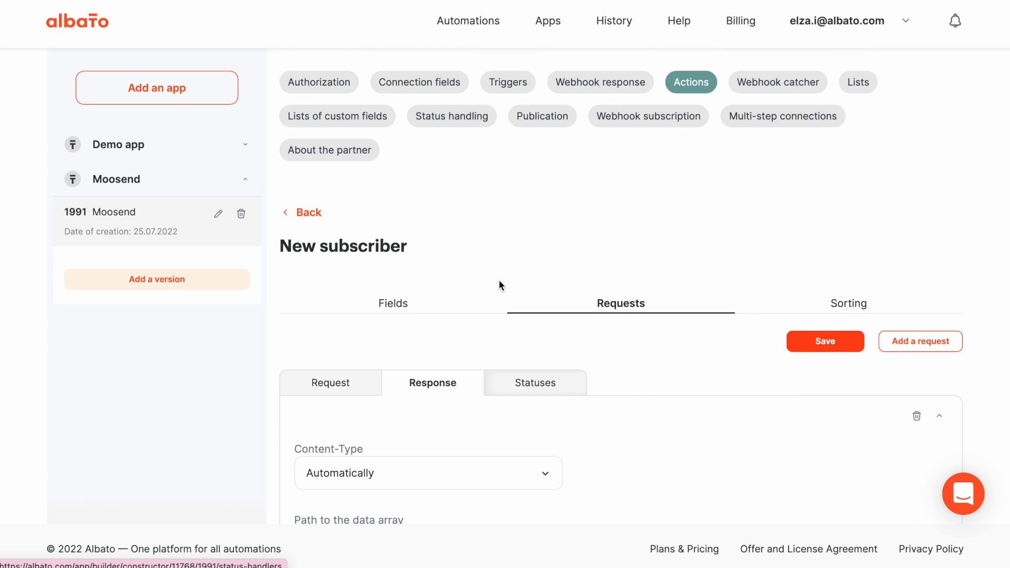
pyautogui.scroll(-3)
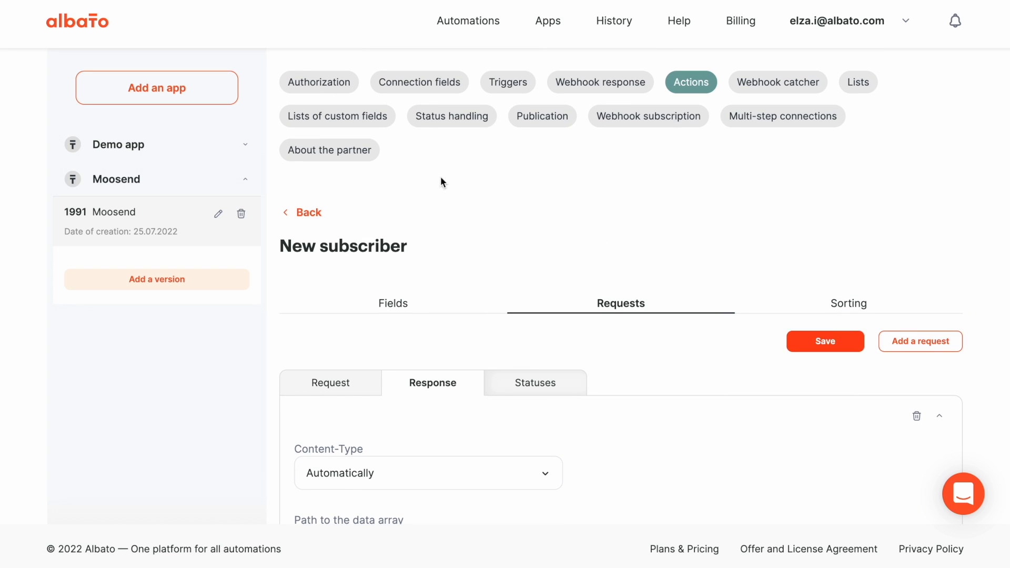
# Add a status handler named Error to the Moosend app's Status handling and save it
pyautogui.click(330, 383)
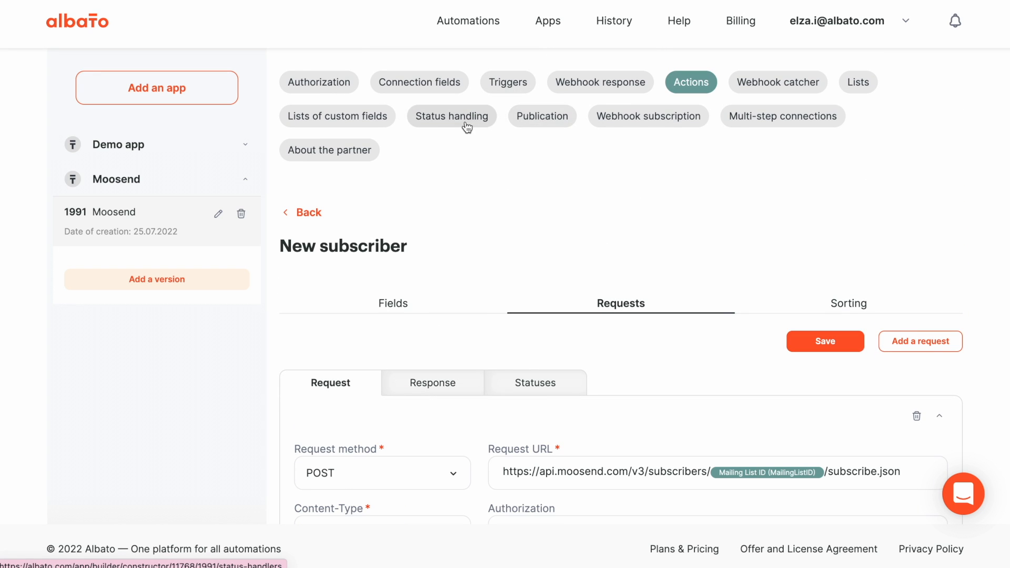
pyautogui.click(451, 116)
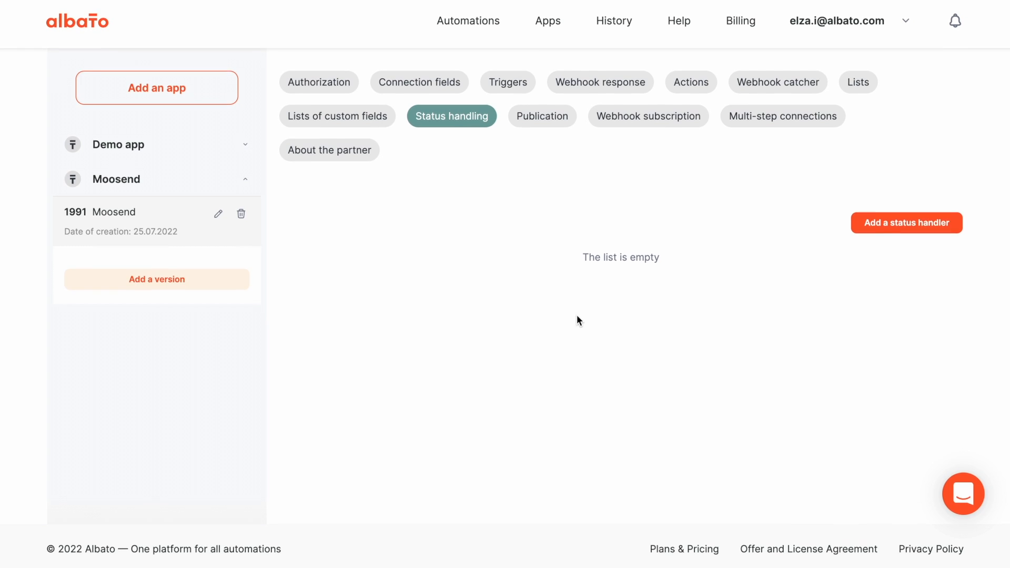
pyautogui.click(906, 222)
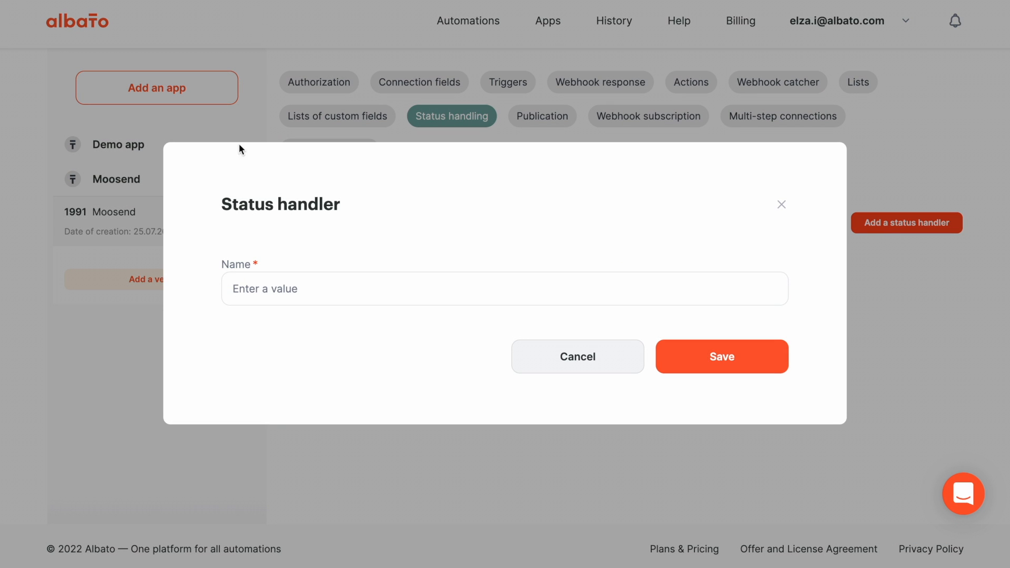
pyautogui.write('E')
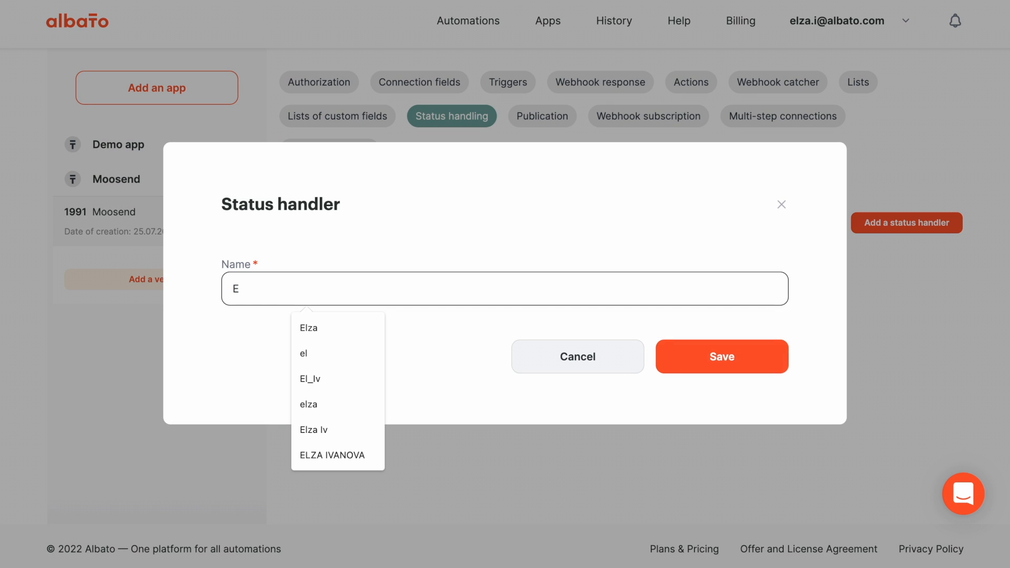
pyautogui.write('rro')
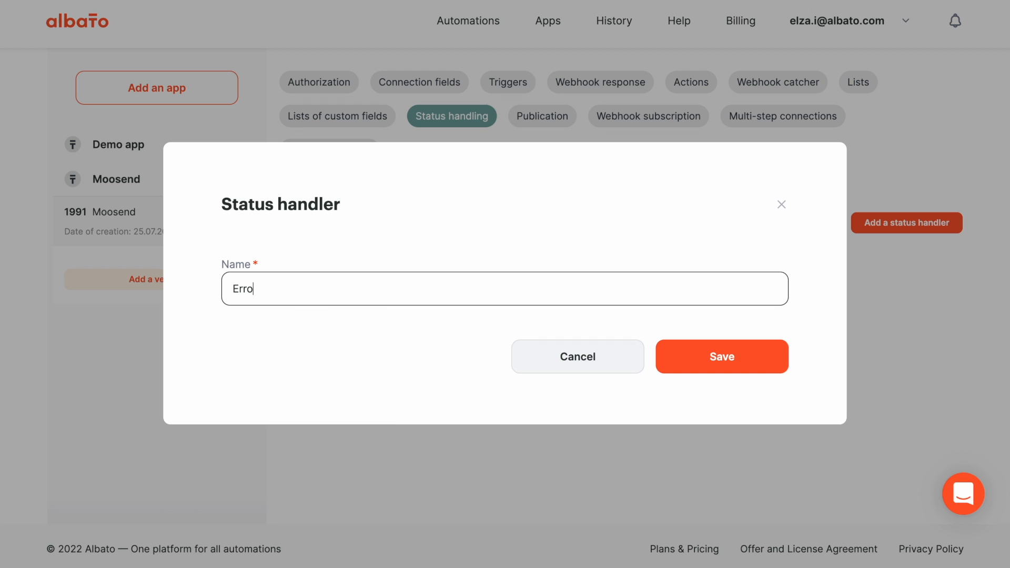
pyautogui.click(722, 357)
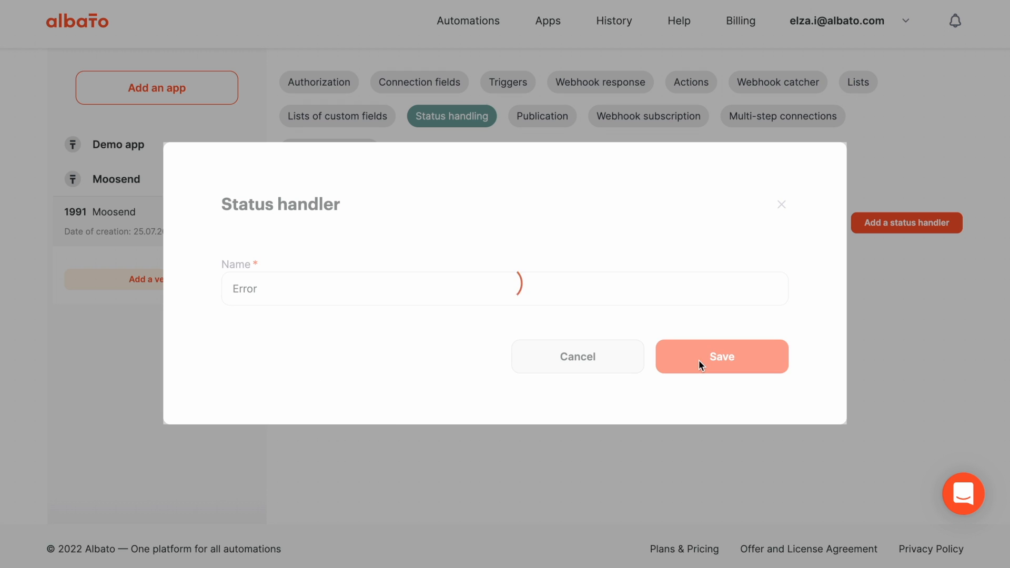
# Open the new Error status handler for editing
pyautogui.click(721, 356)
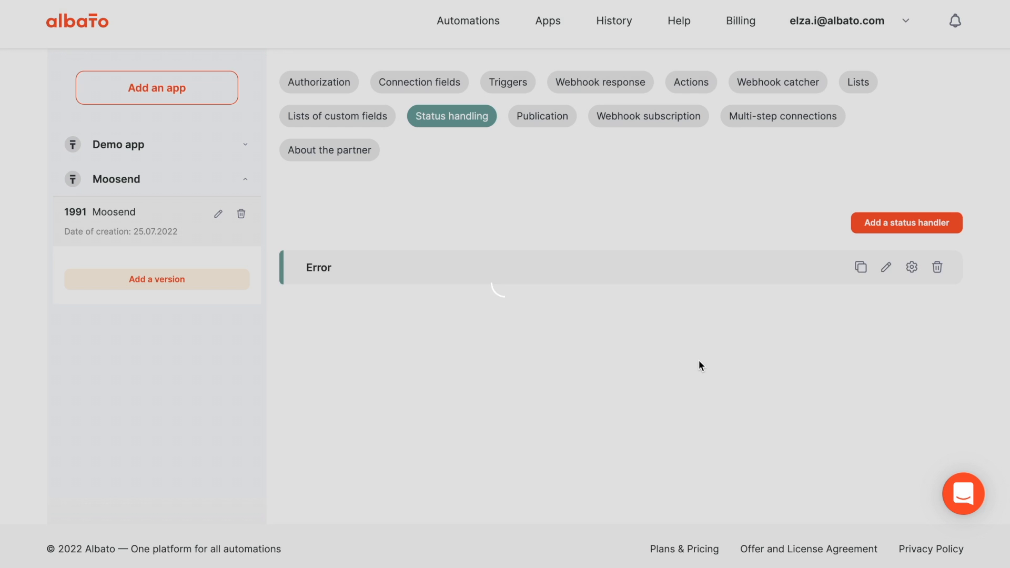
pyautogui.click(910, 268)
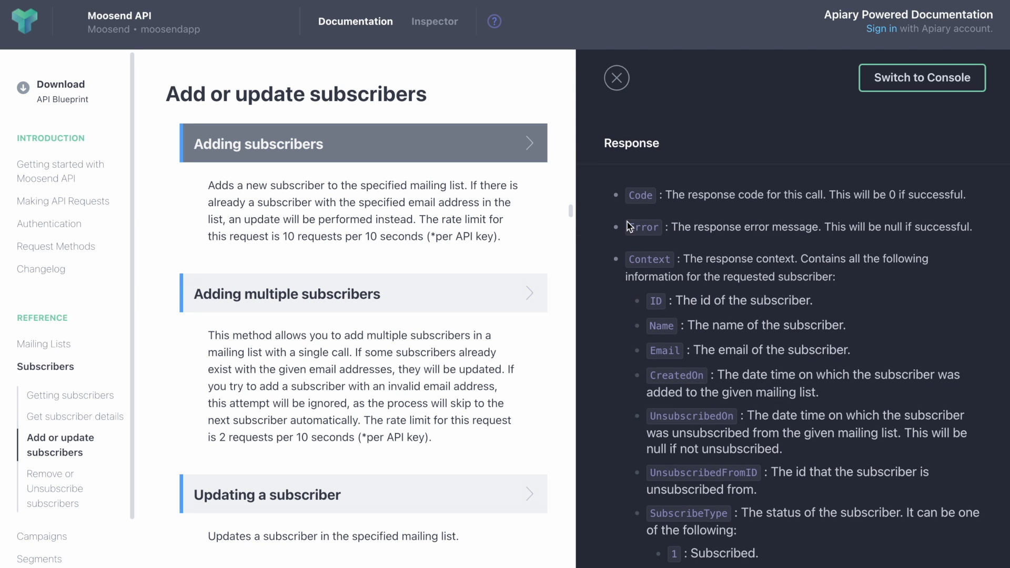
# Review the Add or update subscribers response fields and select the words 'error message'
pyautogui.moveTo(627, 227); pyautogui.dragTo(961, 259)
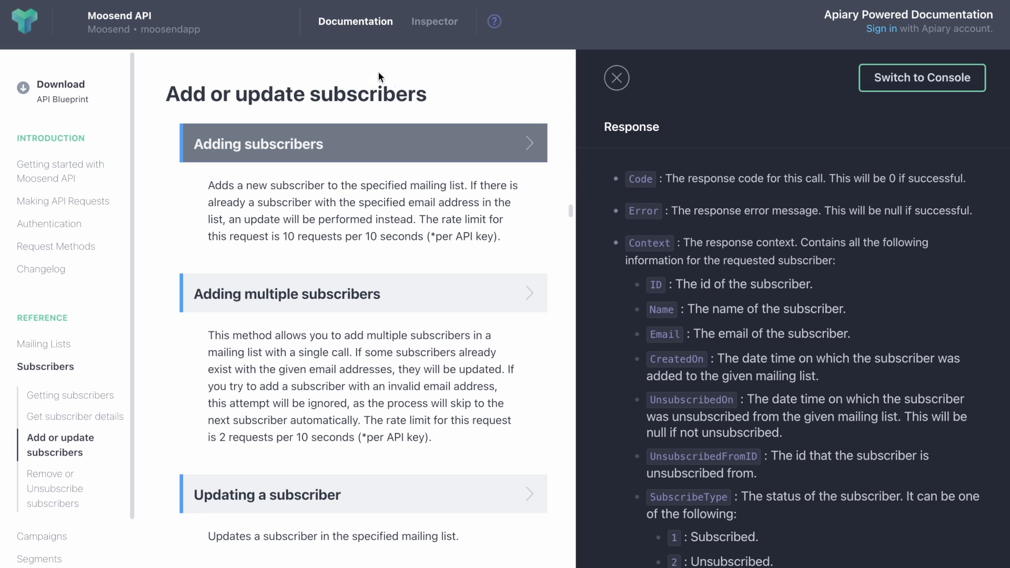
pyautogui.moveTo(944, 230)
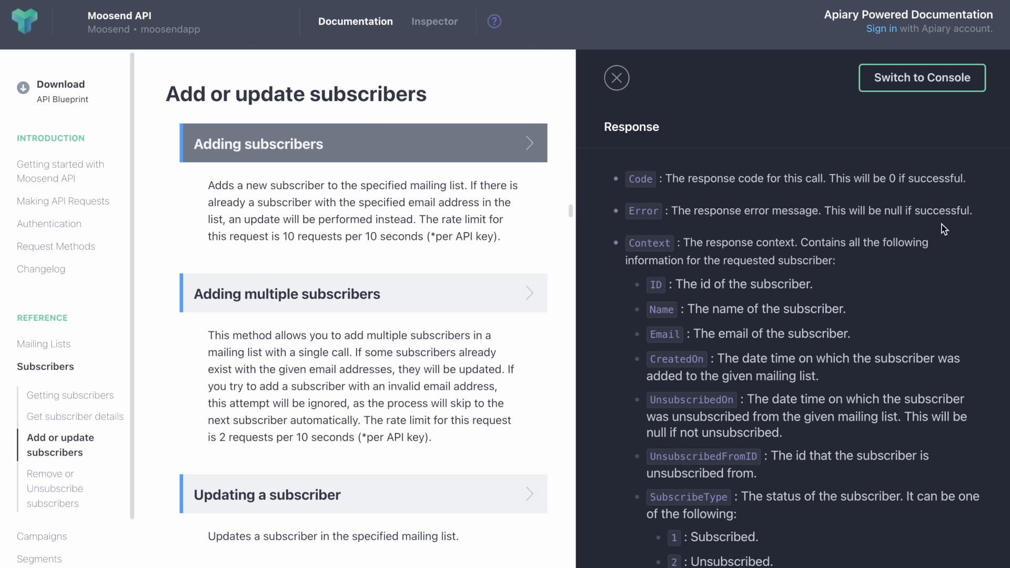
pyautogui.doubleClick(773, 211)
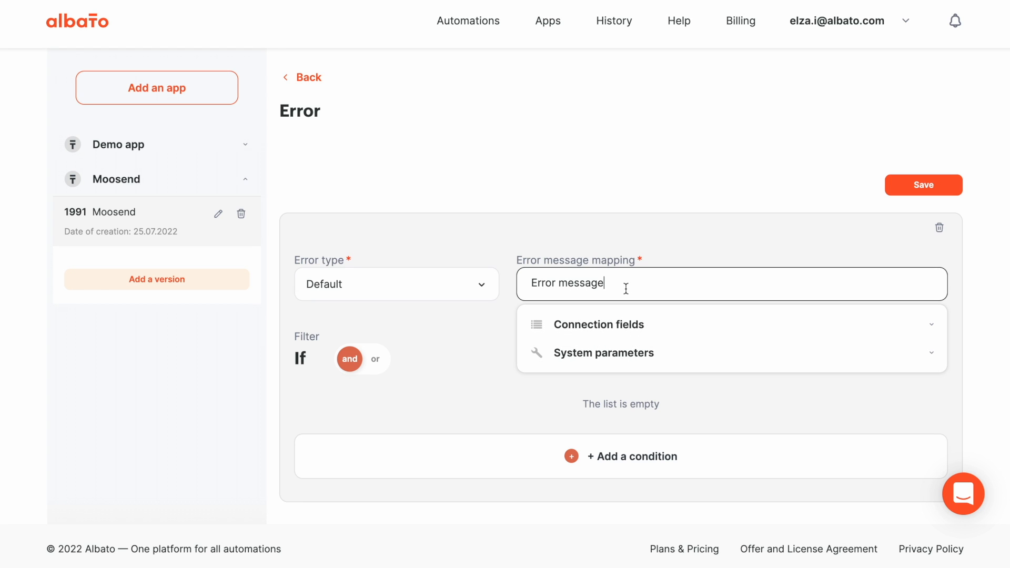
# Map the Error handler's message to 'Error message: {{data.error}}'
pyautogui.write('%')
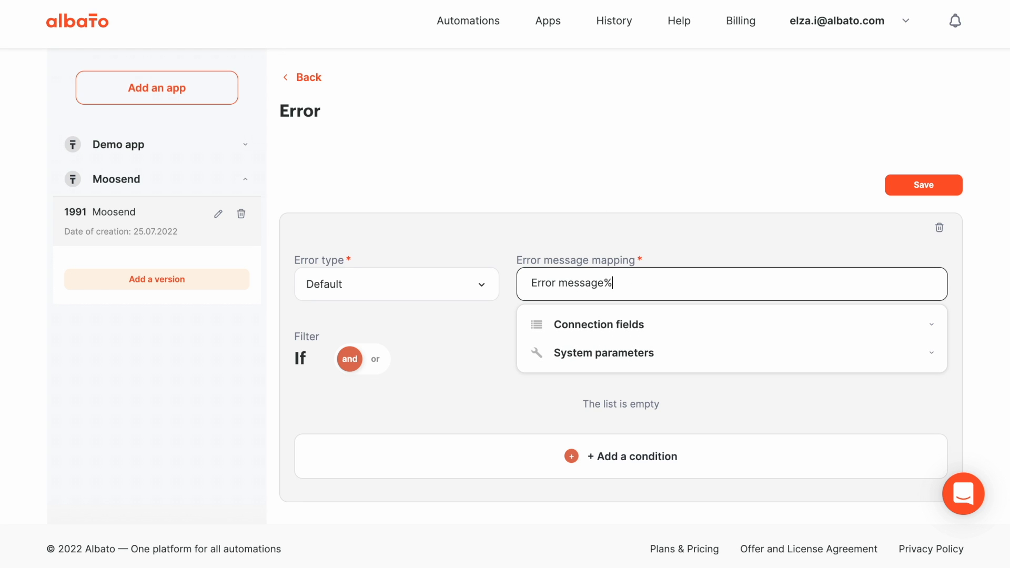
pyautogui.press('Backspace')
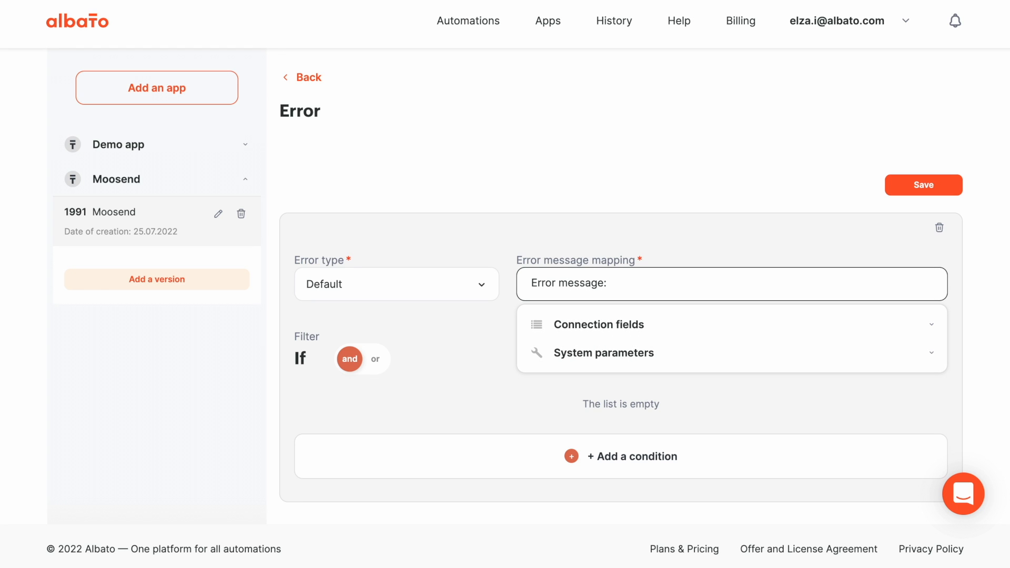
pyautogui.write('{')
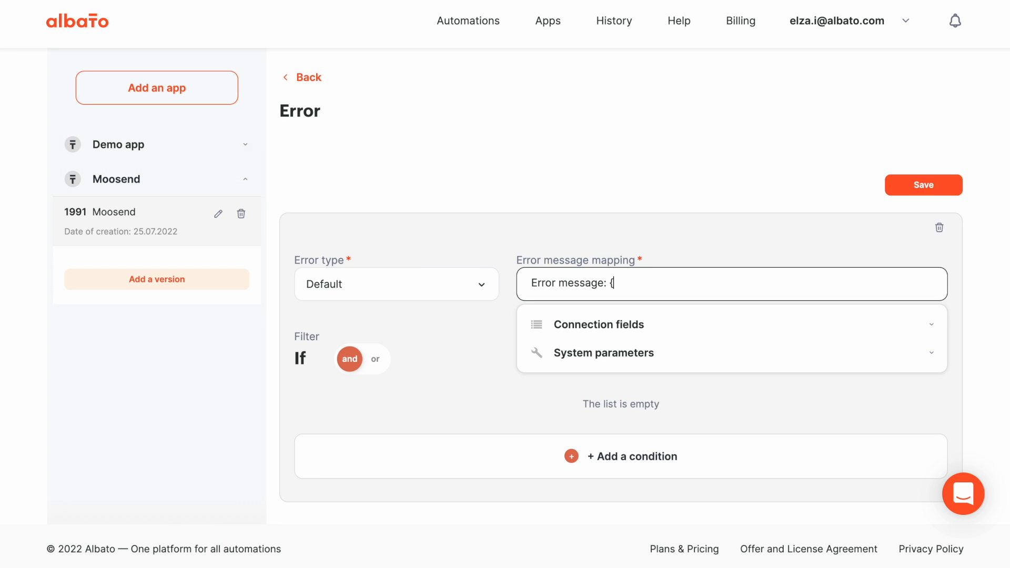
pyautogui.write('{data')
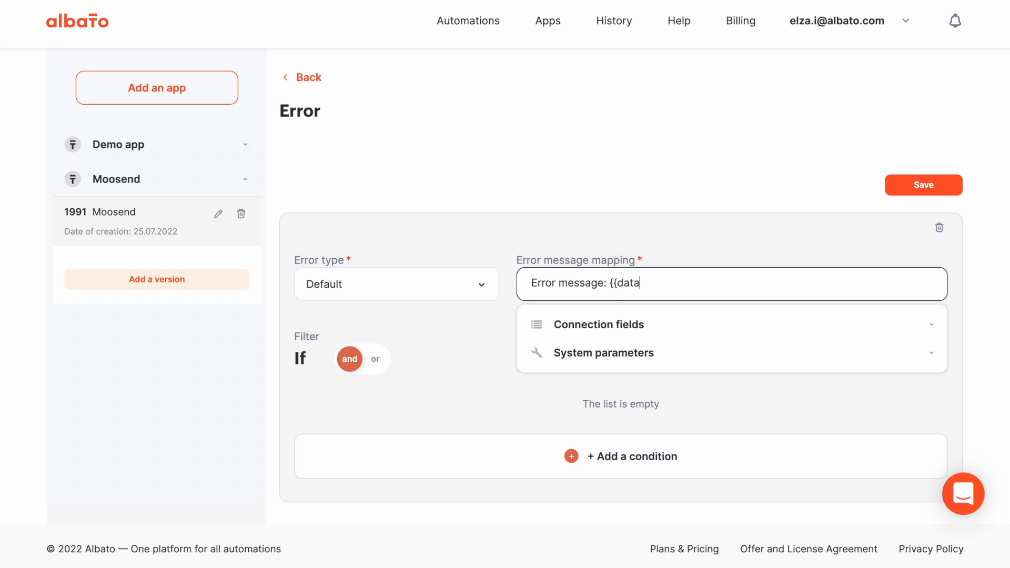
pyautogui.write('.erro')
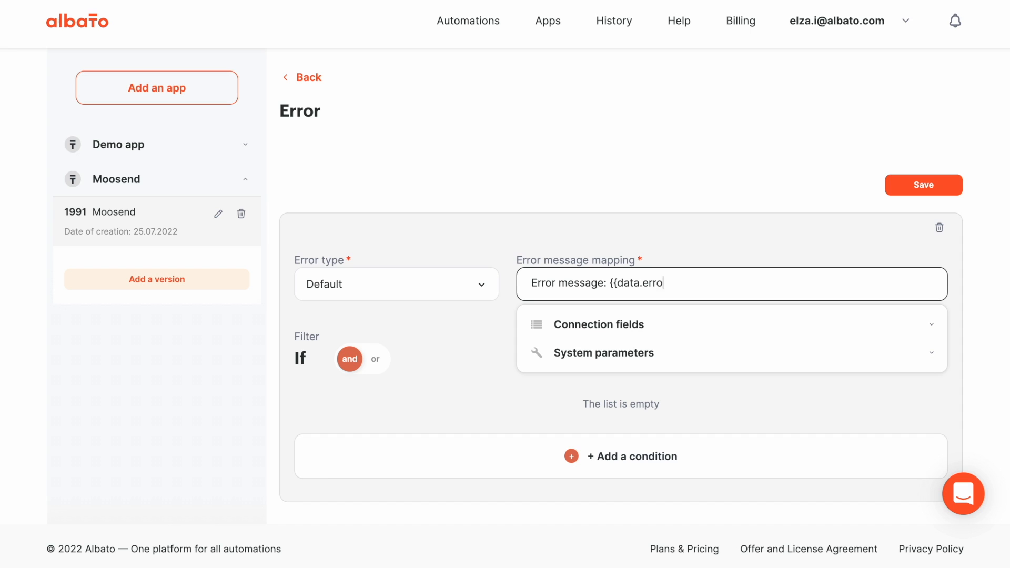
pyautogui.write('r)')
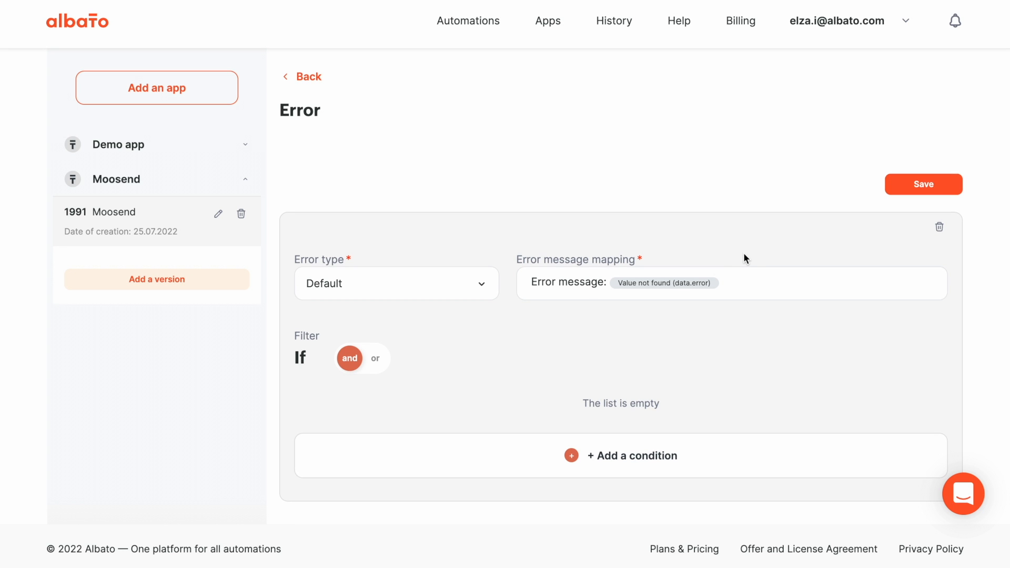
# Add an empty filter condition to the Error handler
pyautogui.click(632, 456)
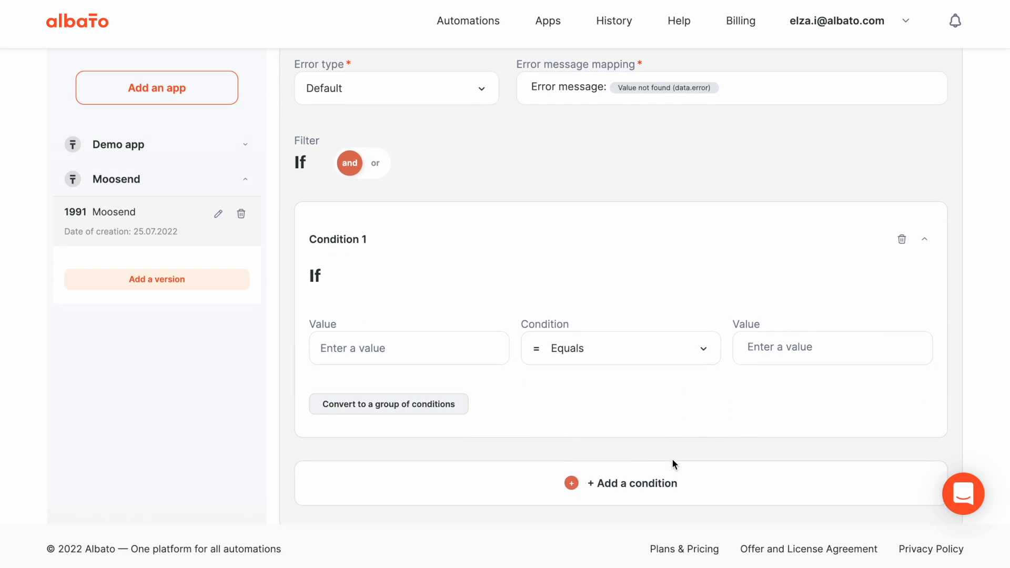
pyautogui.click(409, 348)
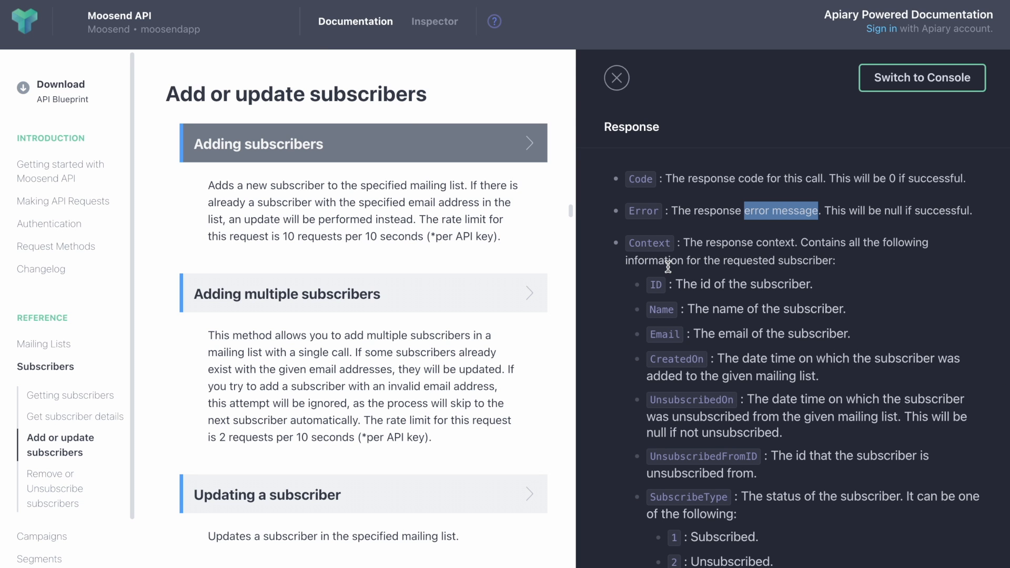
# Scroll the example response body and select the Code field name
pyautogui.scroll(-3)
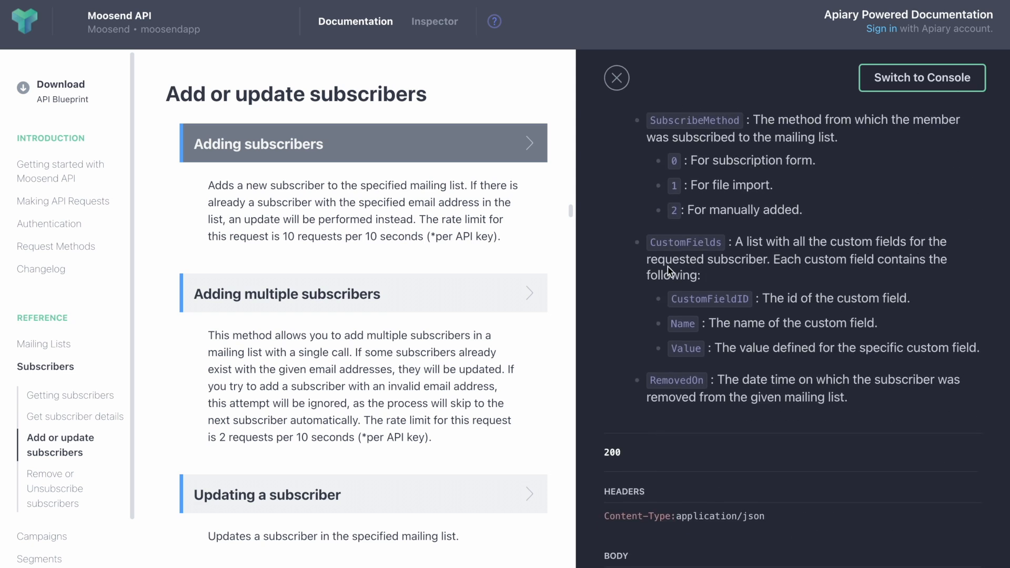
pyautogui.scroll(-3)
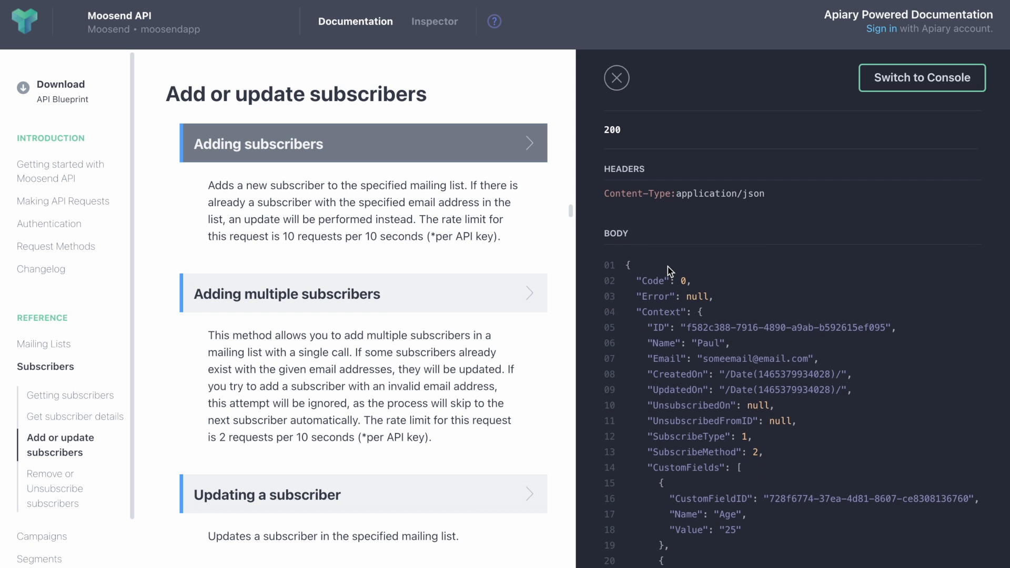
pyautogui.doubleClick(652, 280)
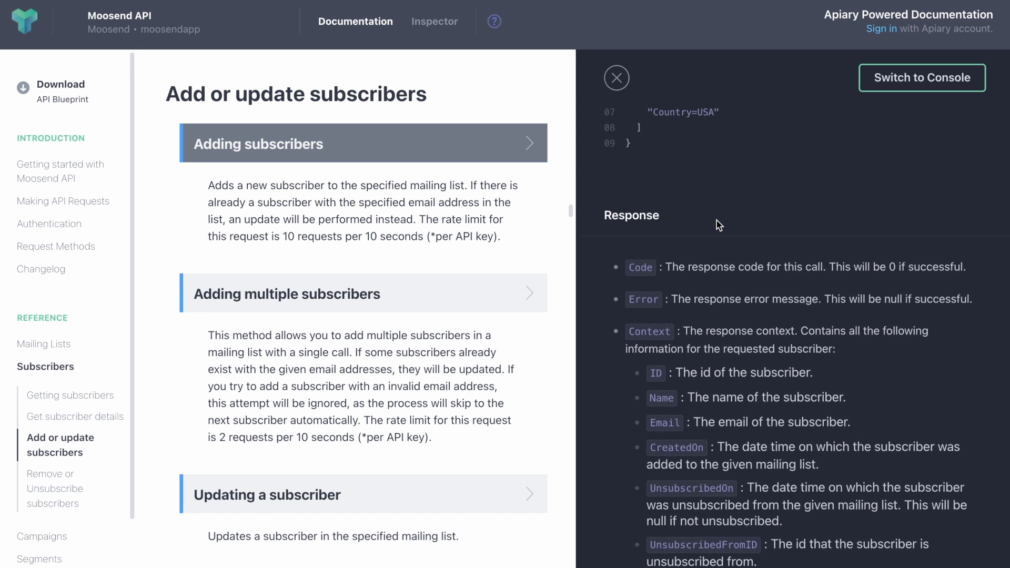
pyautogui.scroll(-3)
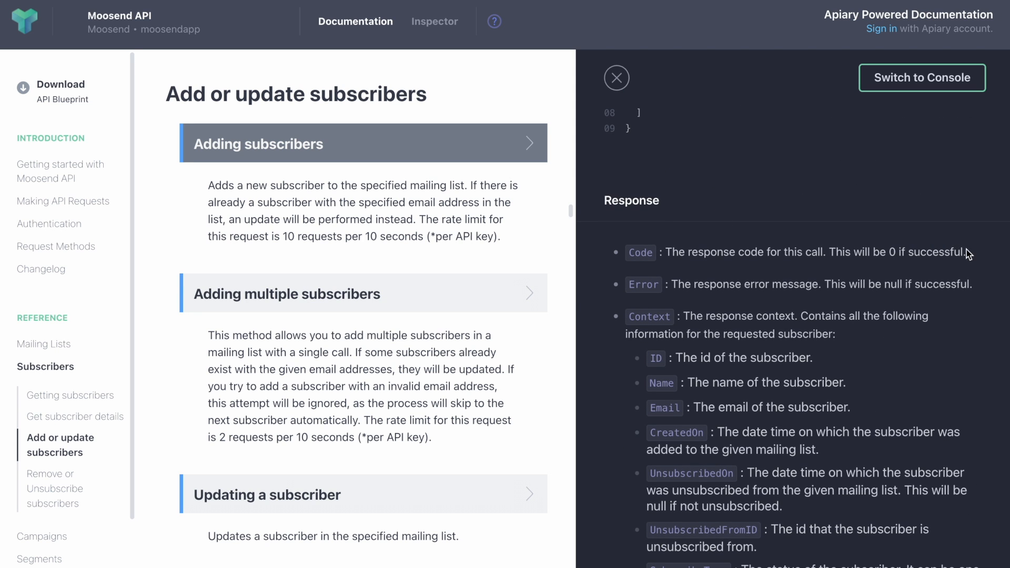
pyautogui.doubleClick(641, 251)
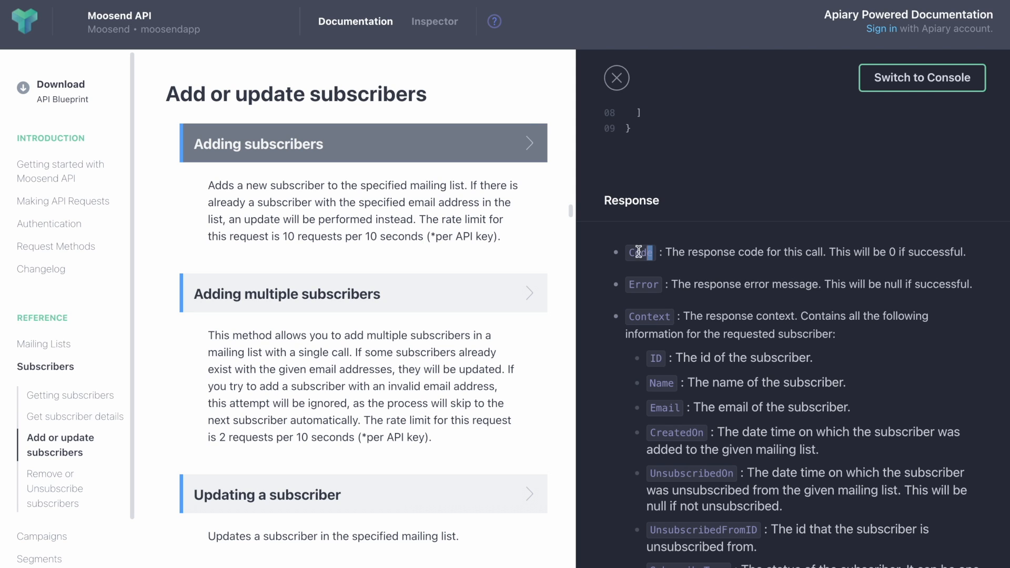
pyautogui.doubleClick(637, 251)
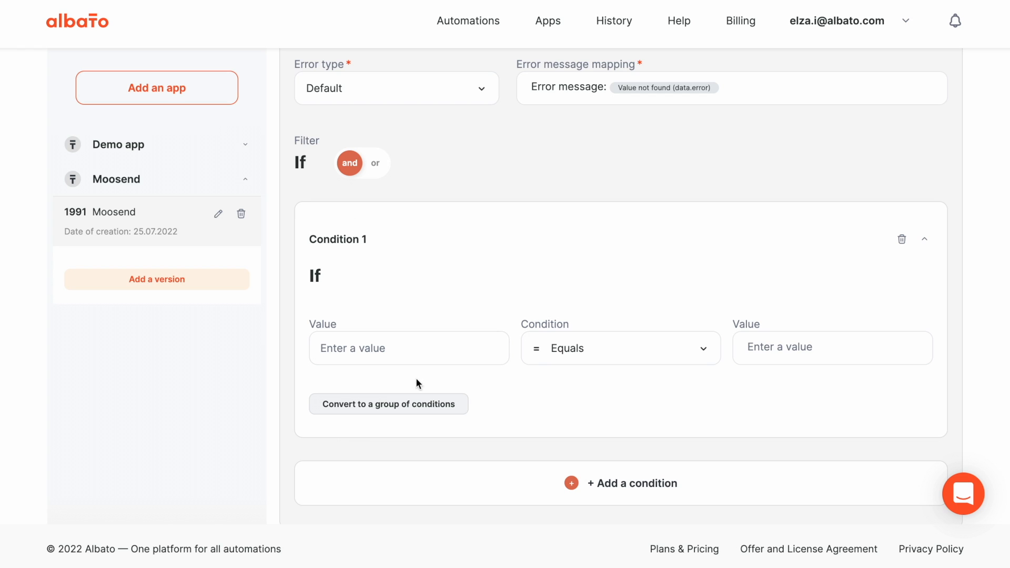
# Enter data.Code as the left value of the Error handler's Condition 1
pyautogui.write('Code')
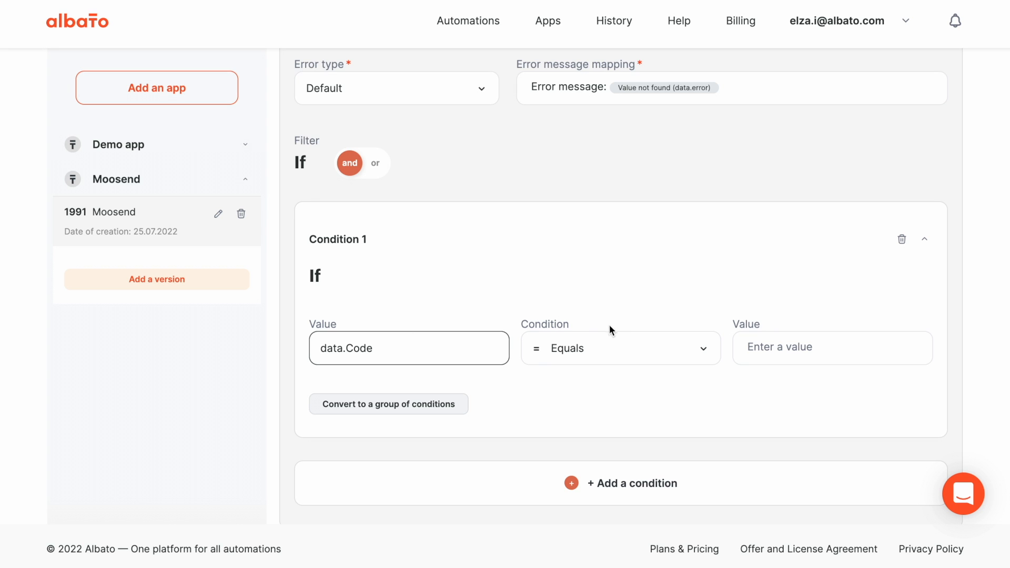
pyautogui.click(619, 348)
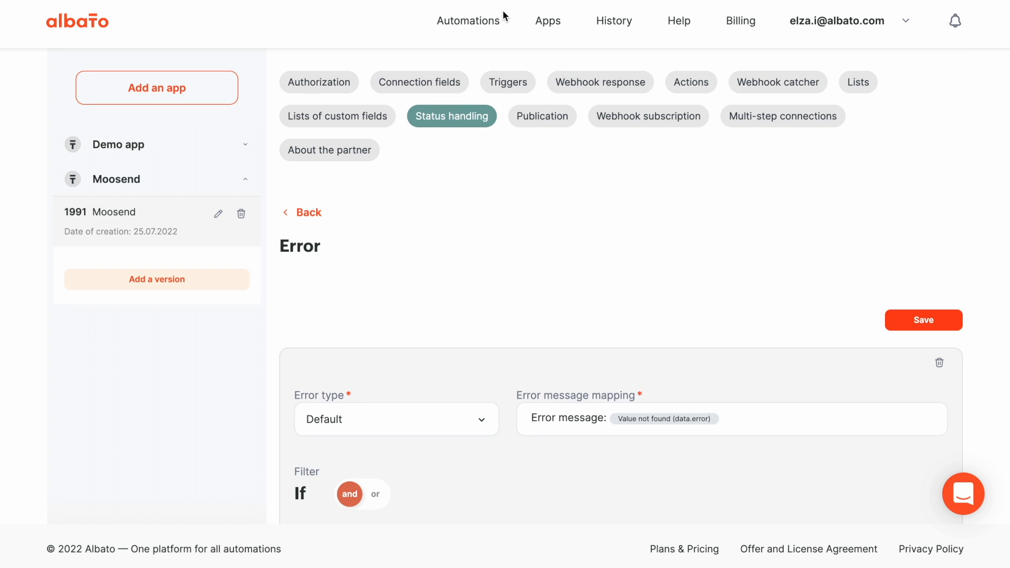
pyautogui.moveTo(468, 21)
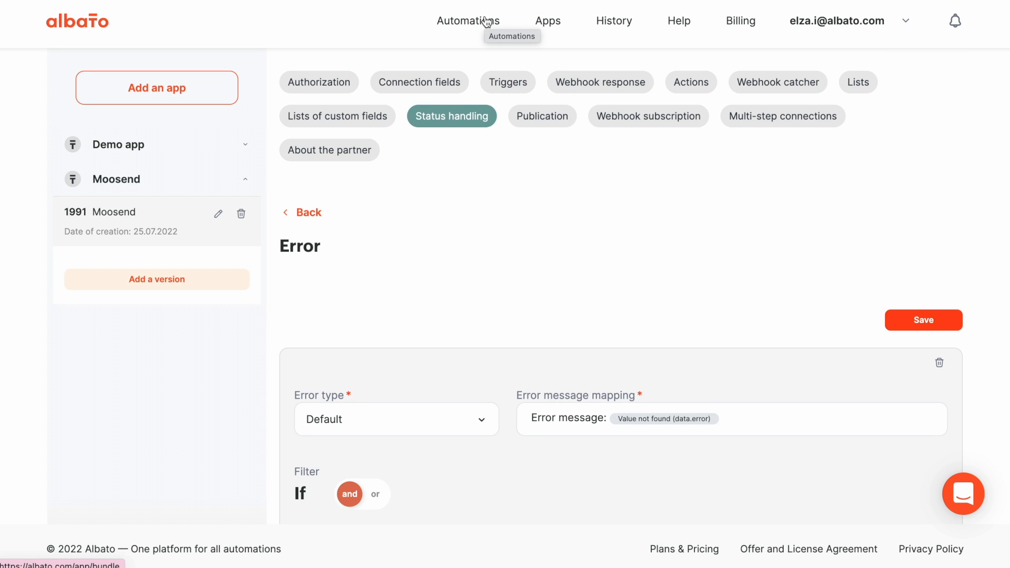
# Start a new automation from Google Sheets' New row created event using My Account Google Sheets
pyautogui.click(467, 21)
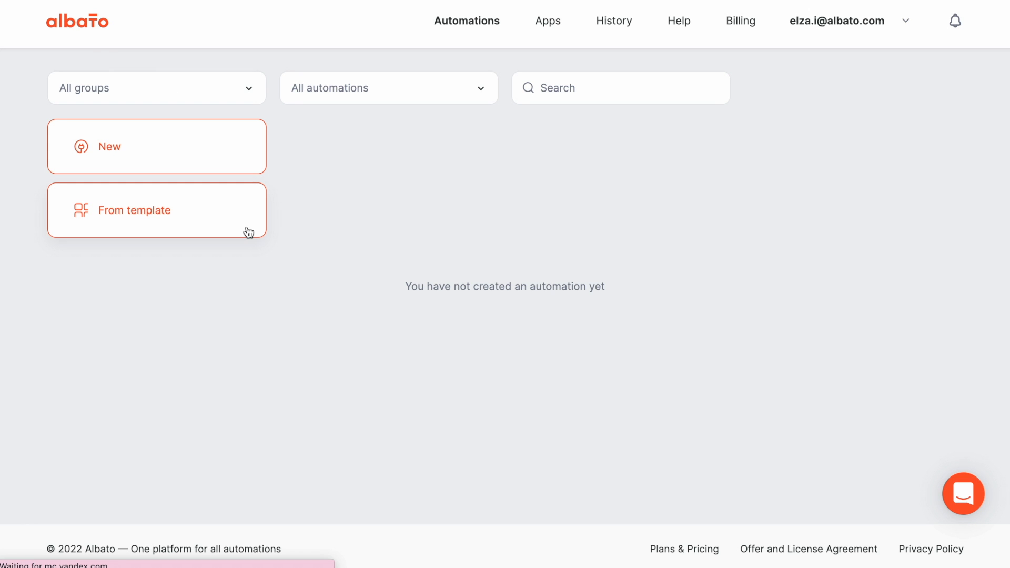
pyautogui.moveTo(231, 296)
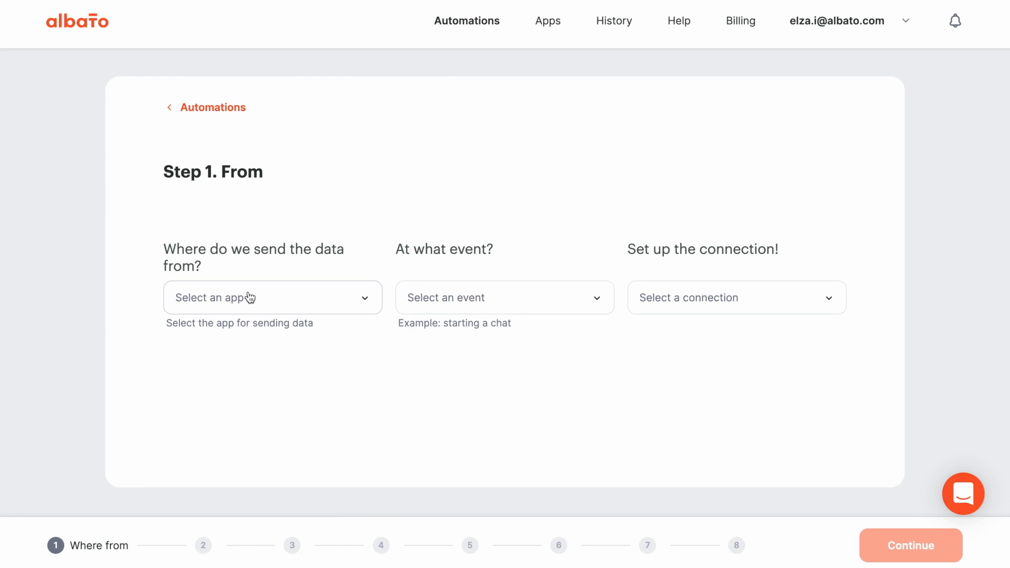
pyautogui.write('googl')
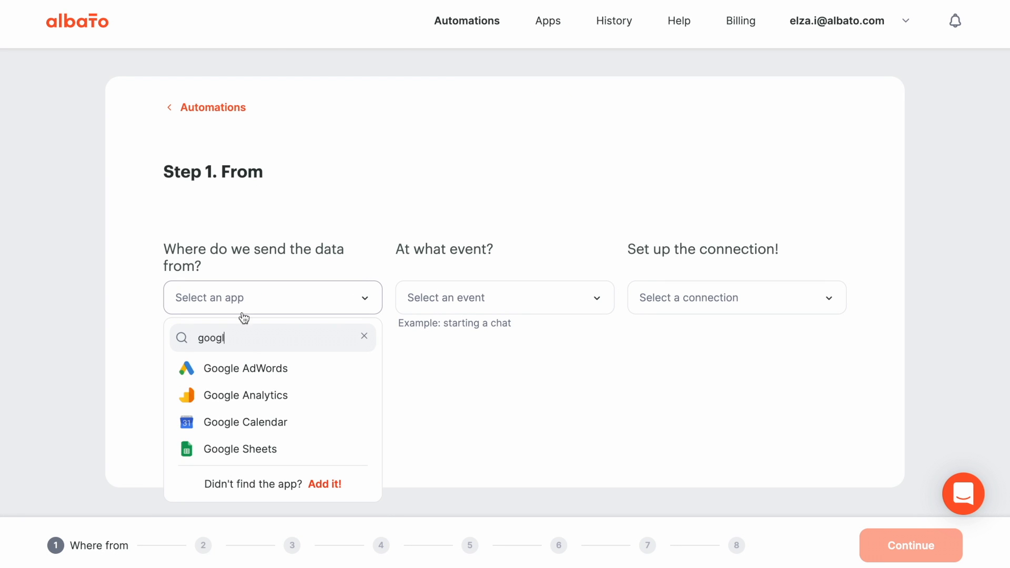
pyautogui.click(239, 449)
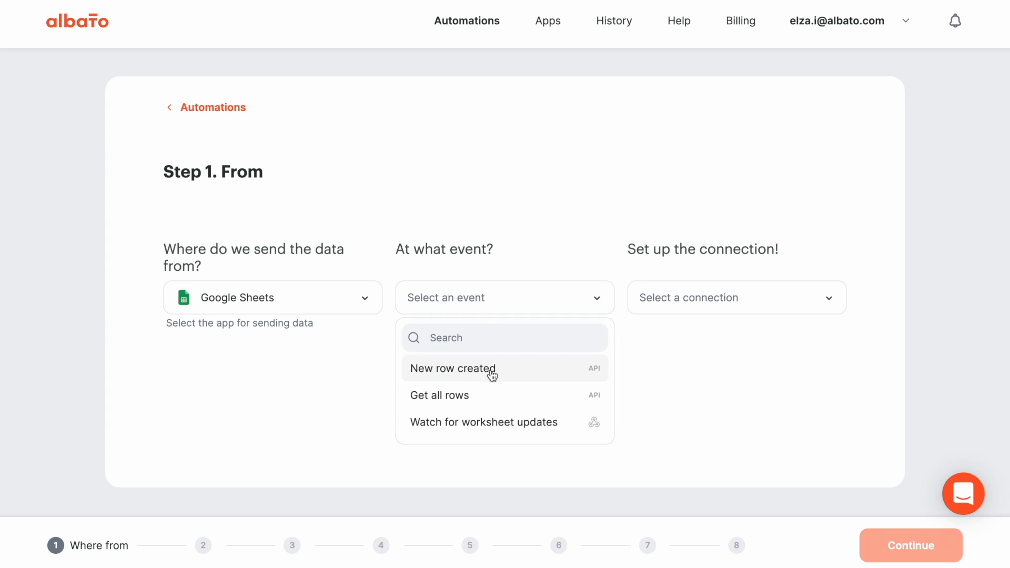
pyautogui.click(452, 368)
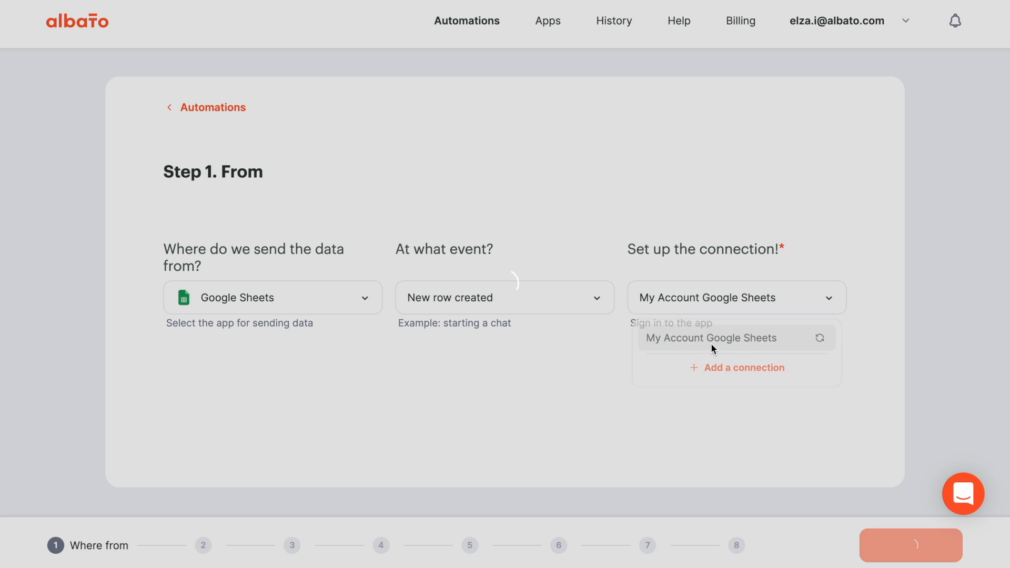
pyautogui.click(711, 337)
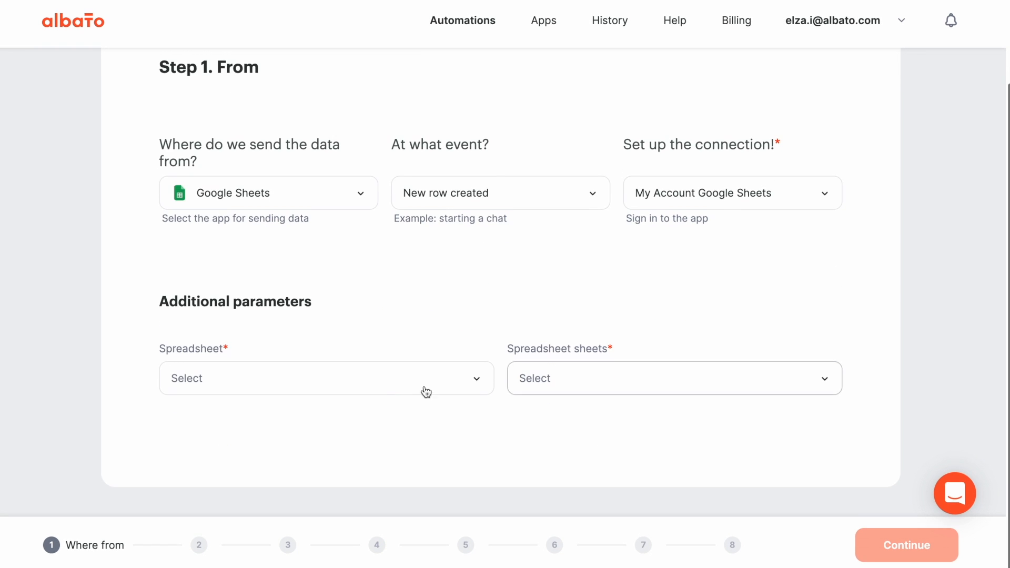
# Choose the Albato test spreadsheet and the sheet to watch for new rows
pyautogui.click(325, 378)
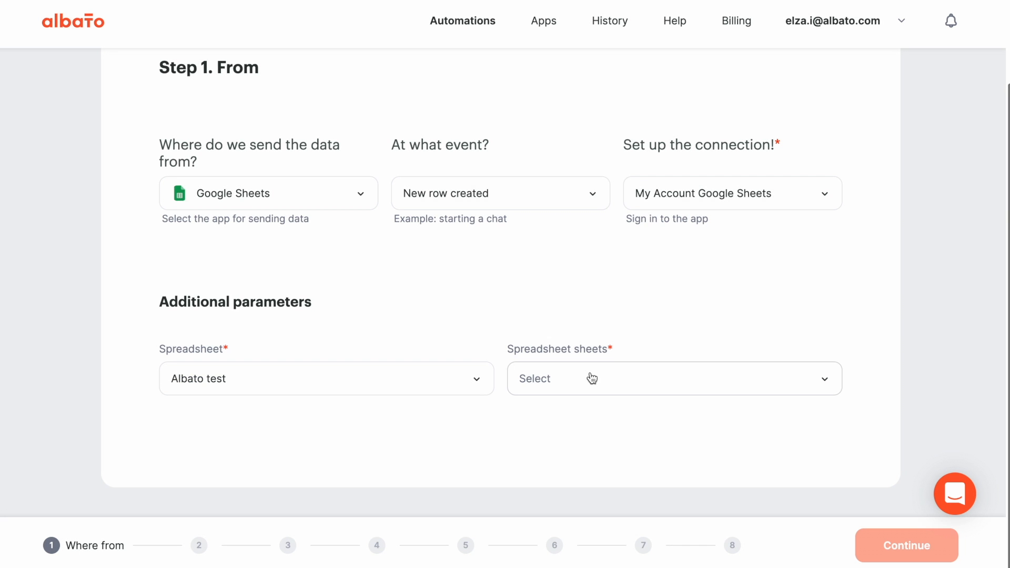
pyautogui.click(674, 378)
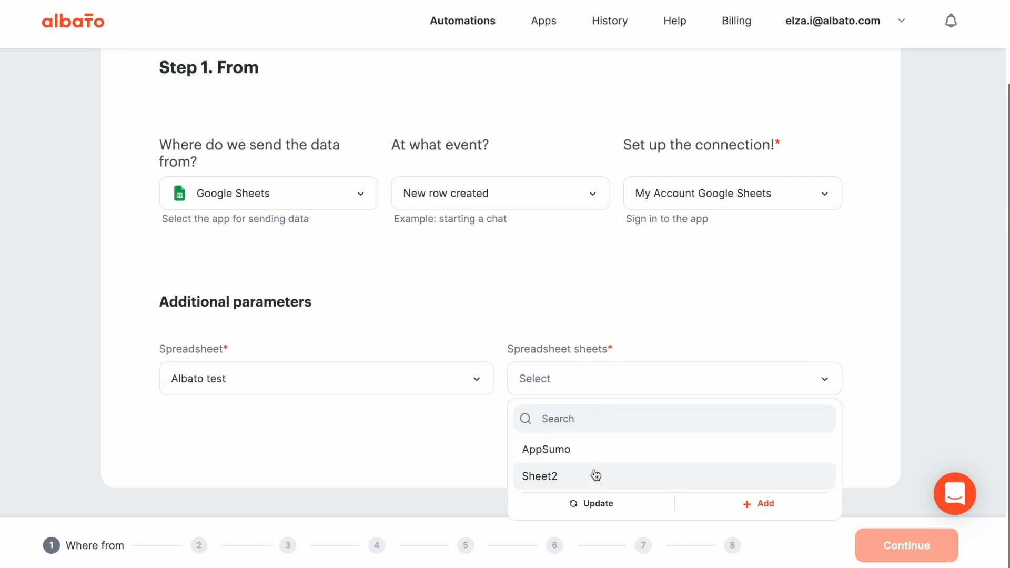
pyautogui.click(539, 476)
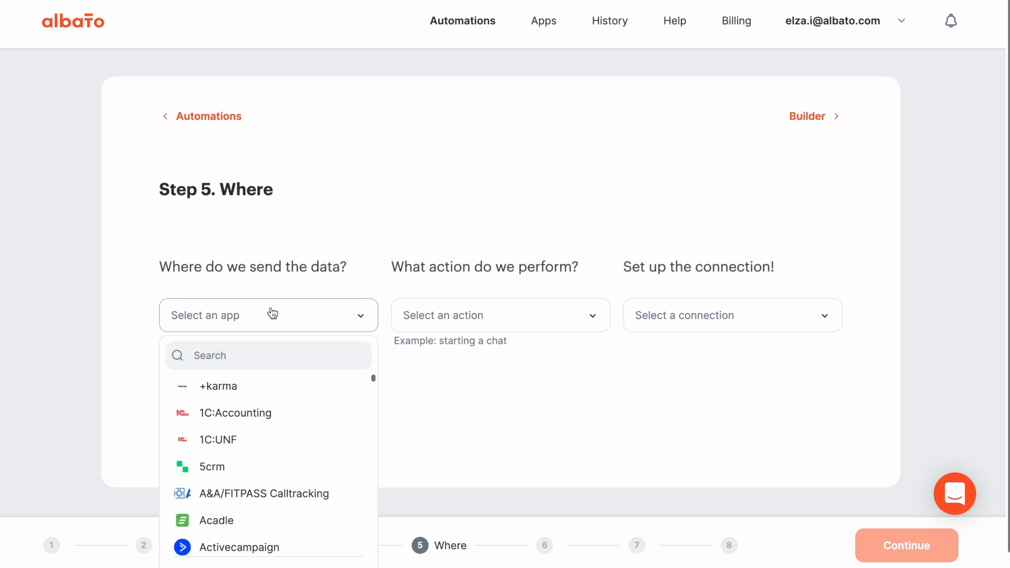
# Choose Moosend's New subscriber action with a new My Account Moosend connection from the access token
pyautogui.write('mooo')
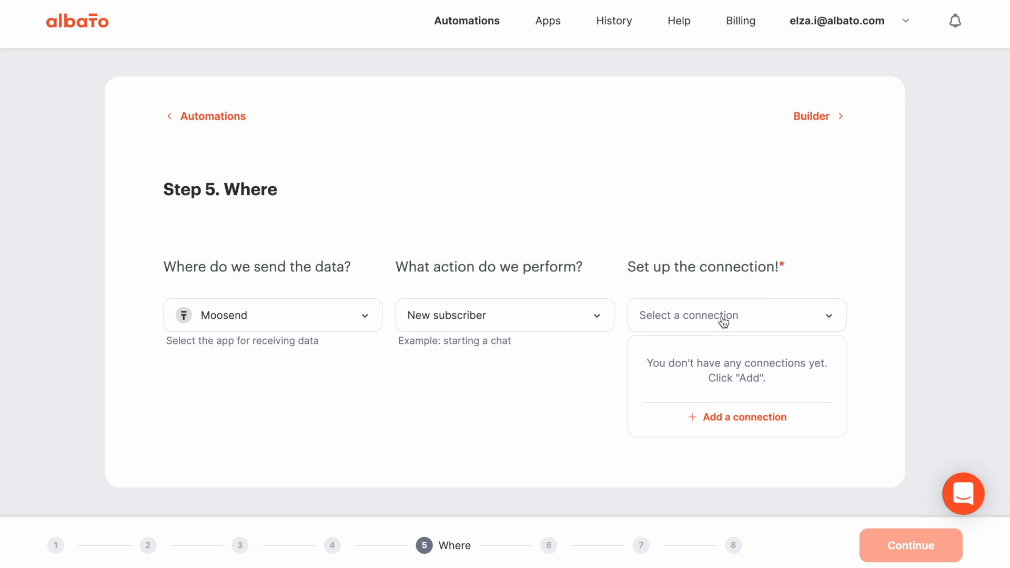
pyautogui.click(737, 417)
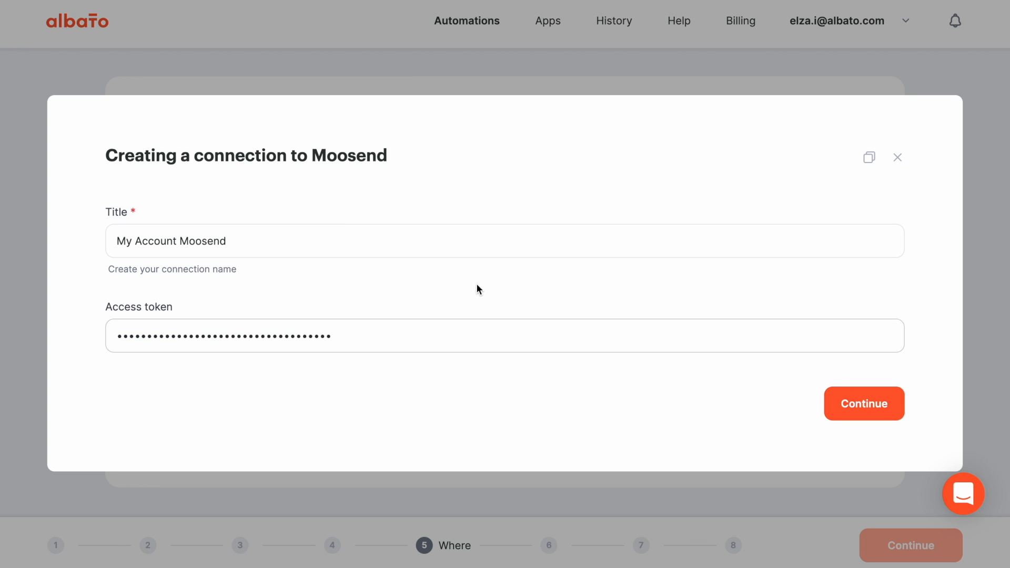
pyautogui.click(863, 402)
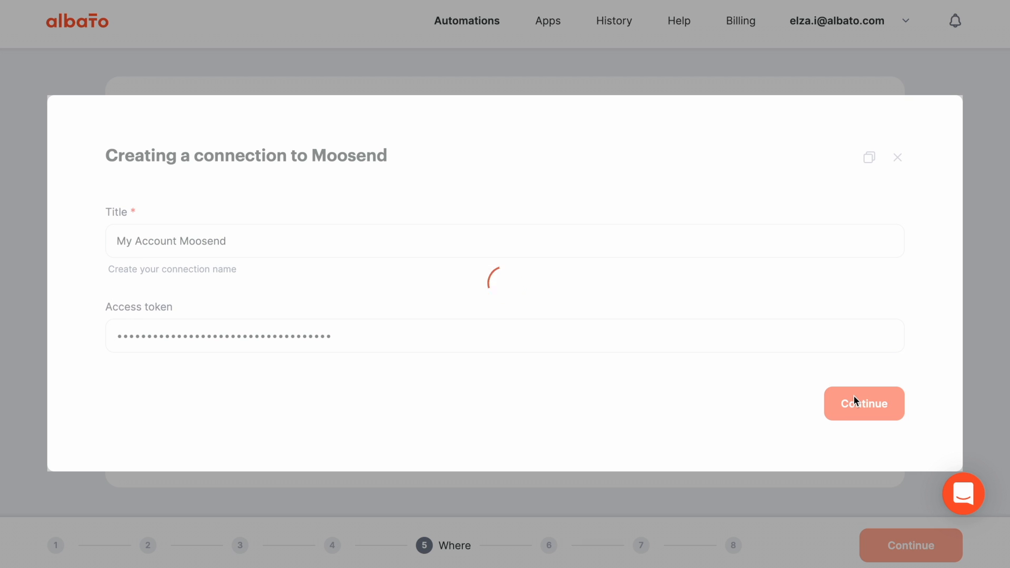
pyautogui.click(864, 404)
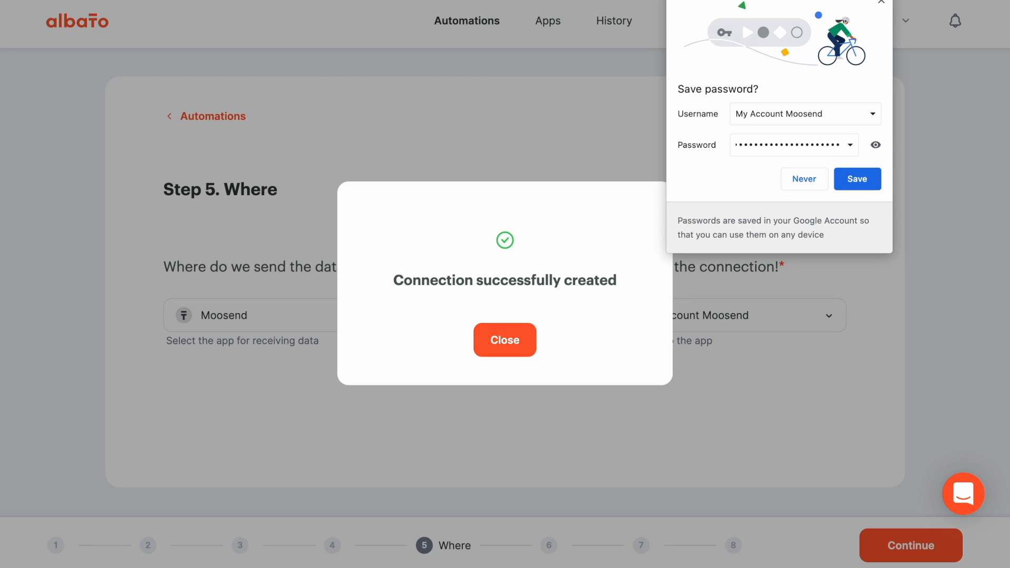
pyautogui.click(504, 340)
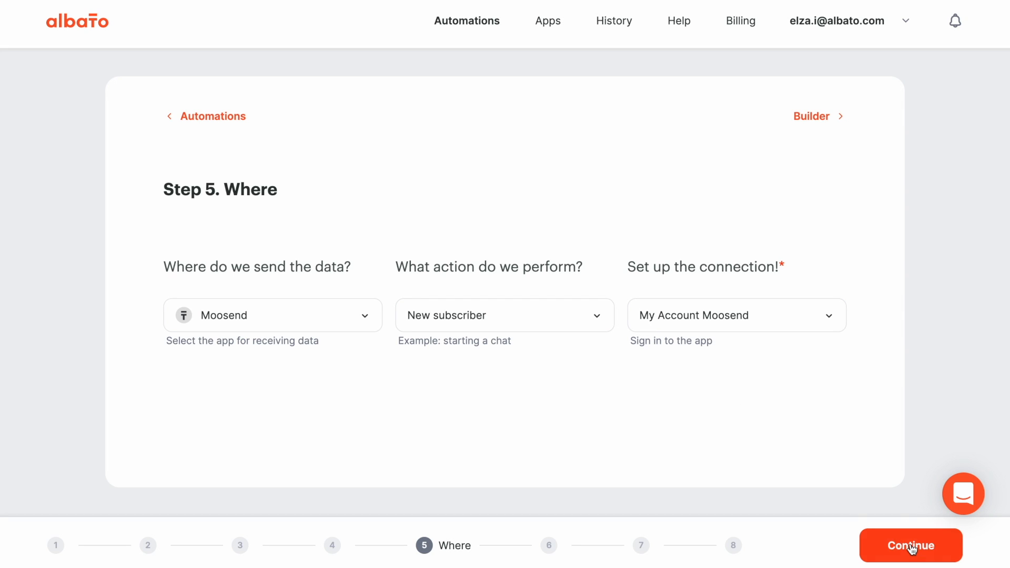
pyautogui.click(910, 545)
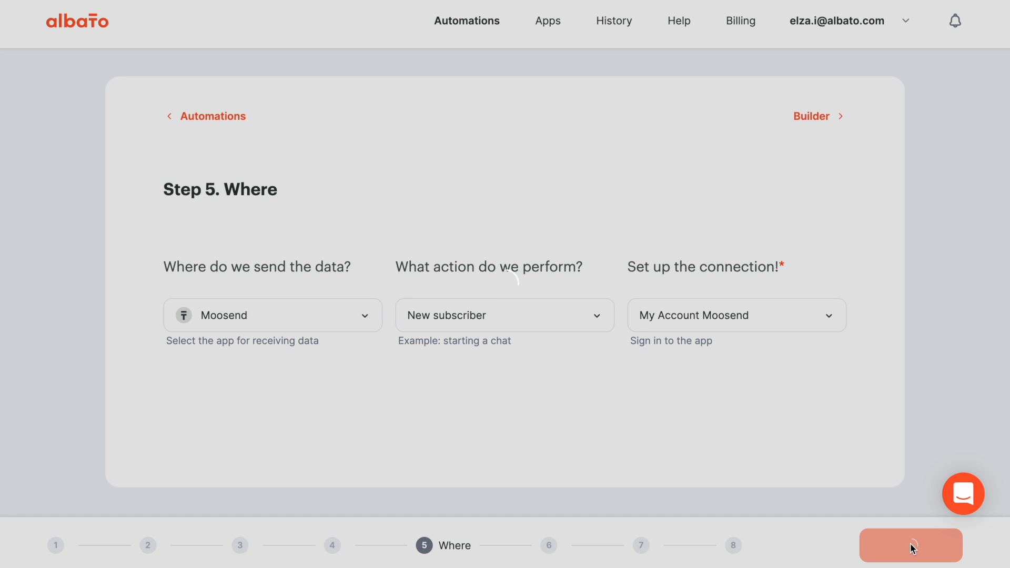
# Map Email to Google Sheets Column A for the albatoTest2 mailing list and start the automation
pyautogui.click(909, 544)
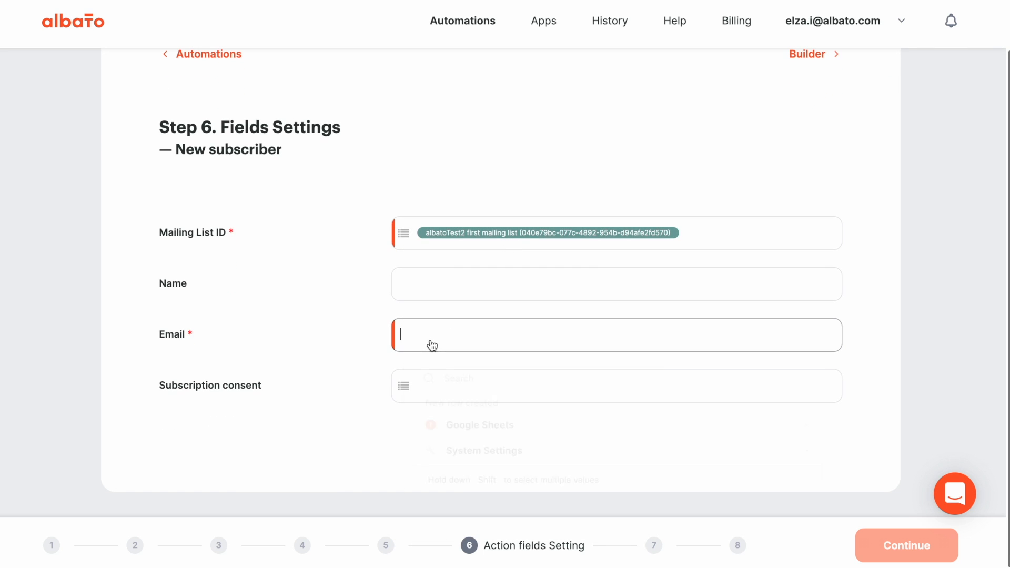
pyautogui.click(469, 452)
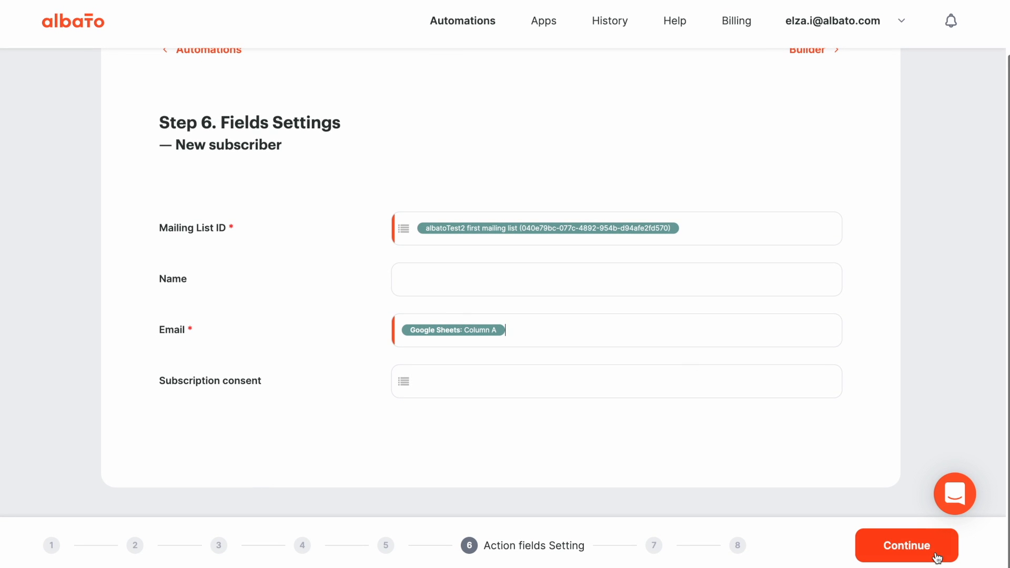
pyautogui.moveTo(905, 546)
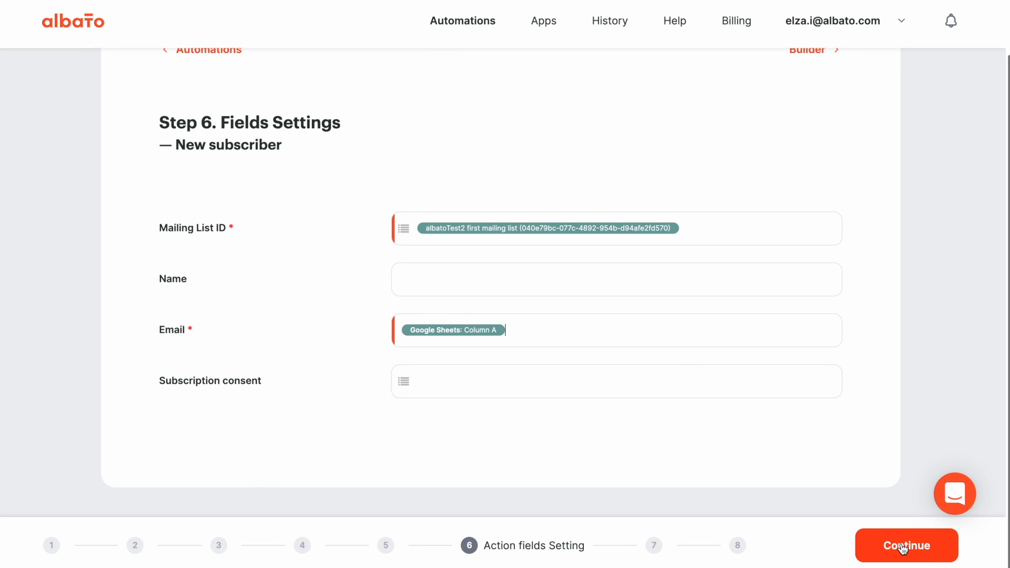
pyautogui.click(905, 544)
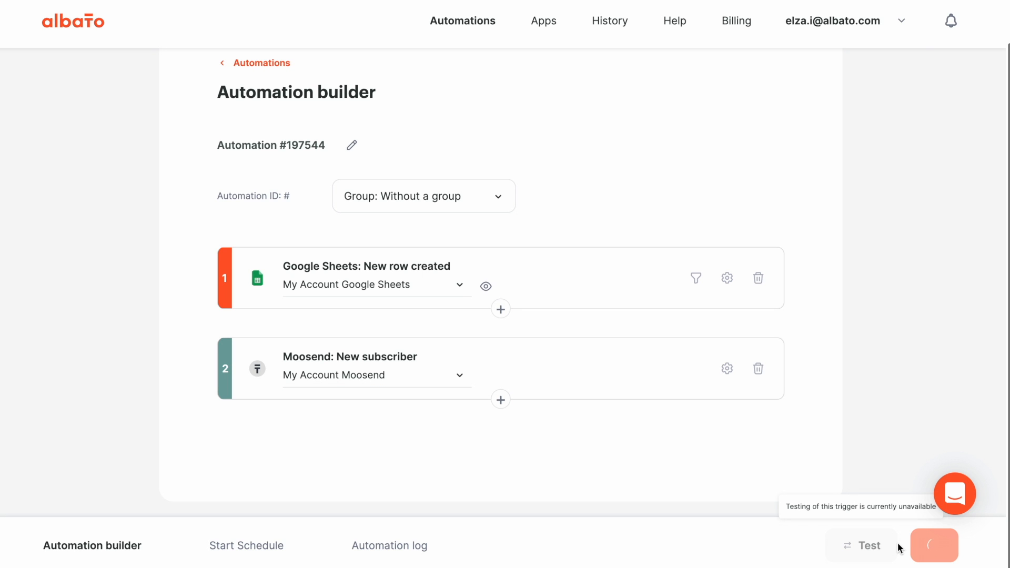
pyautogui.click(933, 546)
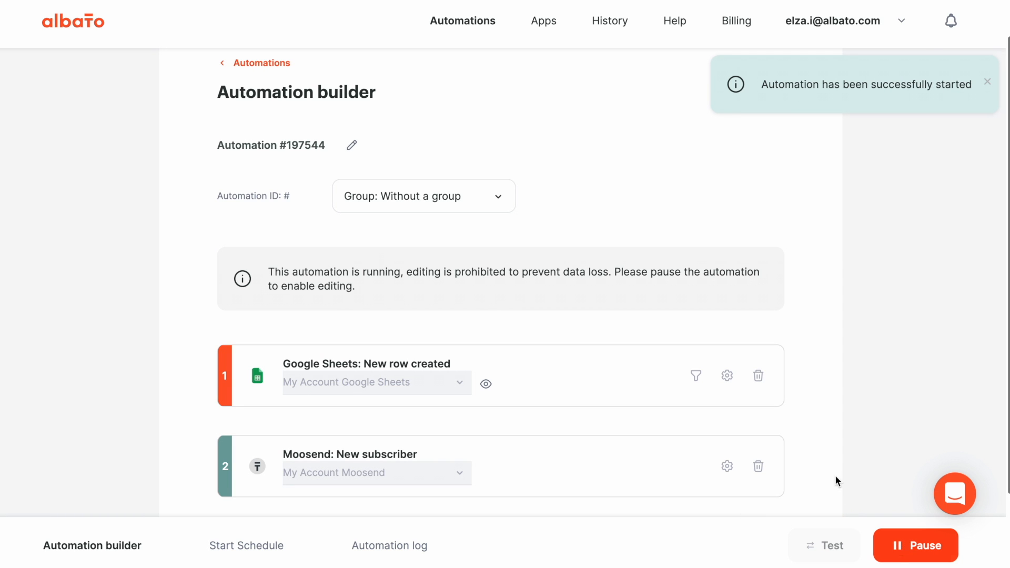
pyautogui.moveTo(740, 471)
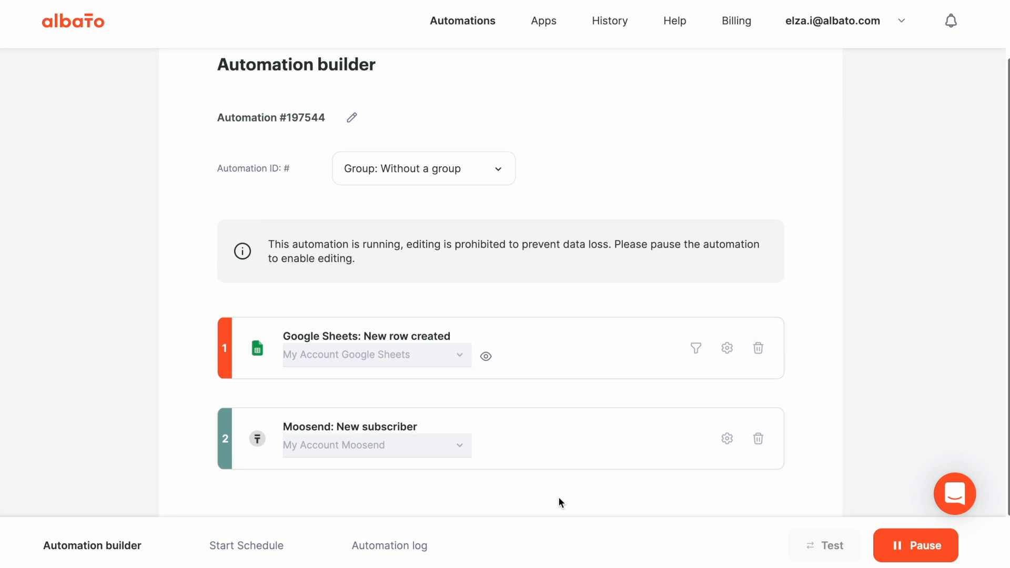
pyautogui.moveTo(431, 508)
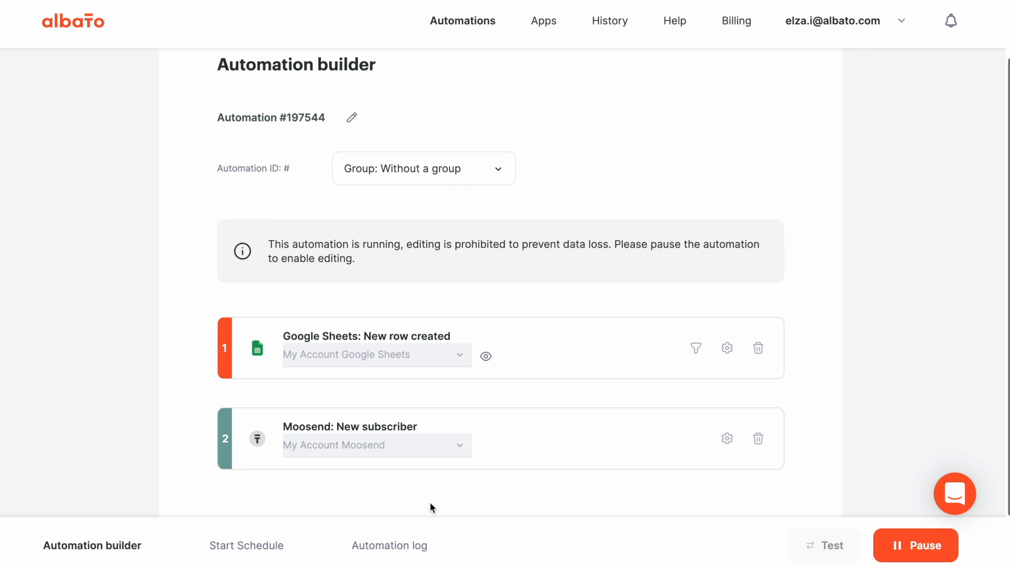
pyautogui.click(389, 546)
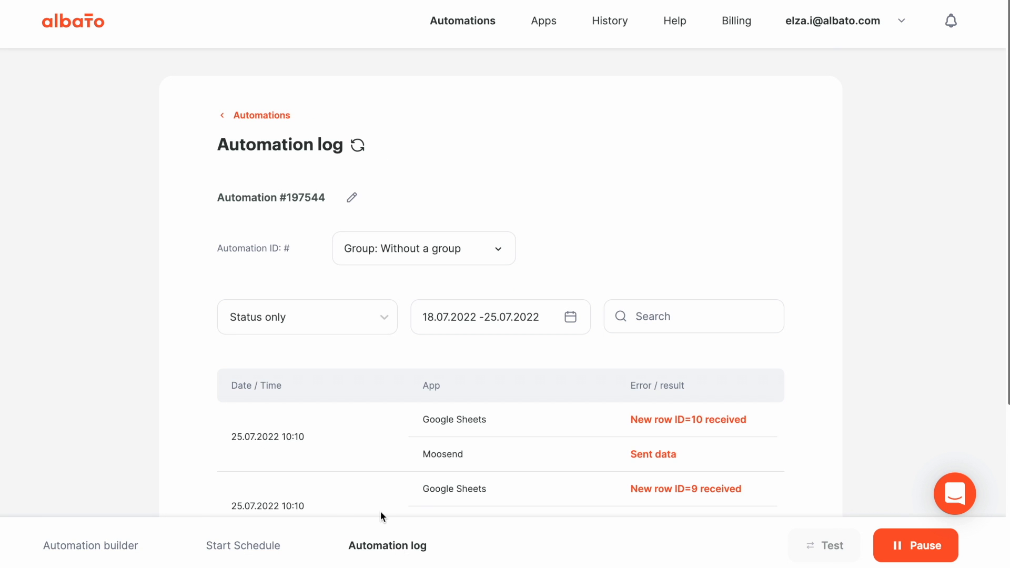
pyautogui.scroll(-3)
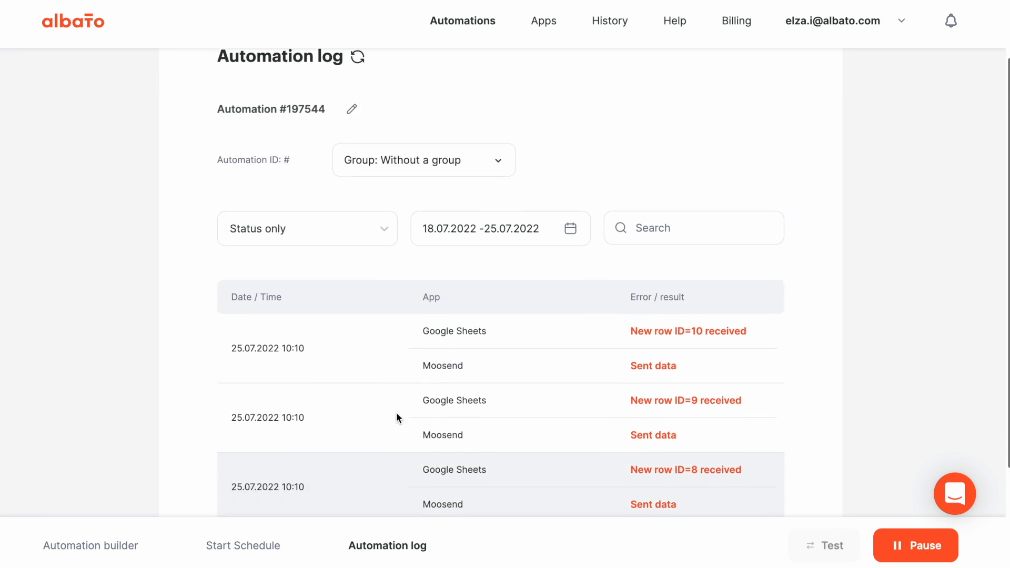
pyautogui.scroll(-3)
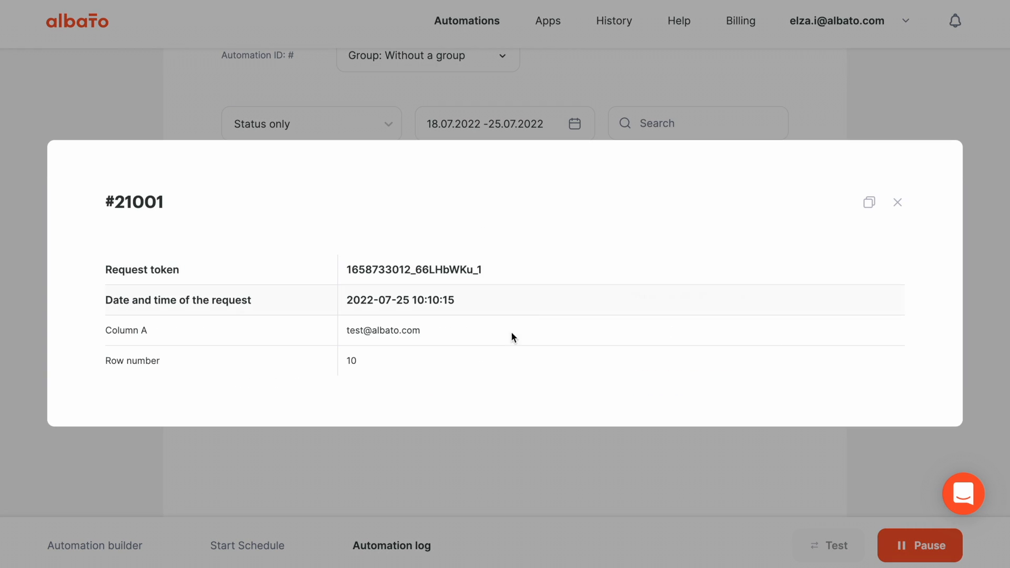
pyautogui.doubleClick(383, 329)
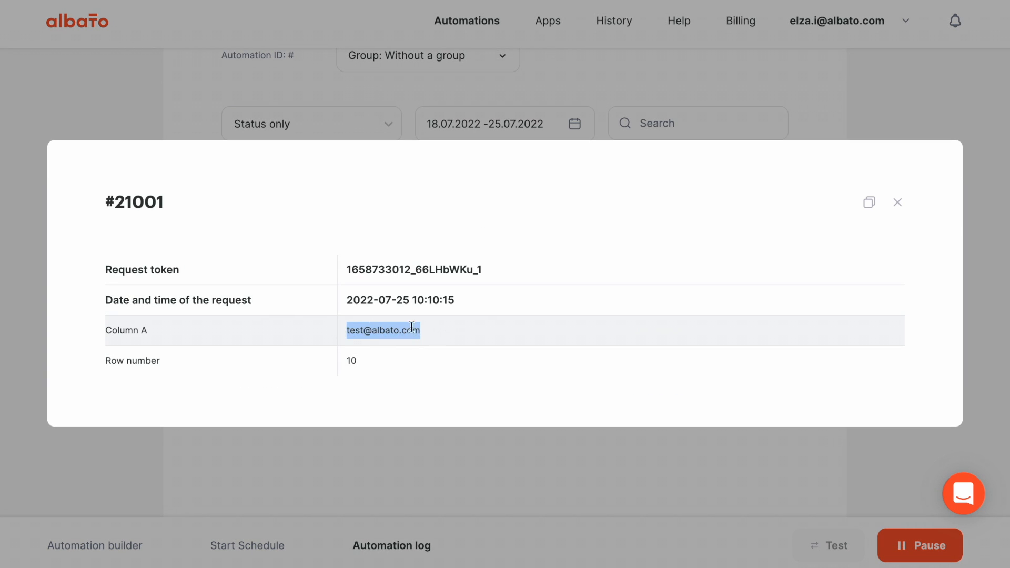
pyautogui.click(897, 202)
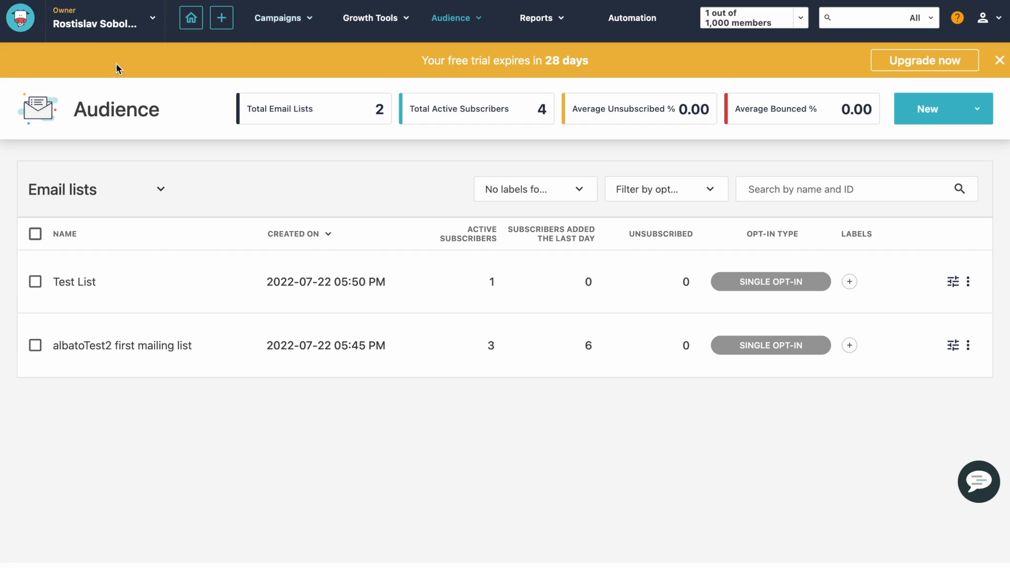
pyautogui.moveTo(90, 345)
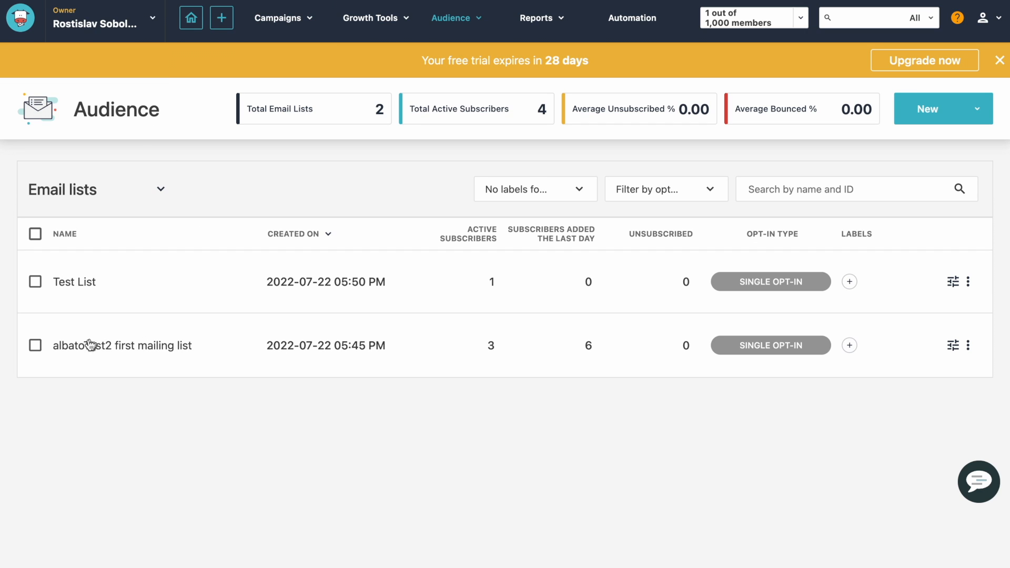
pyautogui.moveTo(471, 341)
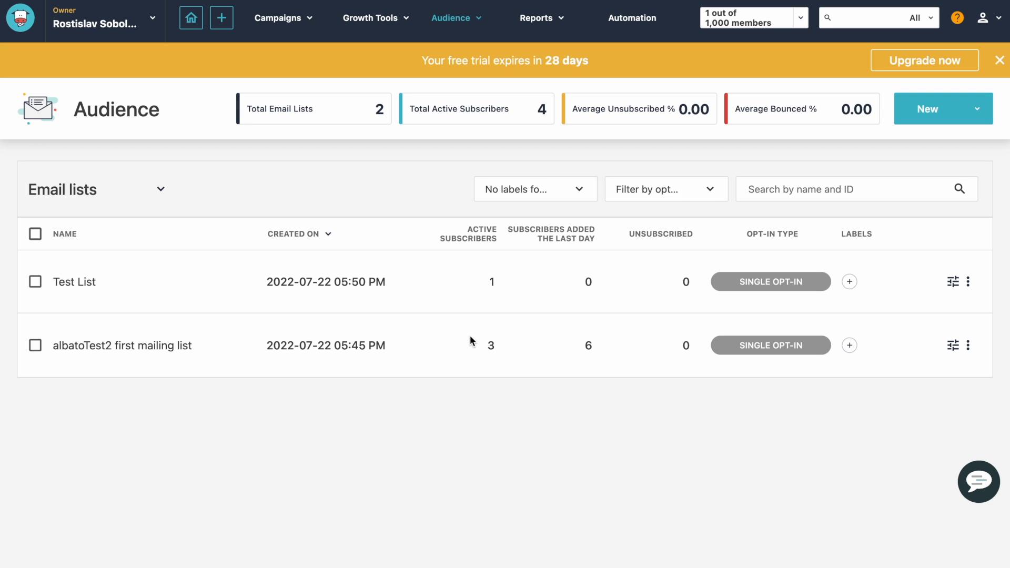
pyautogui.click(122, 345)
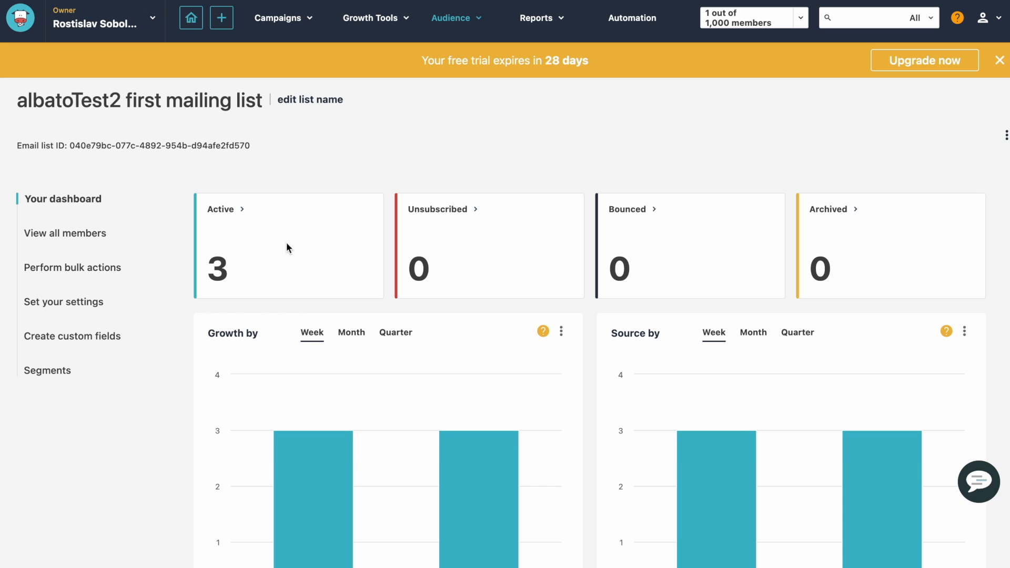
pyautogui.click(64, 233)
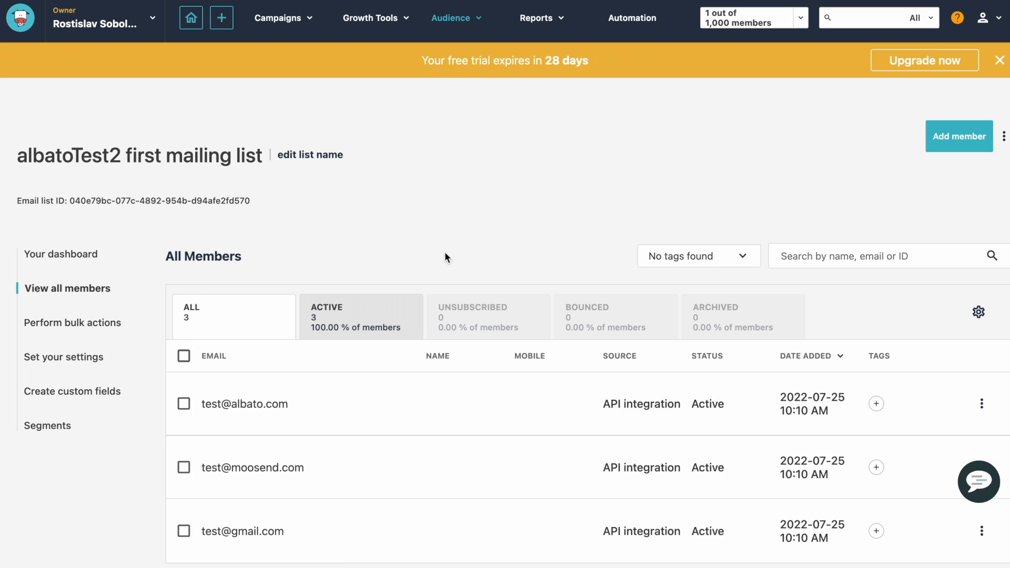
pyautogui.scroll(-3)
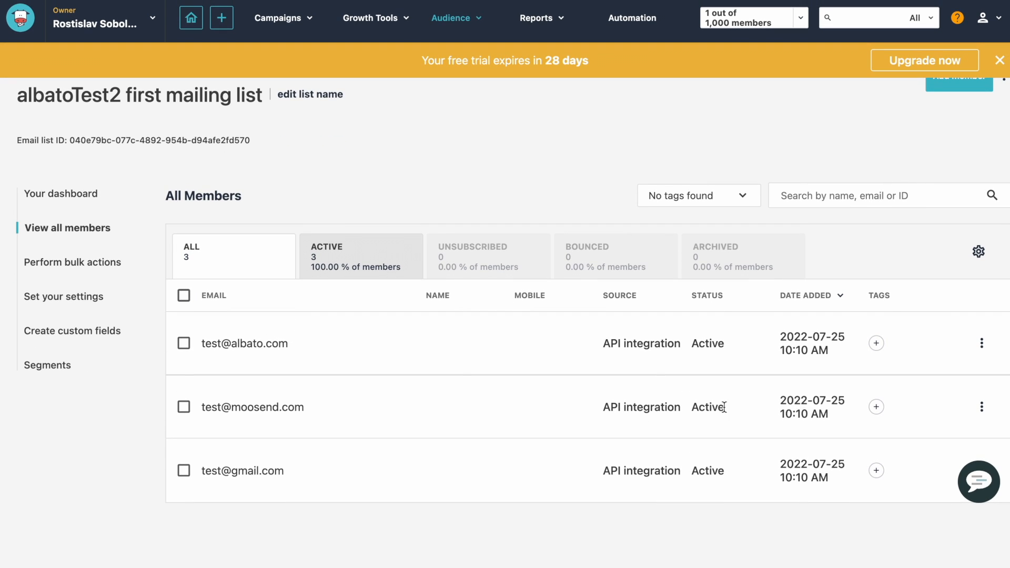
pyautogui.doubleClick(641, 343)
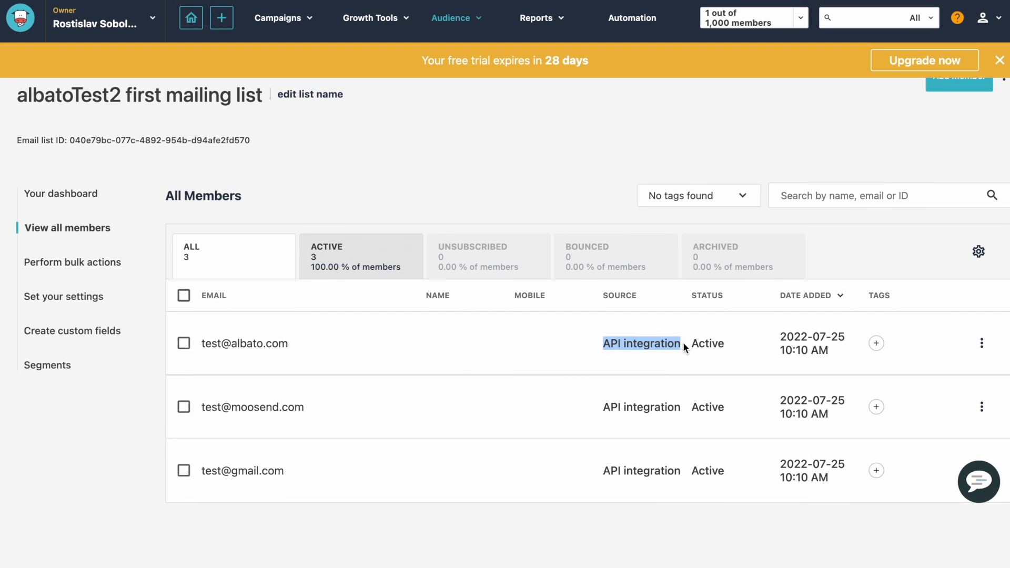